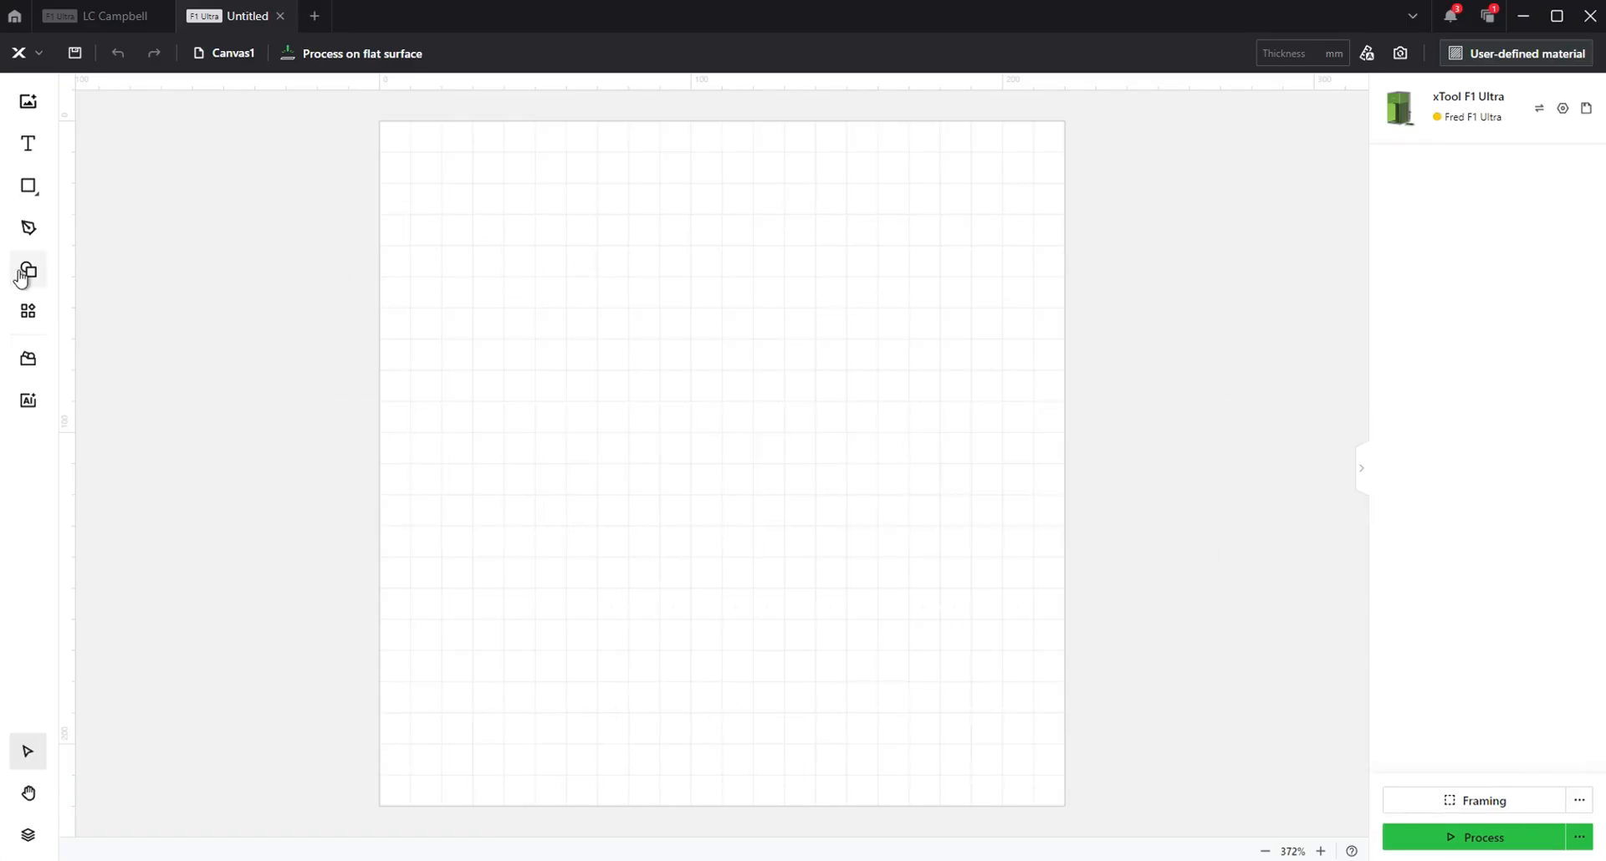
Add the striped butterfly from the Shape panel's Animal collection to the canvas
{"action": "left_click", "coordinate": [28, 269]}
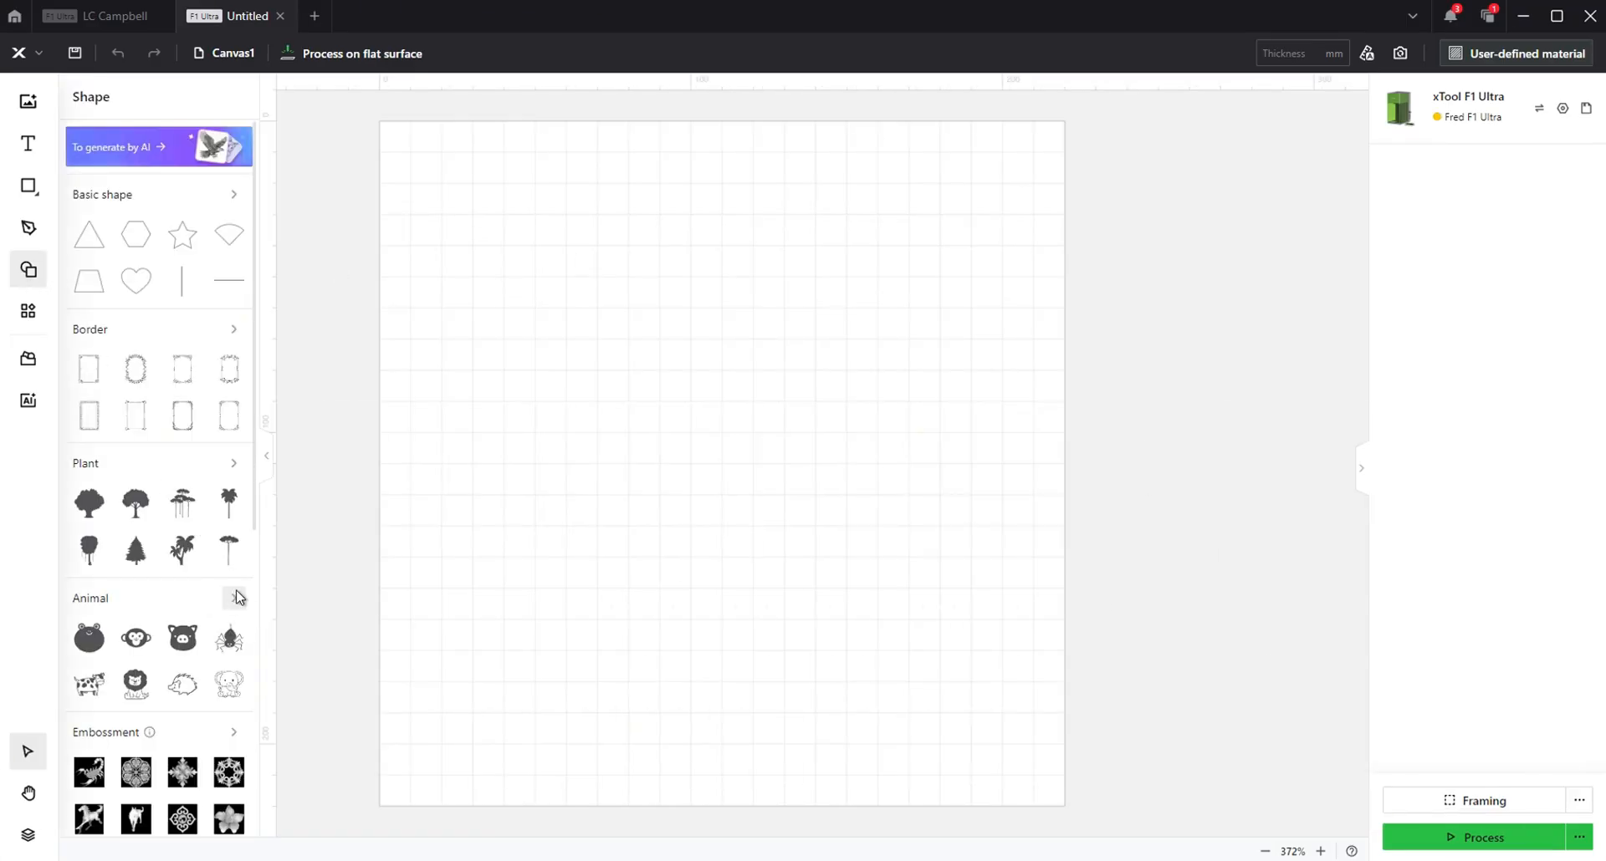
{"action": "left_click", "coordinate": [234, 598]}
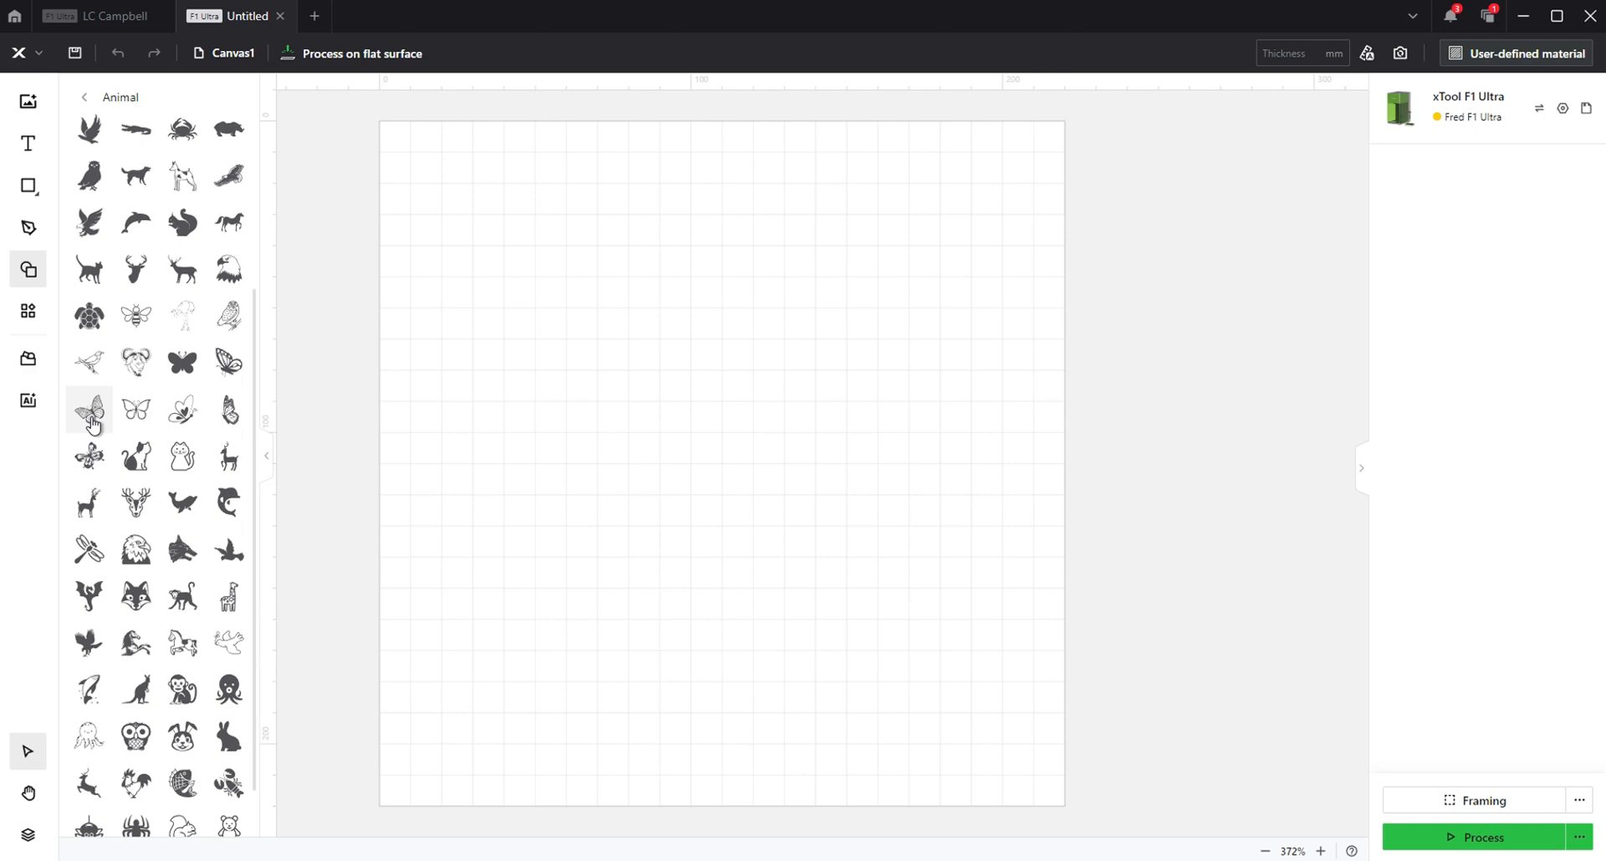
{"action": "left_click", "coordinate": [89, 410]}
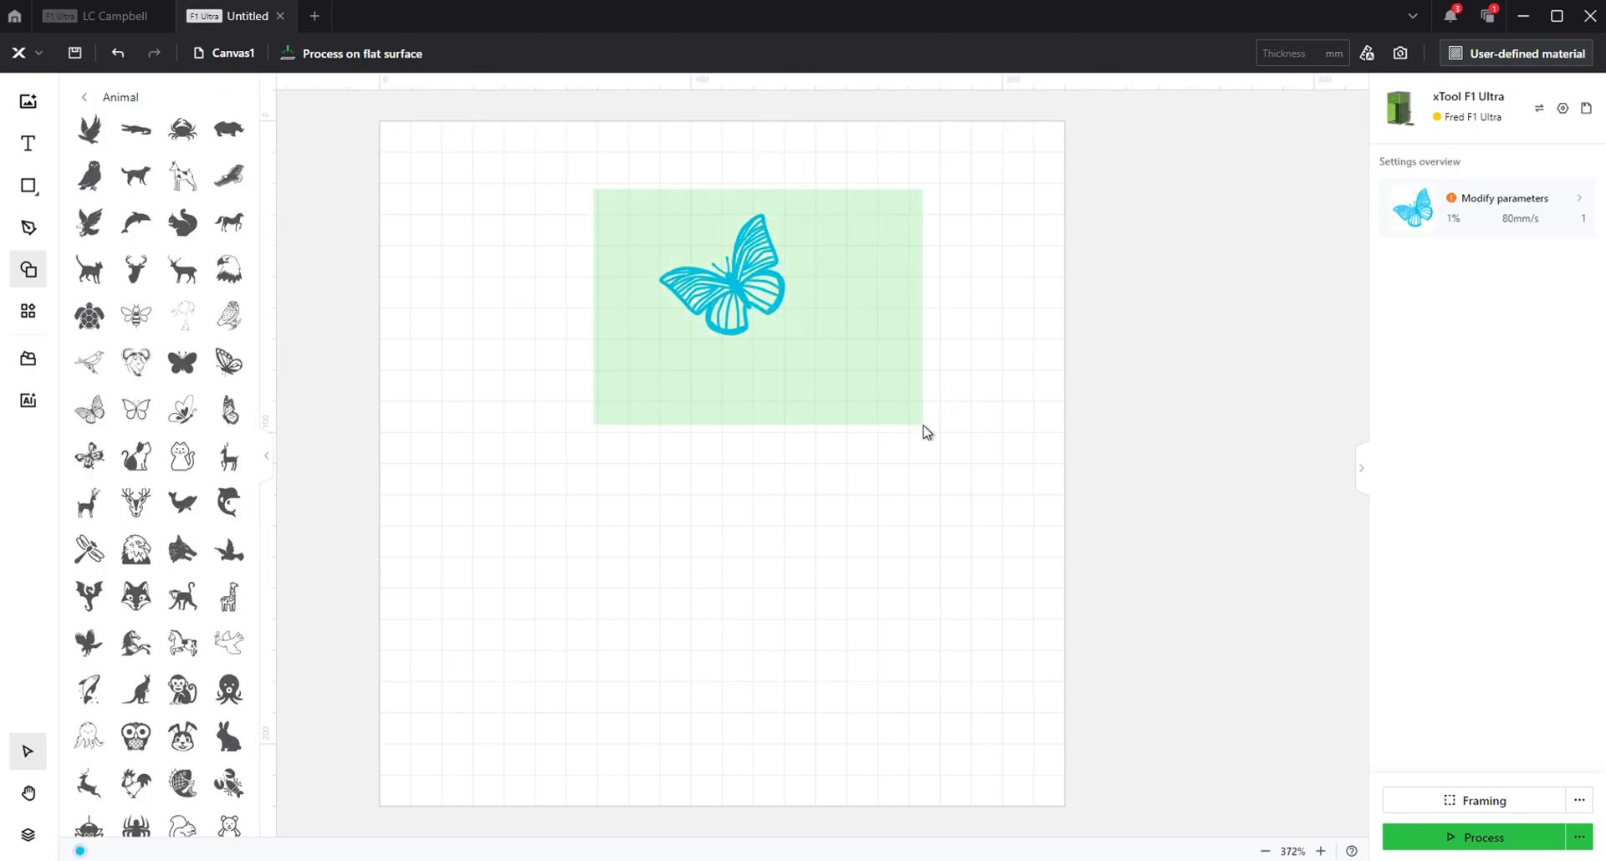
Select the upper butterfly copy and colour it black from the colour bar
{"action": "left_click", "coordinate": [722, 274]}
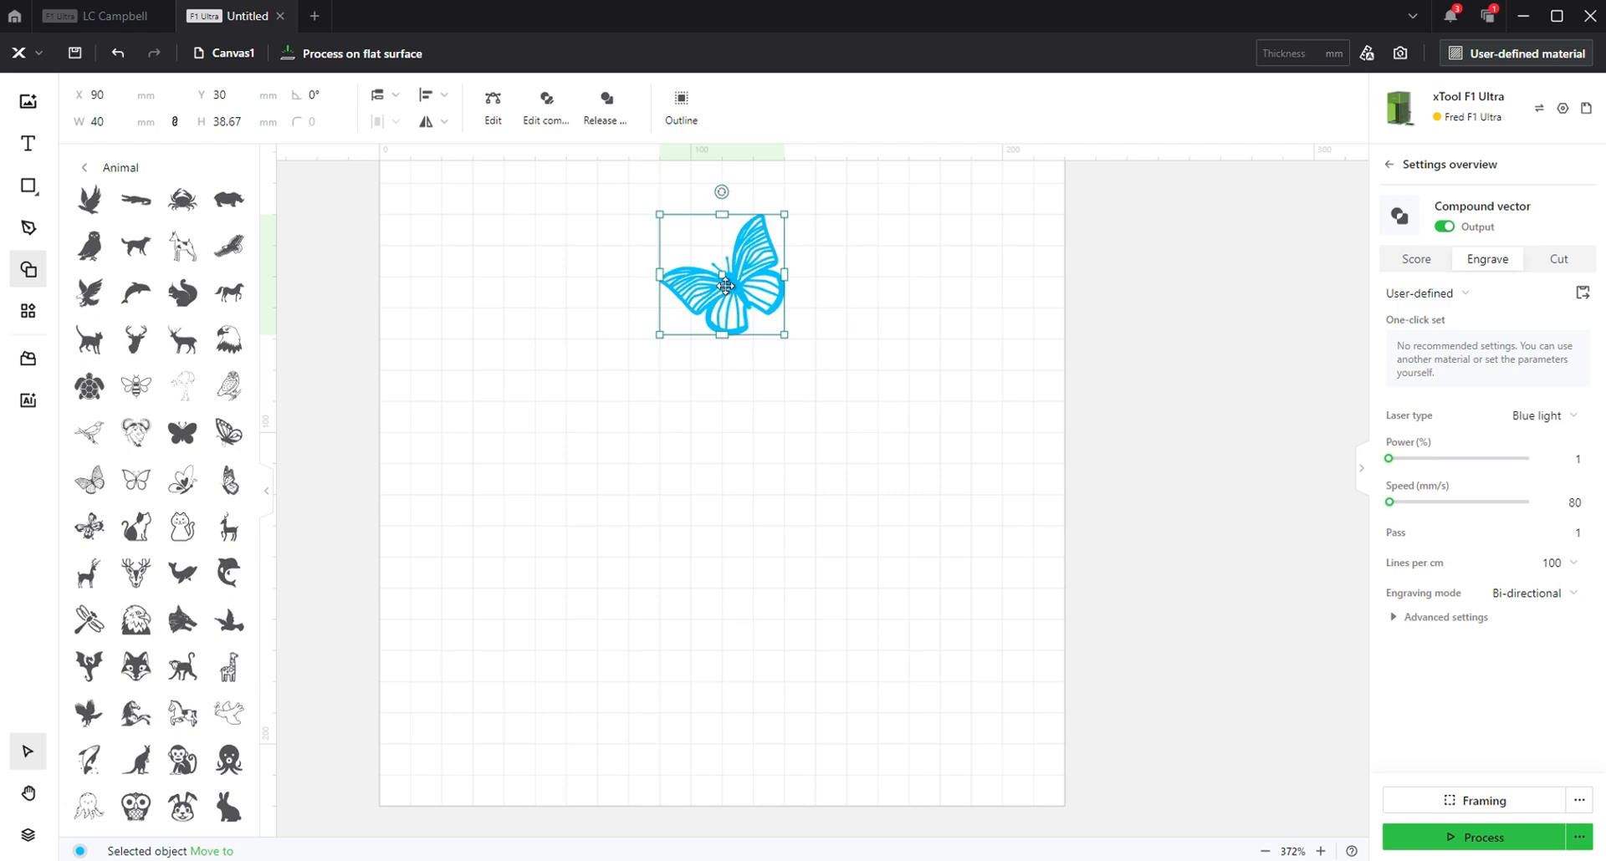
{"action": "mouse_move", "coordinate": [689, 383]}
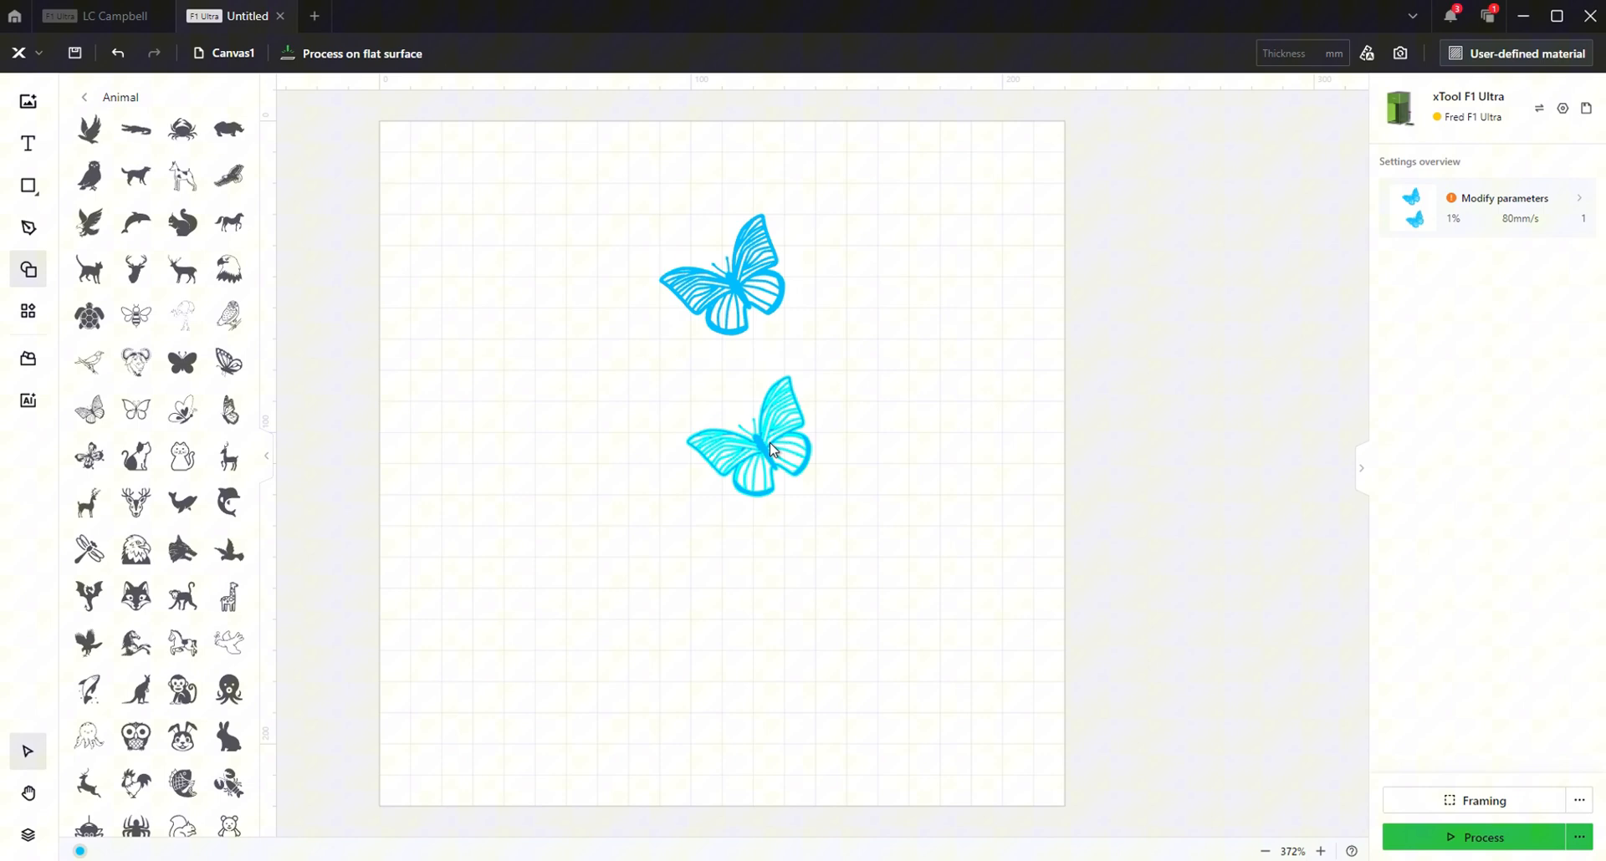
{"action": "left_click", "coordinate": [721, 273]}
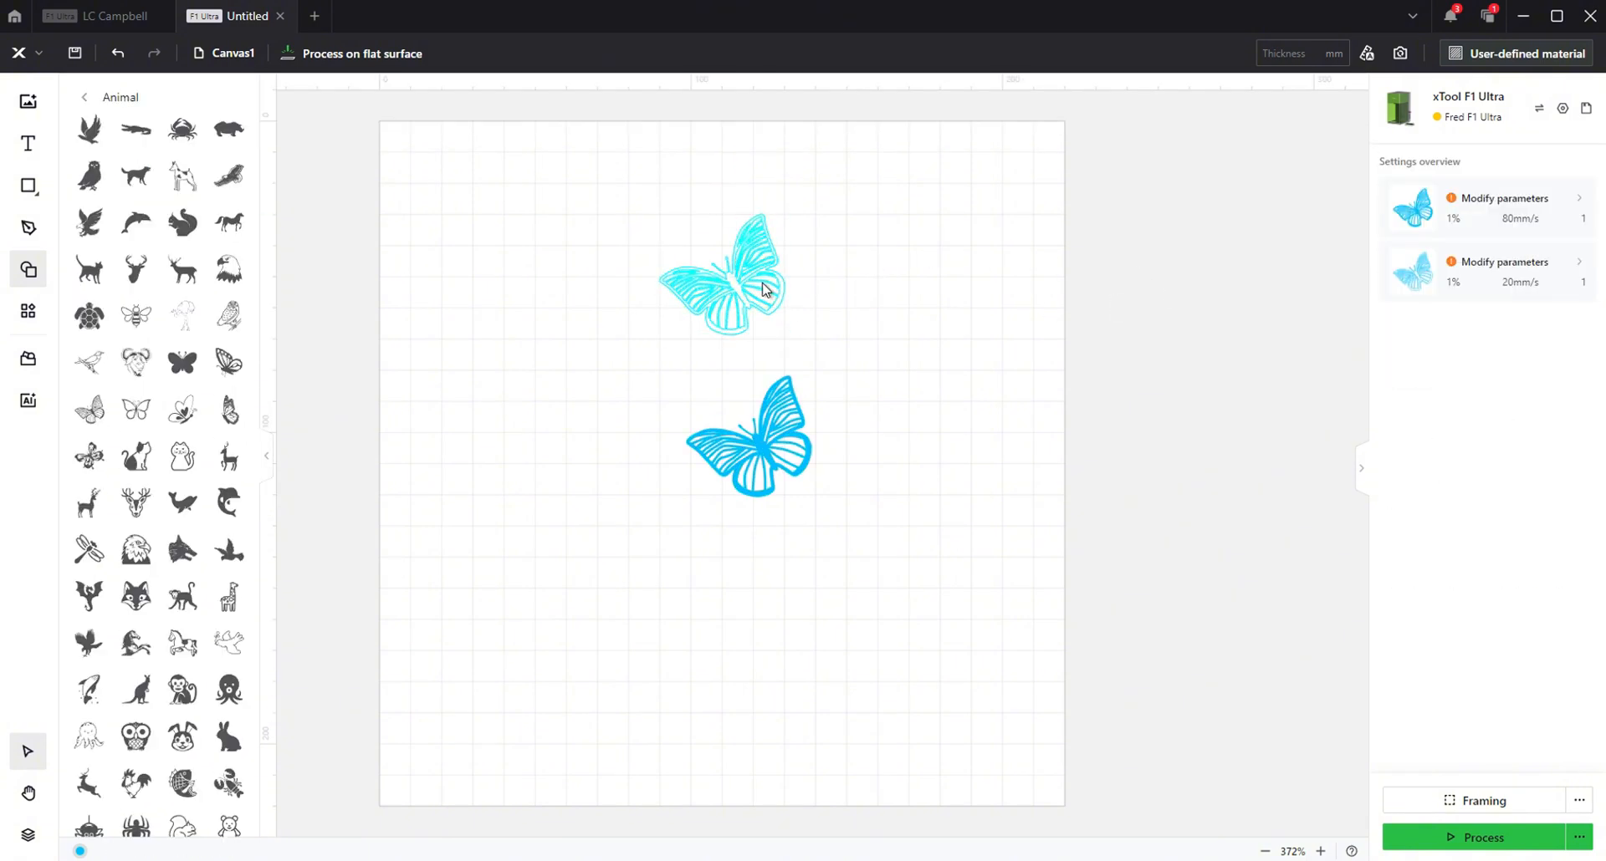
{"action": "left_click", "coordinate": [720, 274]}
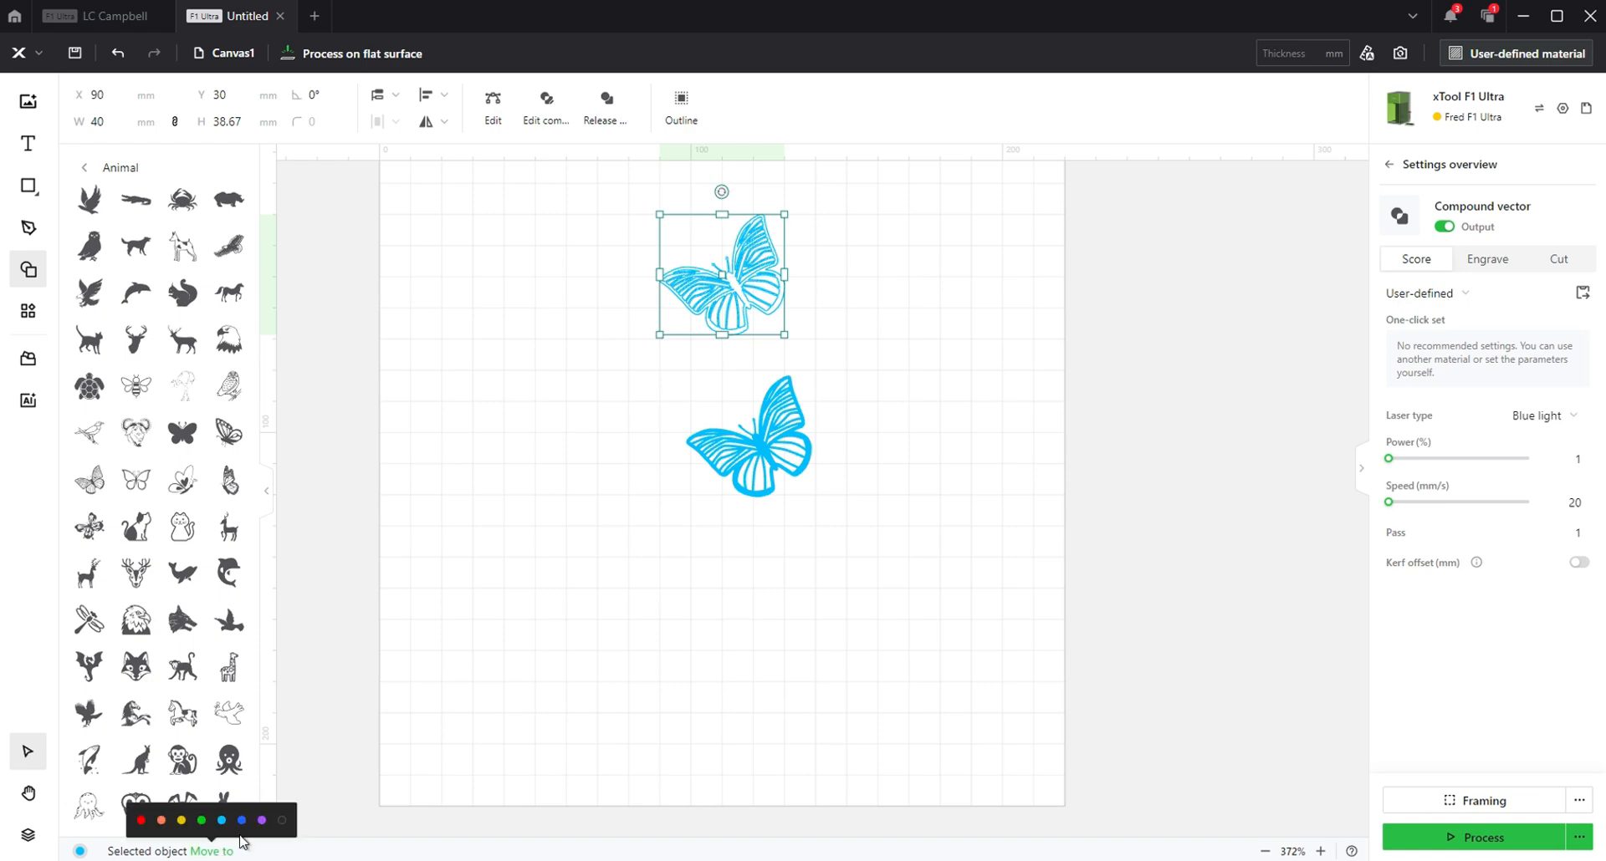
{"action": "left_click", "coordinate": [140, 820]}
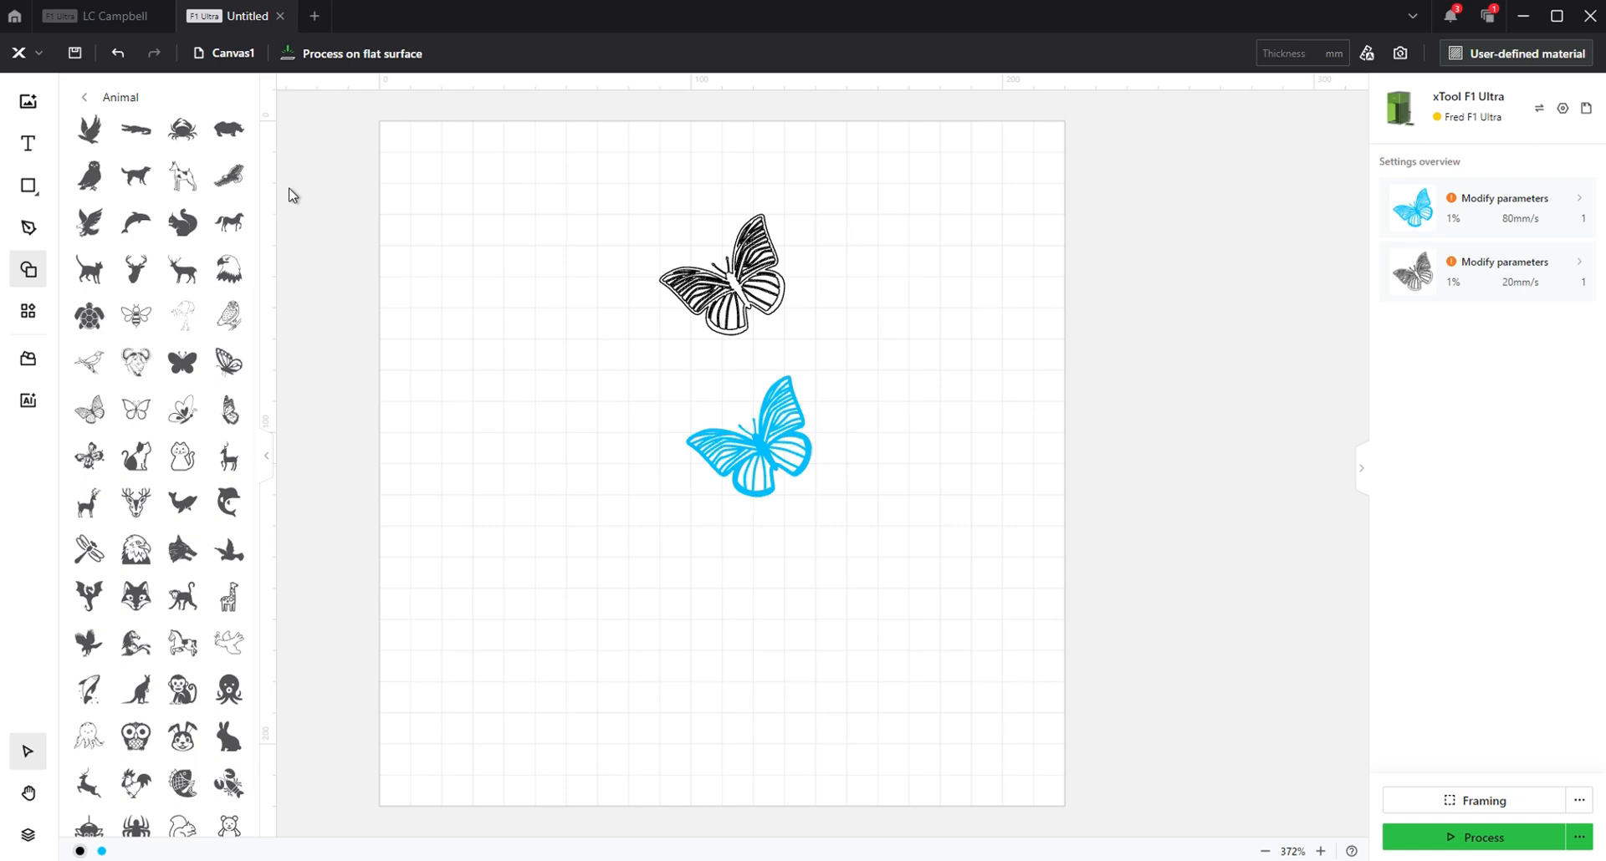
{"action": "mouse_move", "coordinate": [28, 274]}
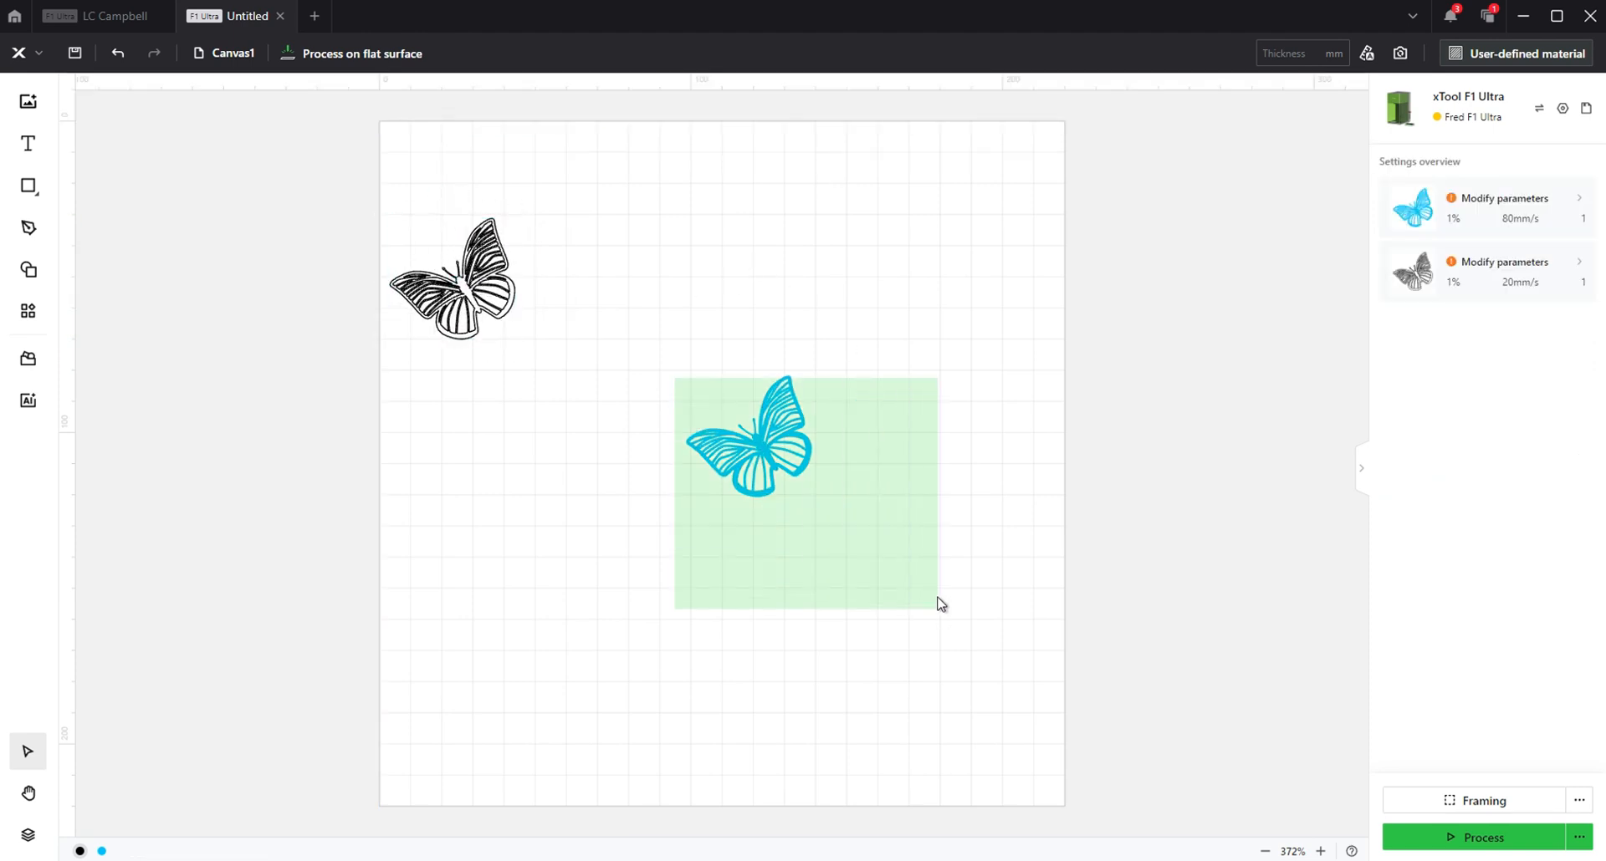
Place a blue butterfly copy on the left and release the right butterfly's compound path
{"action": "left_click", "coordinate": [748, 441]}
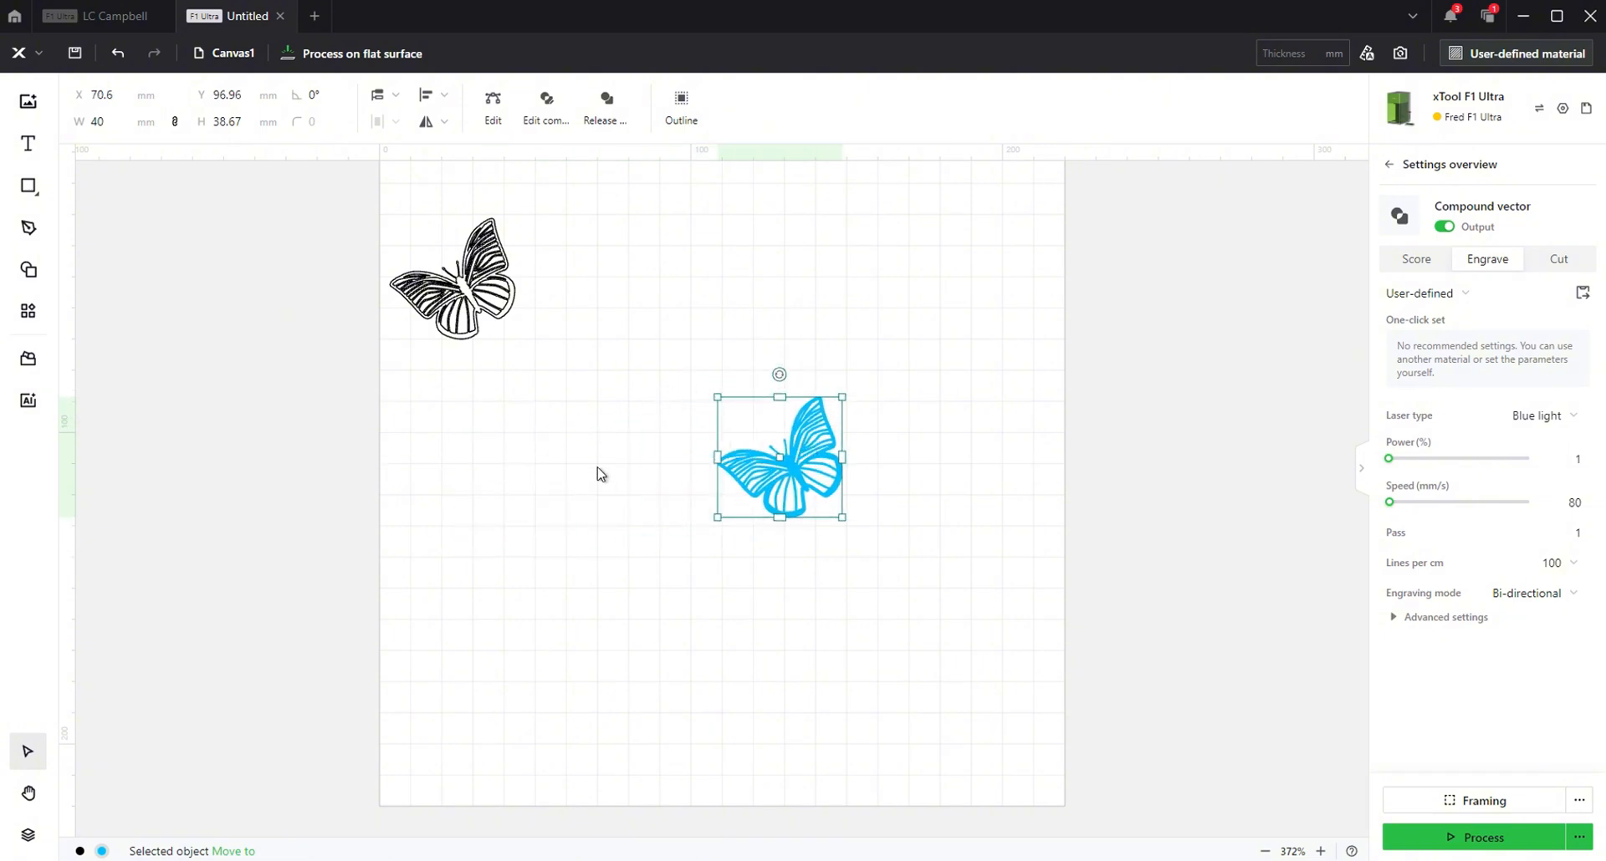
{"action": "left_click_drag", "start_coordinate": [779, 457], "coordinate": [475, 457]}
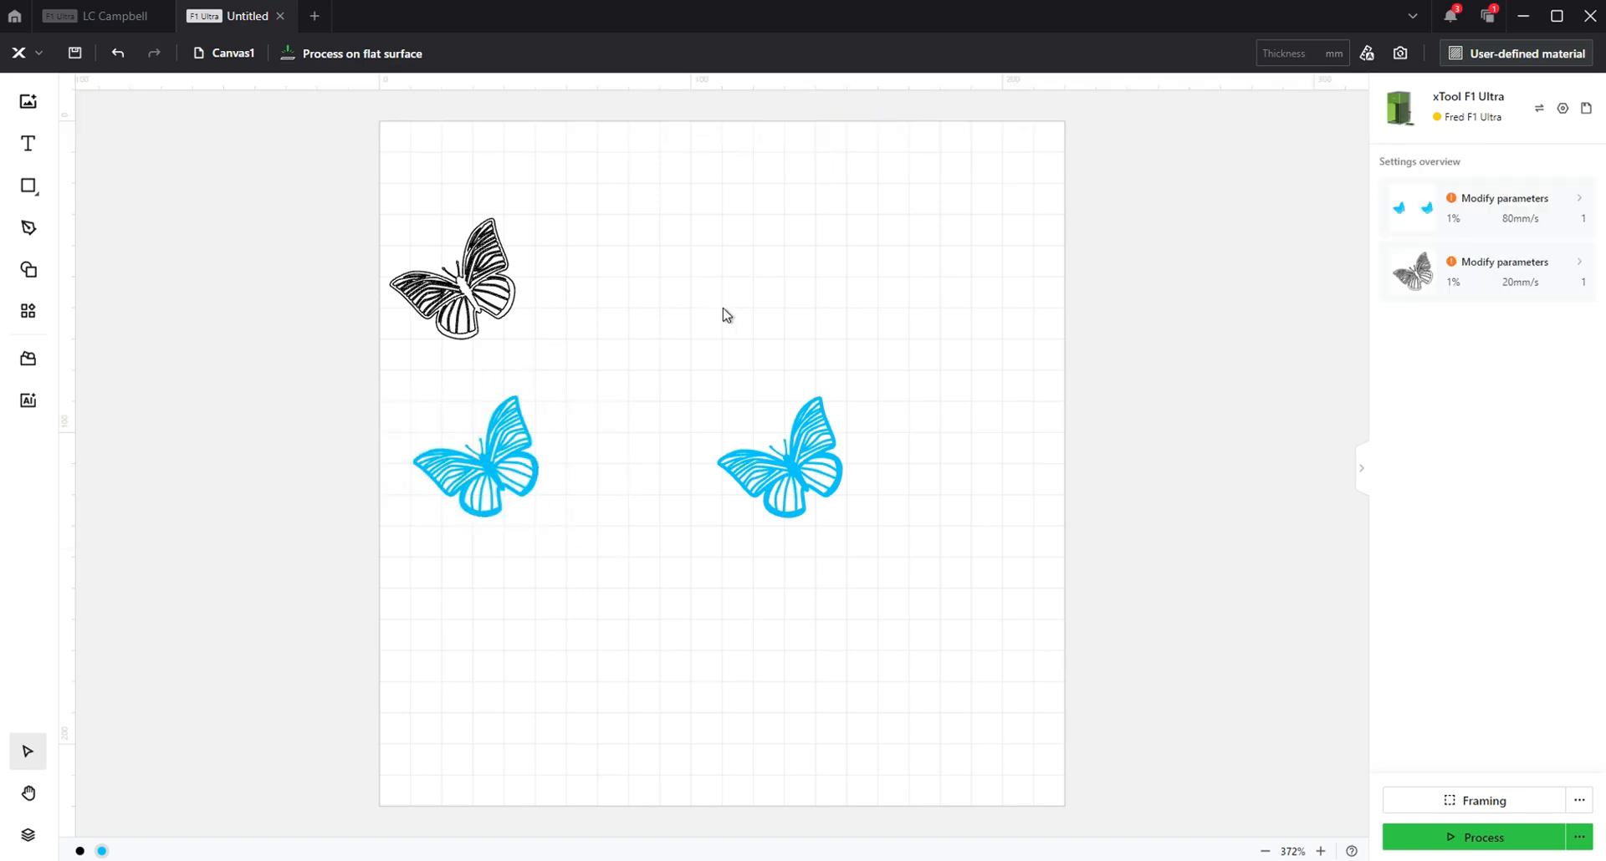
{"action": "left_click", "coordinate": [779, 457]}
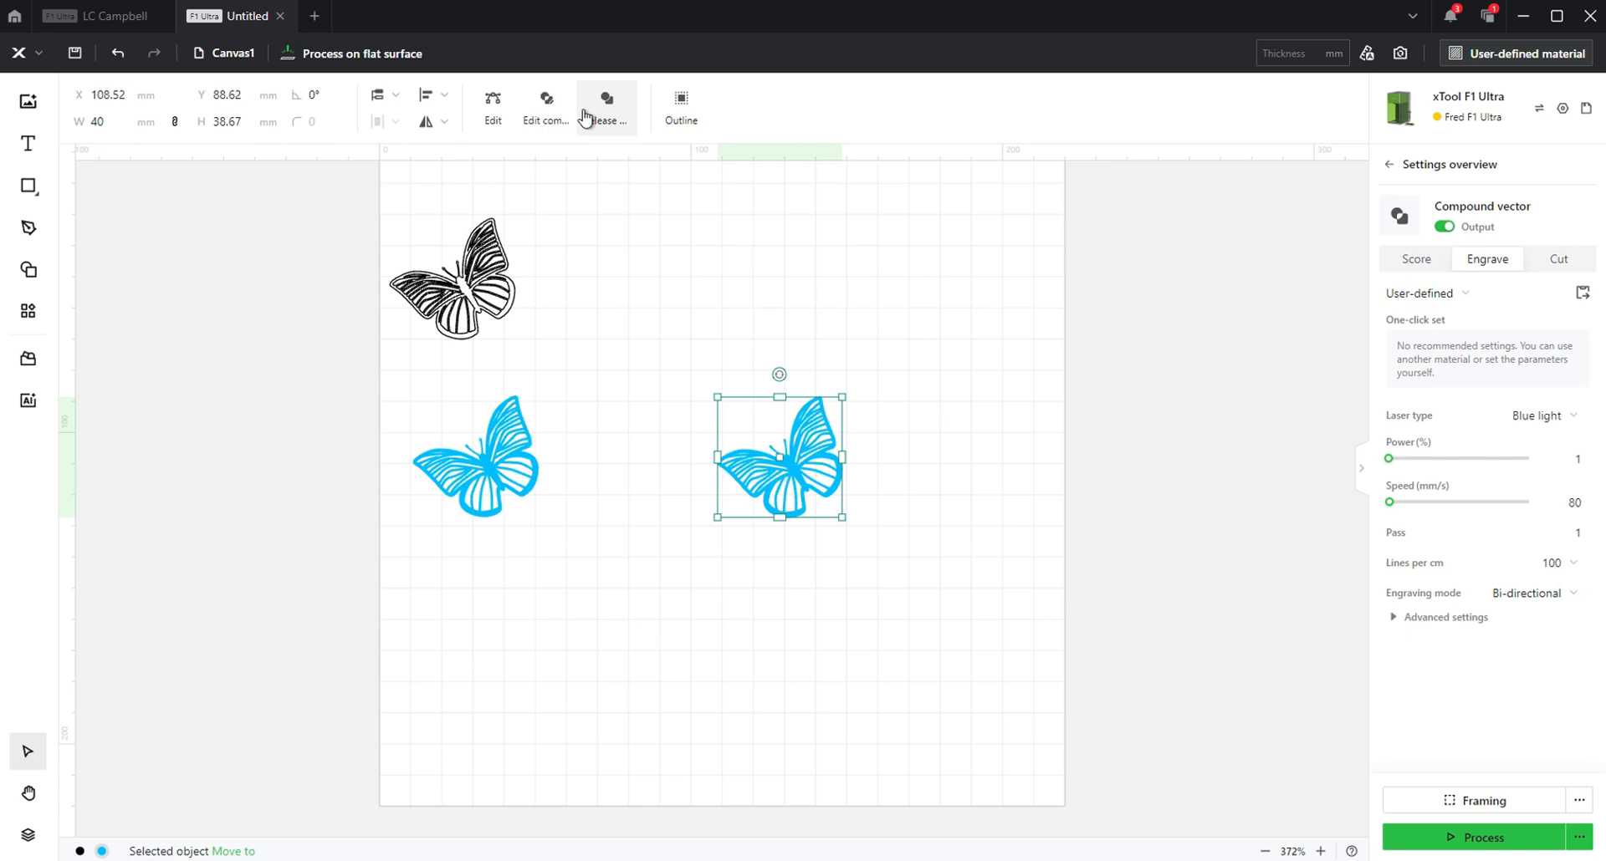
{"action": "left_click", "coordinate": [605, 102]}
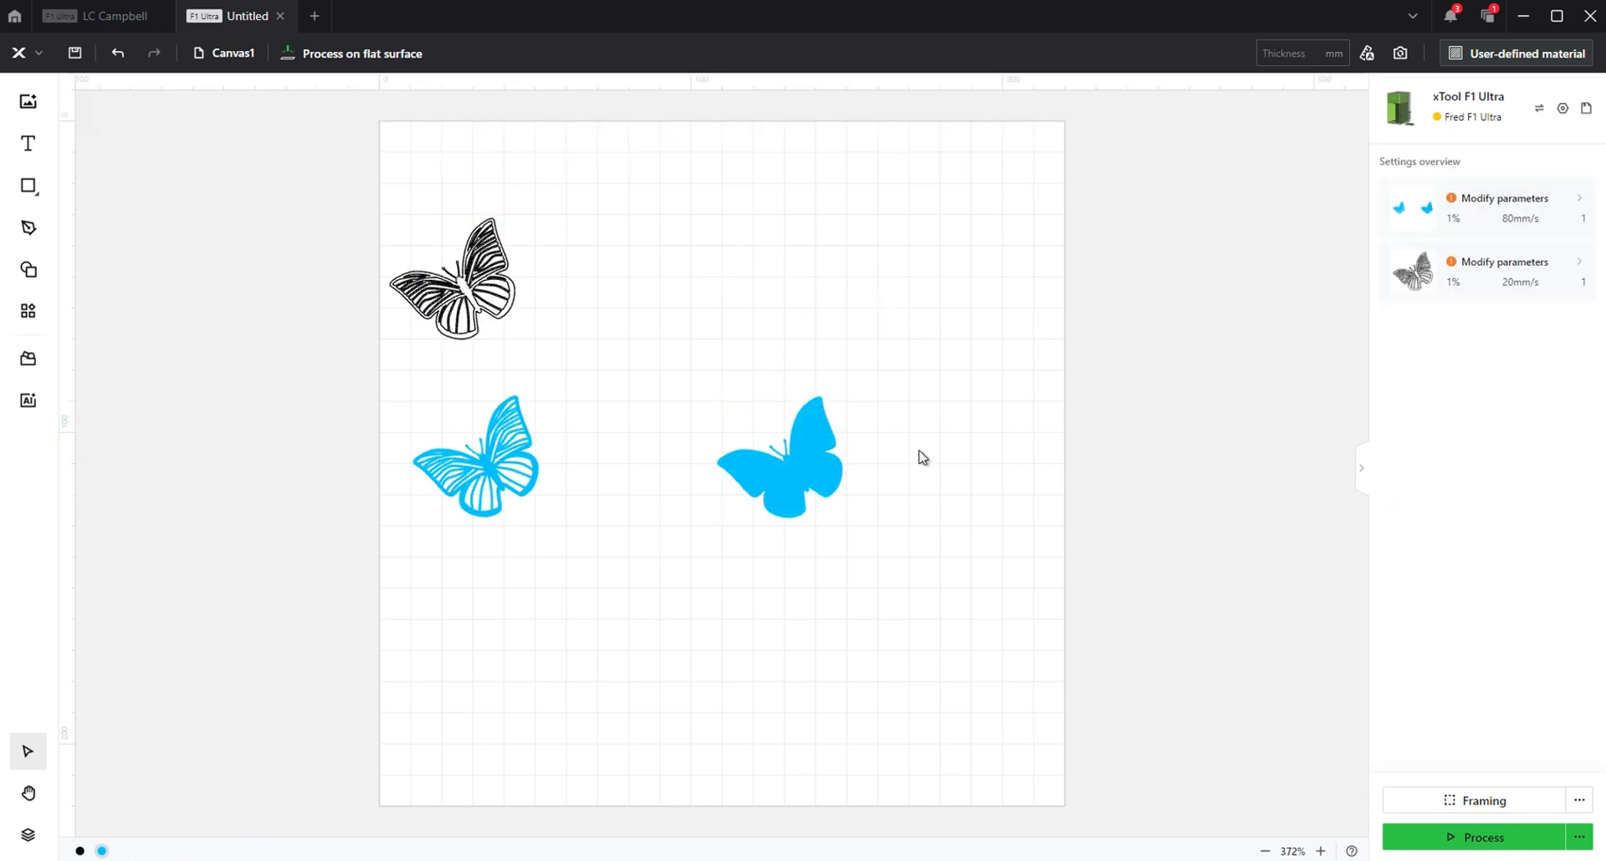
{"action": "left_click", "coordinate": [779, 457]}
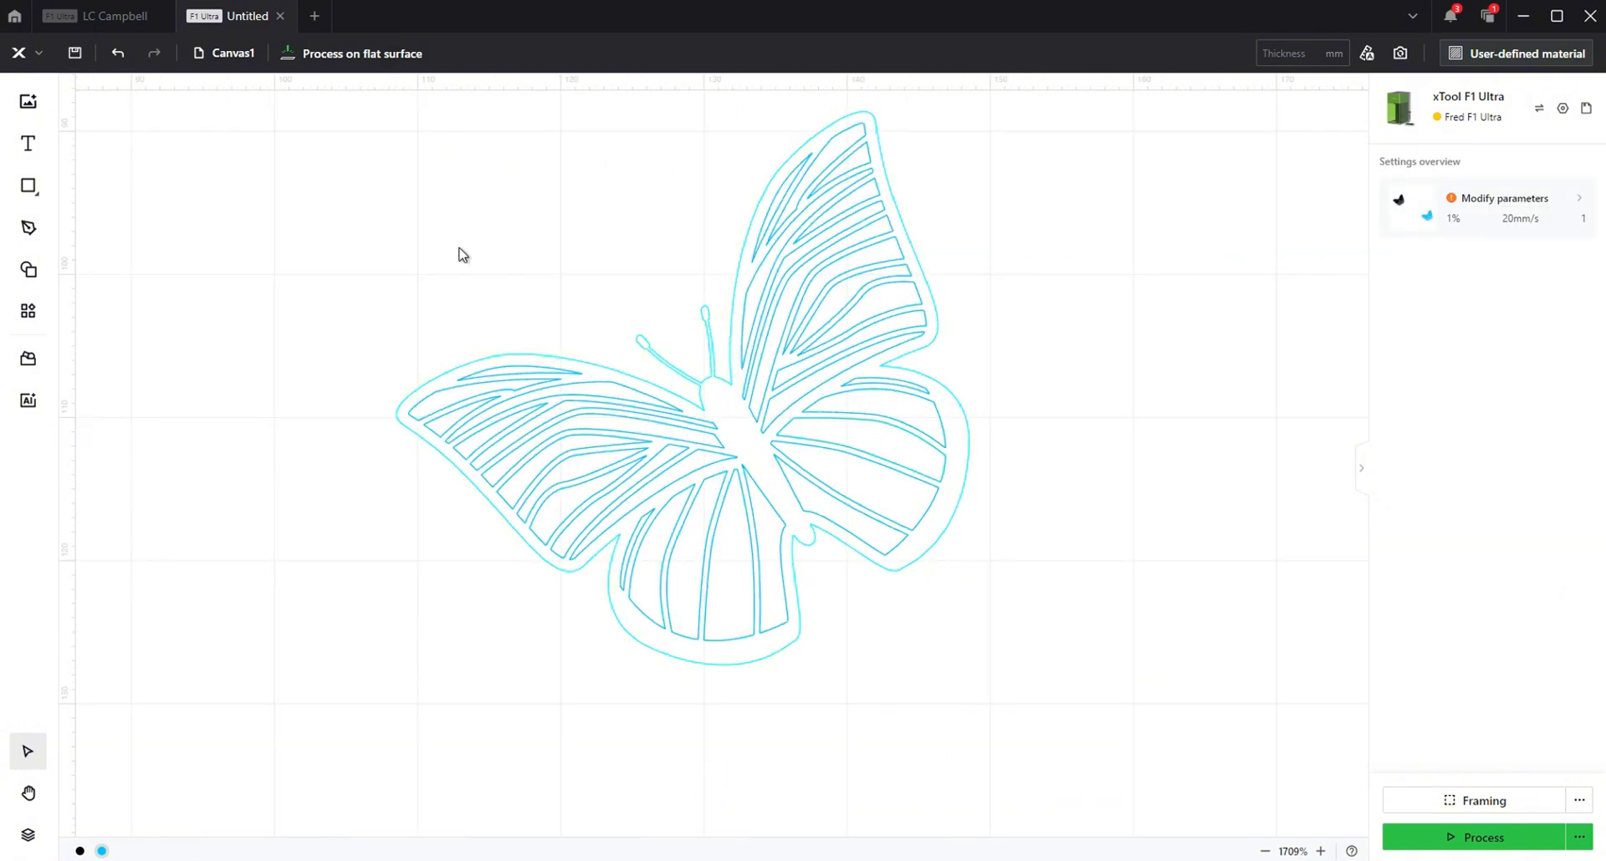
Marquee-select the butterfly's upper wing stripes so they can be recoloured purple
{"action": "left_click", "coordinate": [511, 395]}
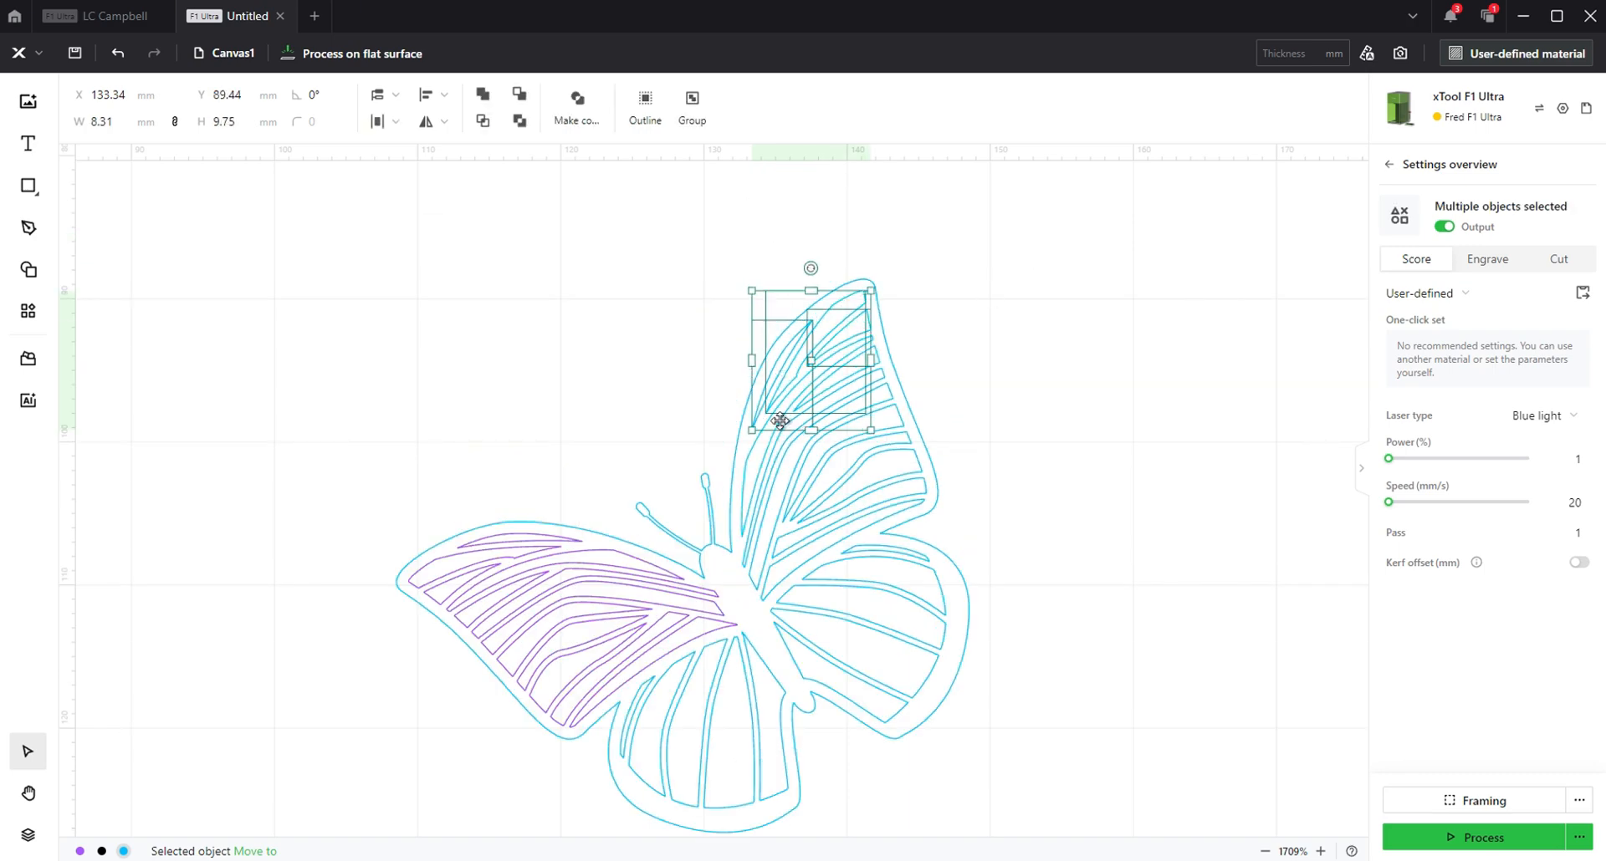
{"action": "left_click_drag", "start_coordinate": [868, 430], "coordinate": [884, 566]}
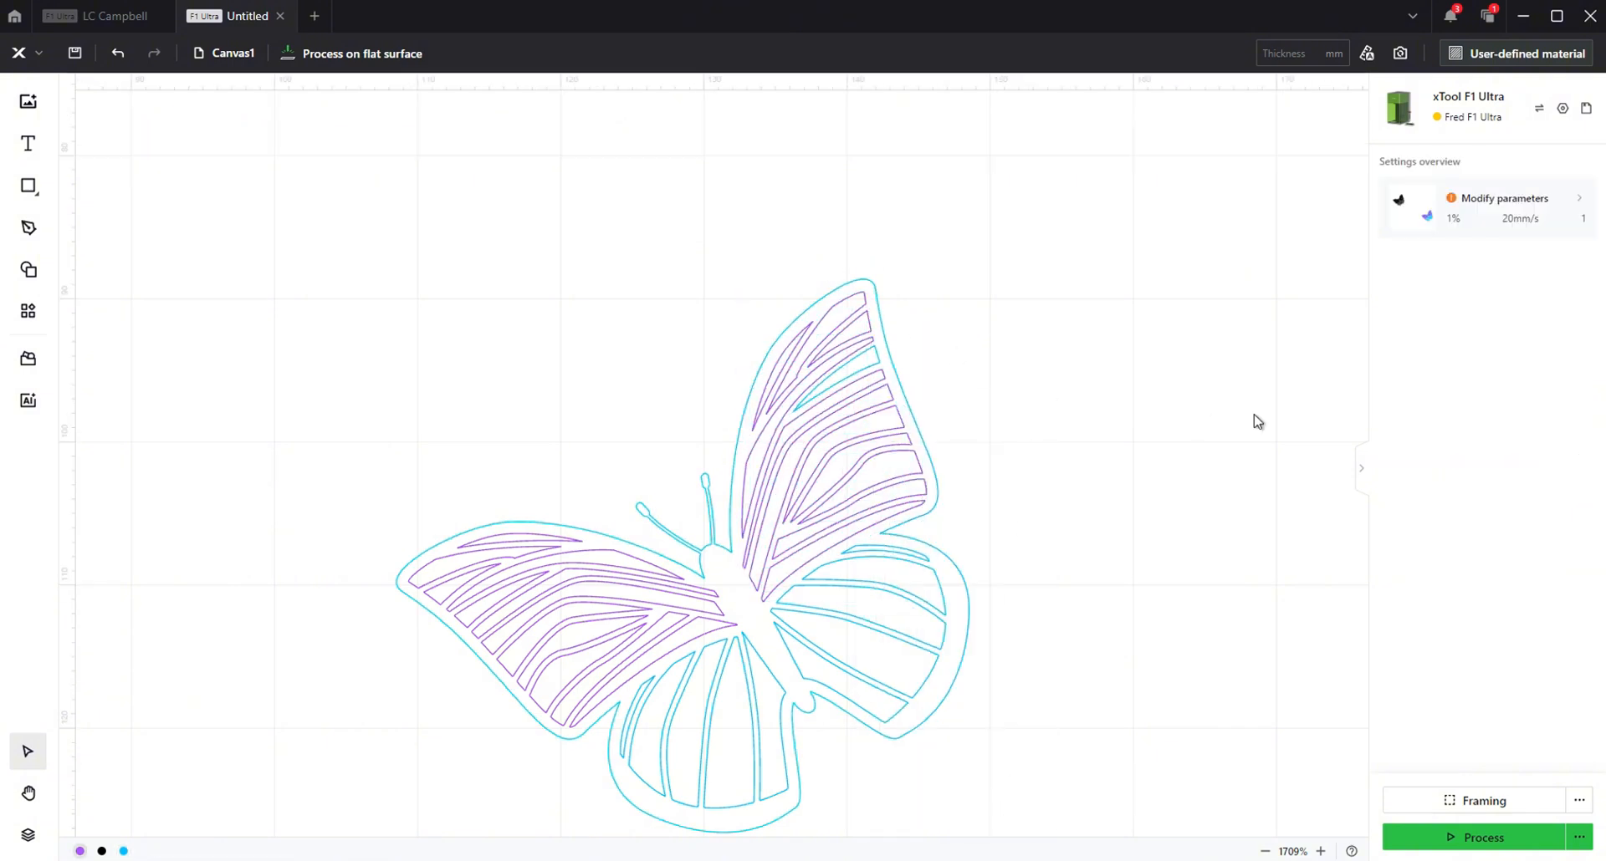
{"action": "left_click", "coordinate": [835, 378]}
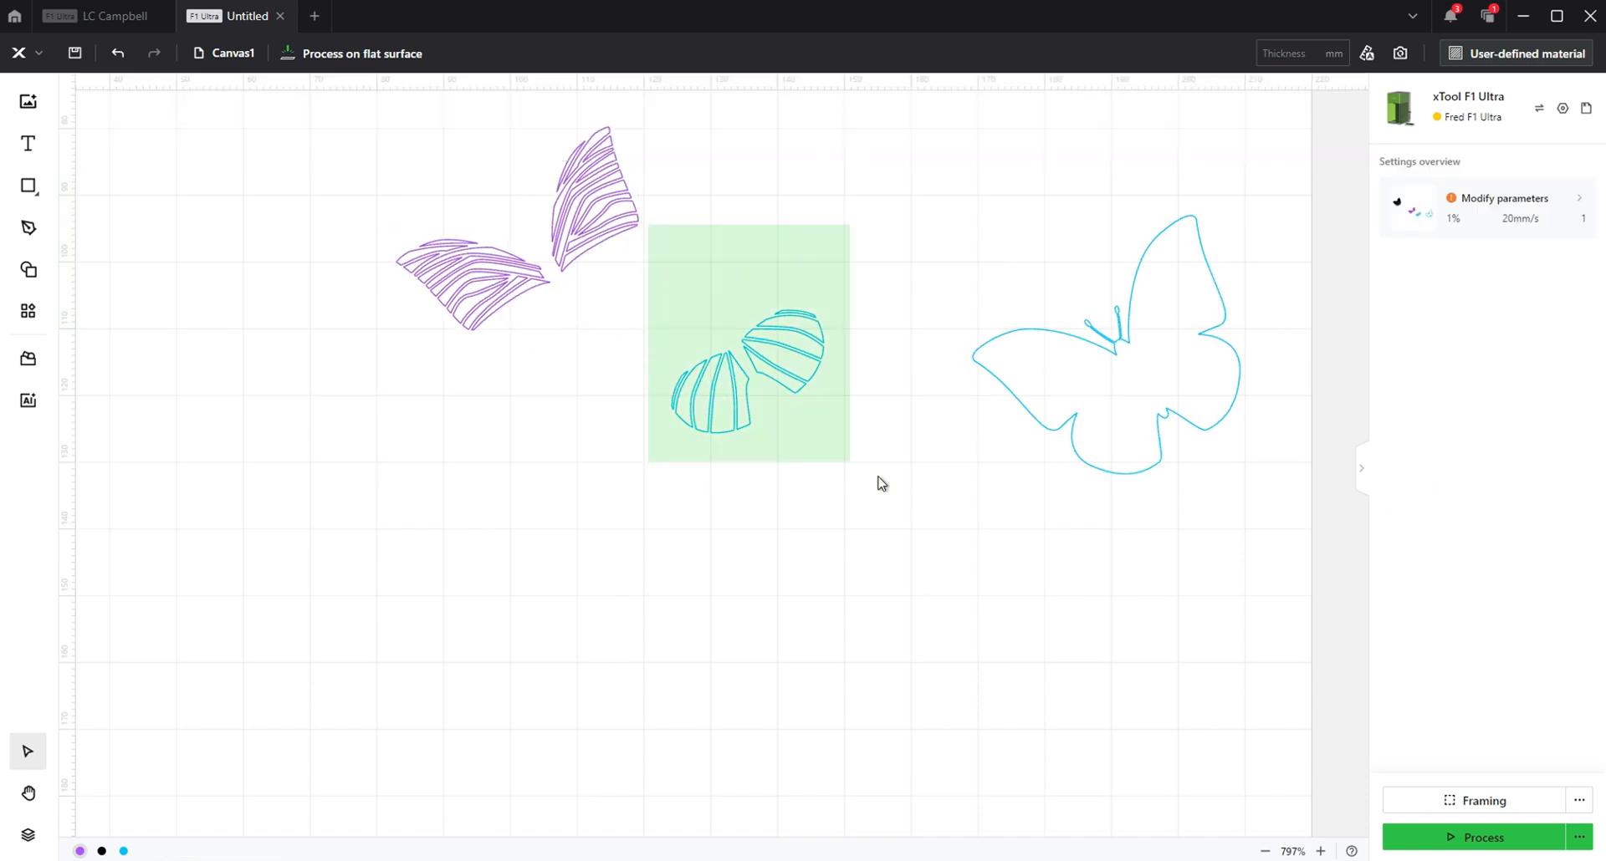
Select the lower wing stripes and combine them into a single compound shape
{"action": "left_click", "coordinate": [748, 369]}
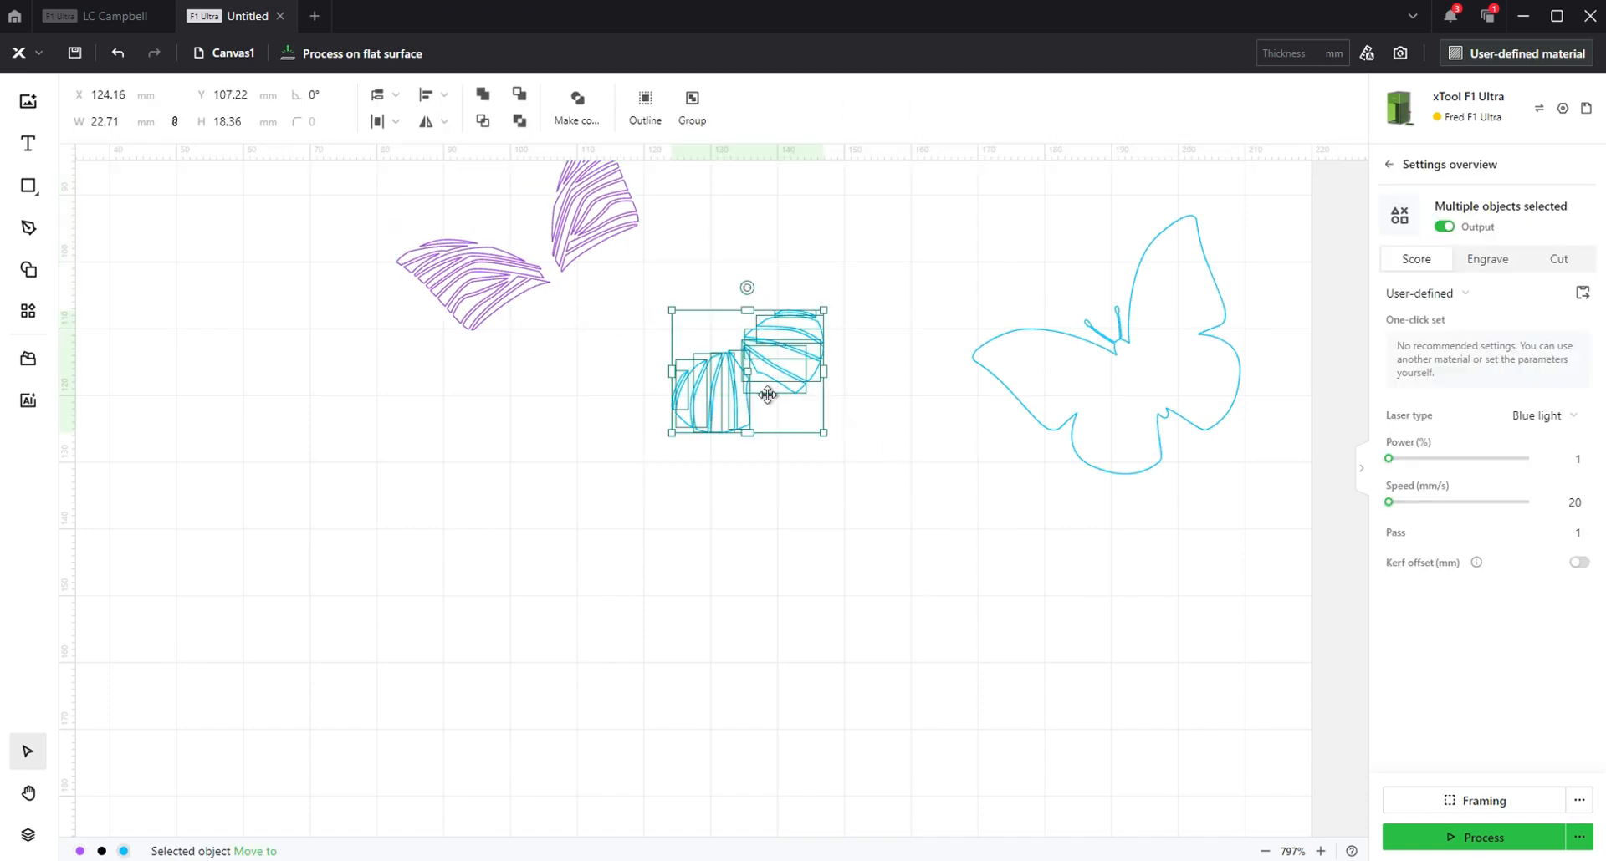
{"action": "right_click", "coordinate": [768, 395]}
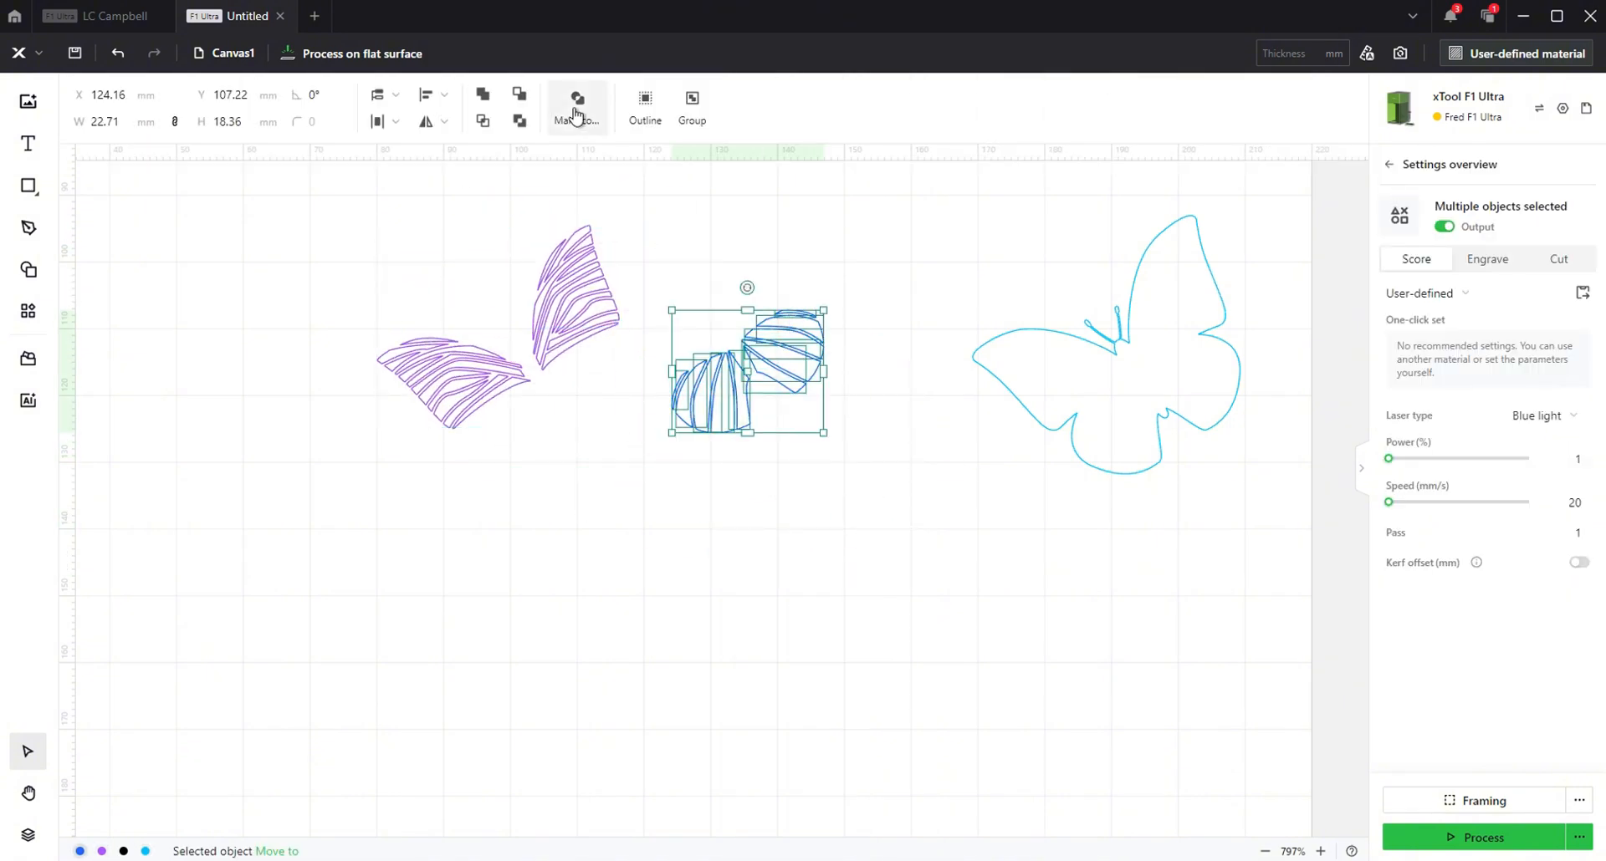
{"action": "left_click", "coordinate": [691, 102]}
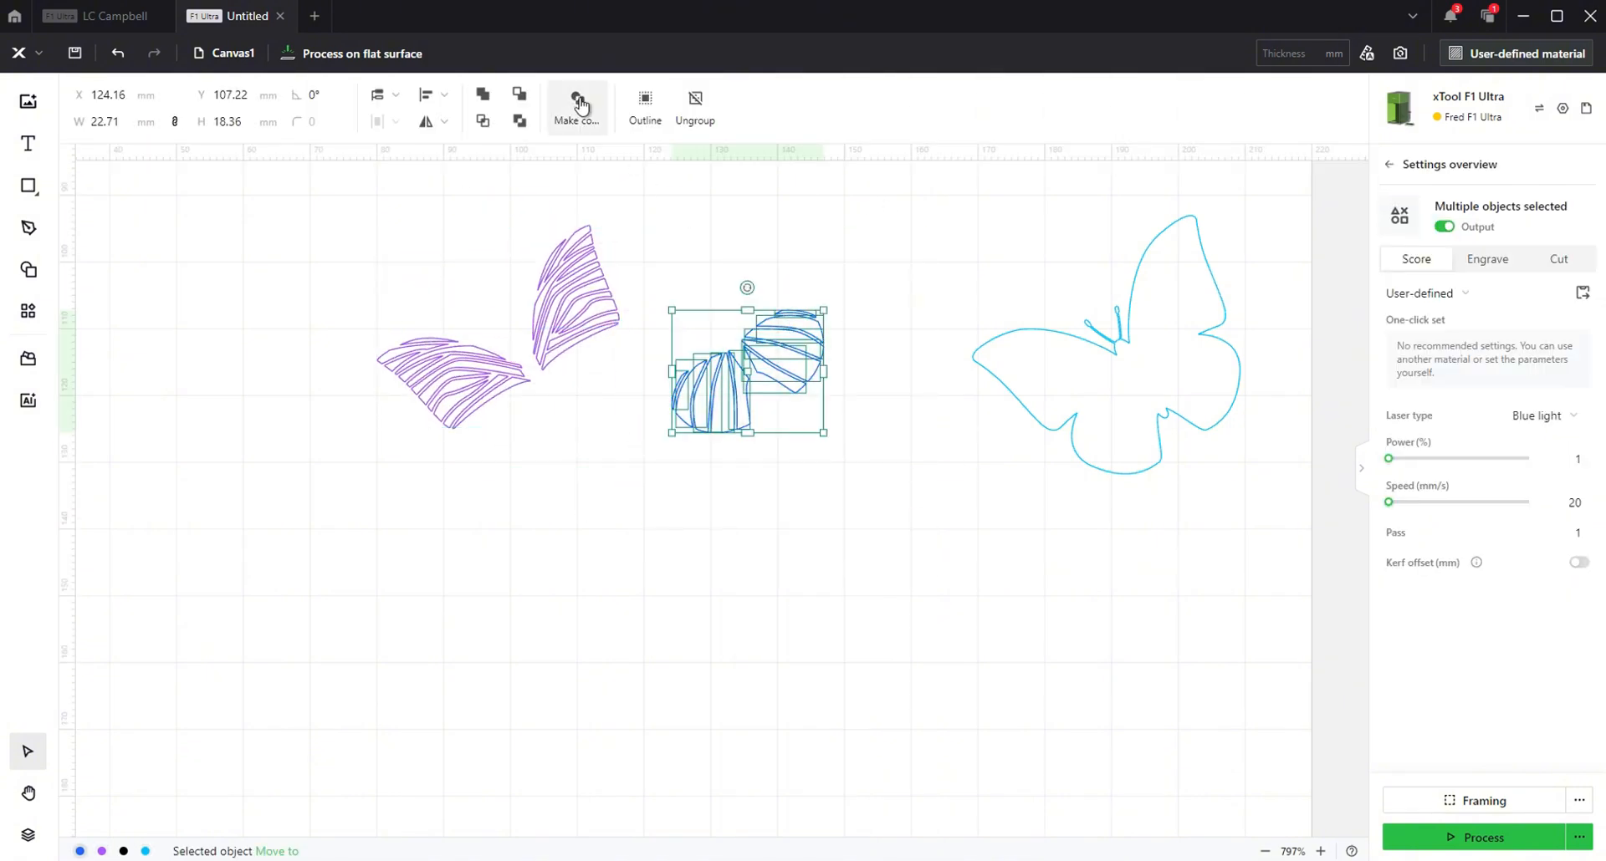
{"action": "right_click", "coordinate": [1105, 338]}
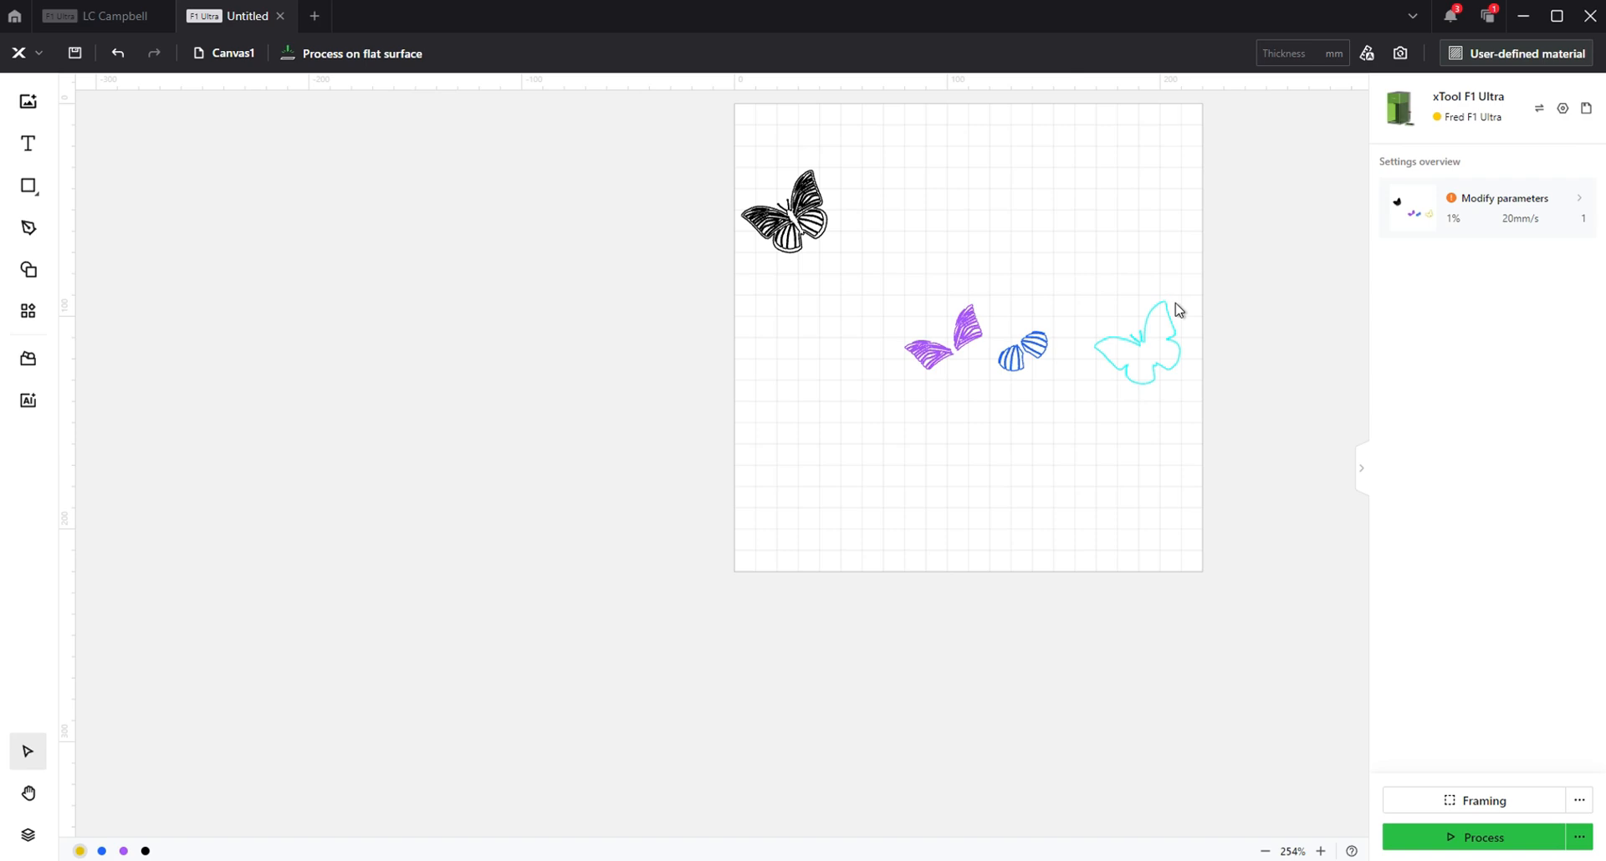
Select the black striped butterfly to duplicate it
{"action": "scroll", "scroll_direction": "down", "scroll_amount": 3}
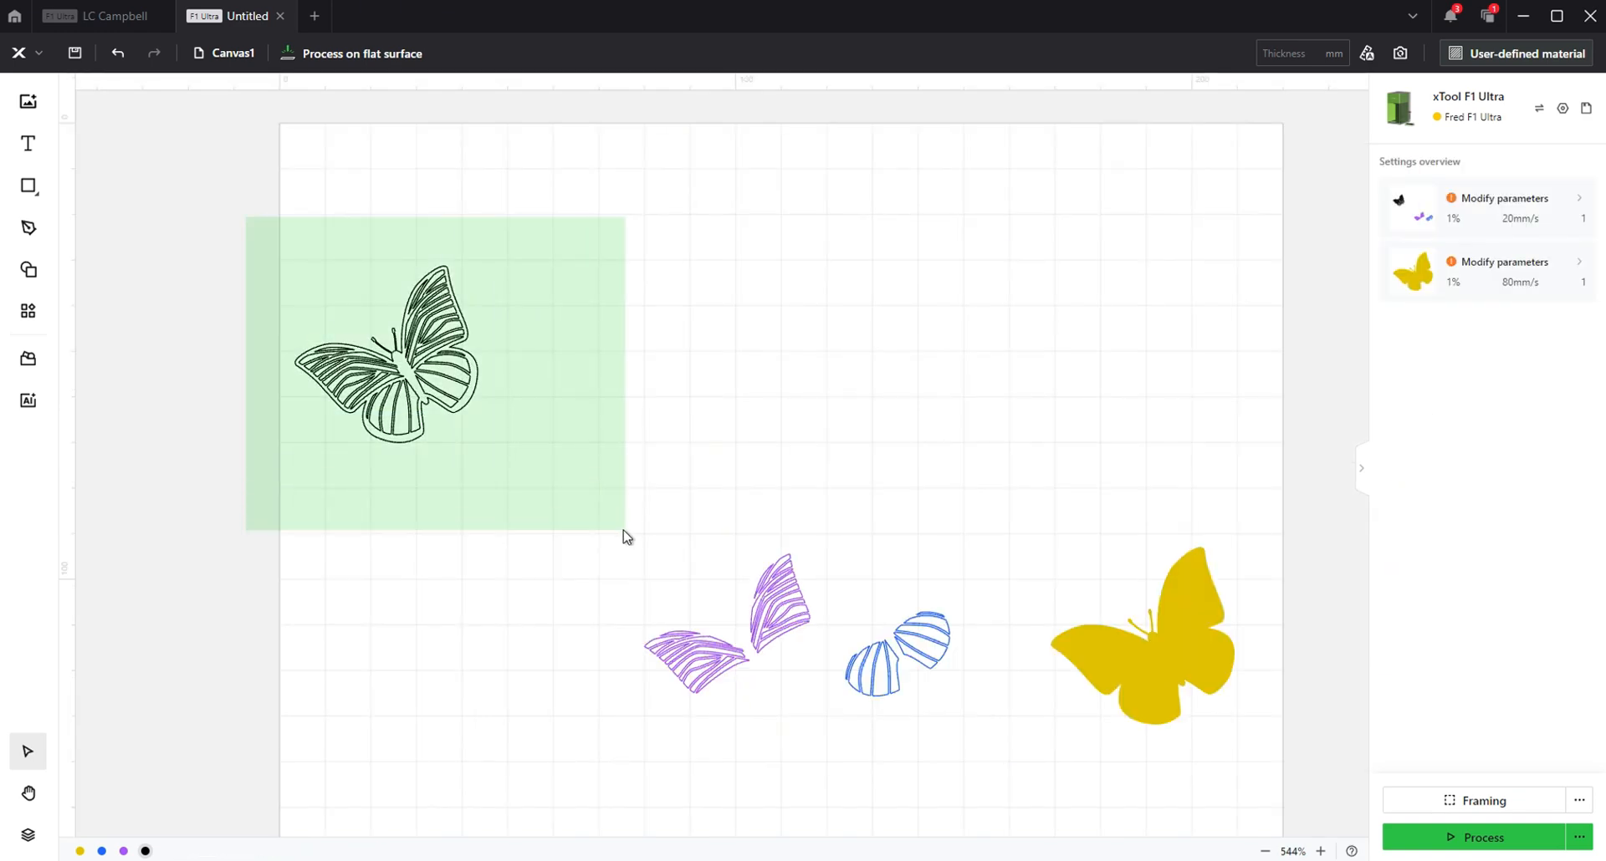
{"action": "left_click", "coordinate": [384, 359]}
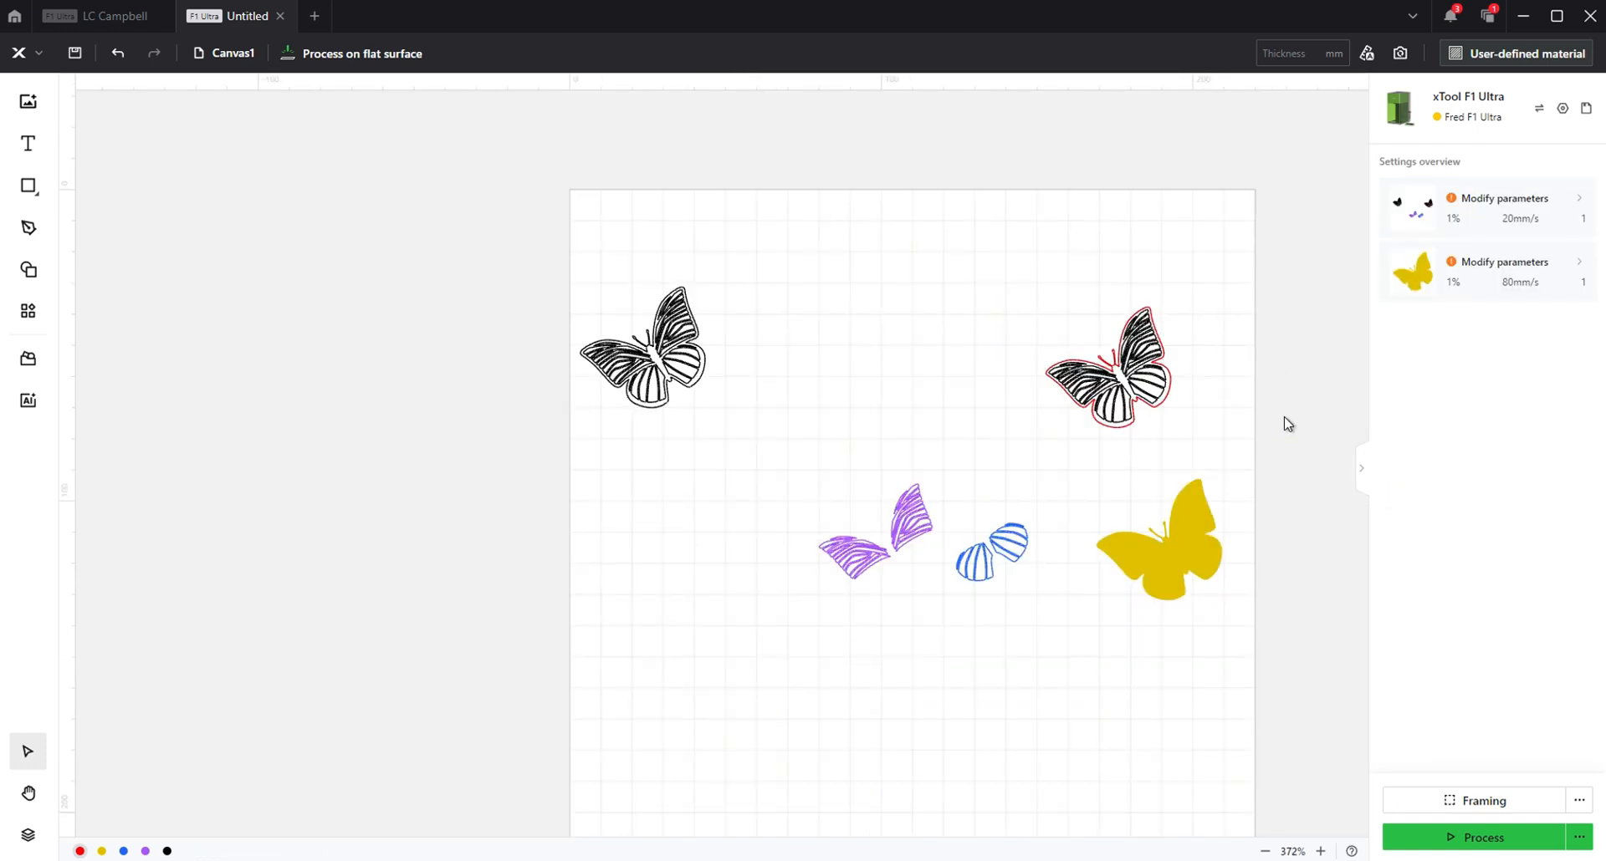
Select the yellow butterfly silhouette and bring up its context menu
{"action": "left_click", "coordinate": [1158, 540]}
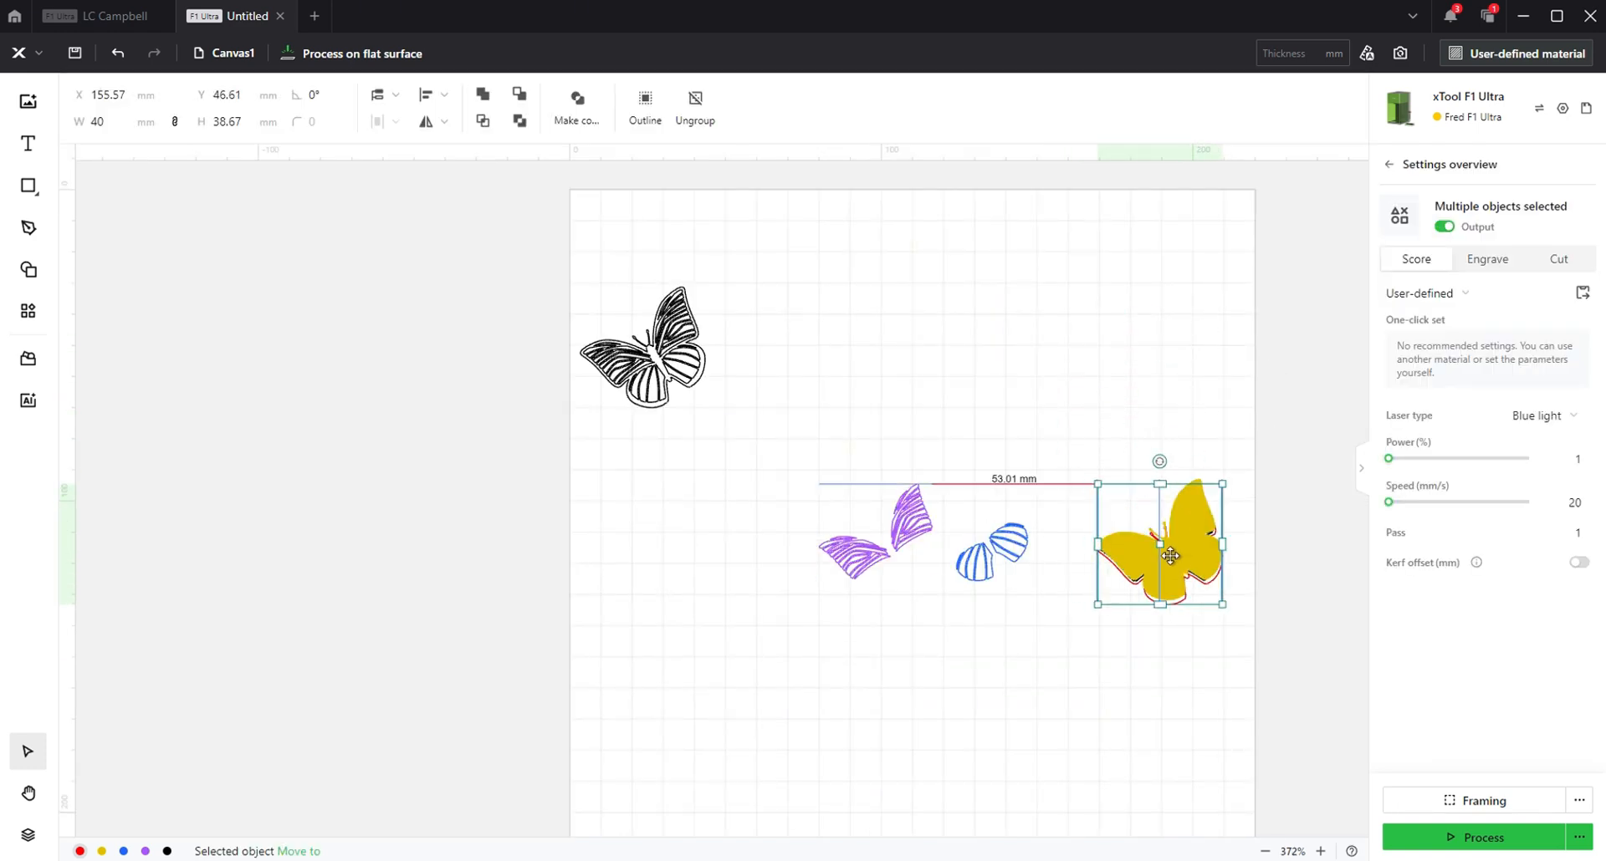
{"action": "right_click", "coordinate": [1160, 543]}
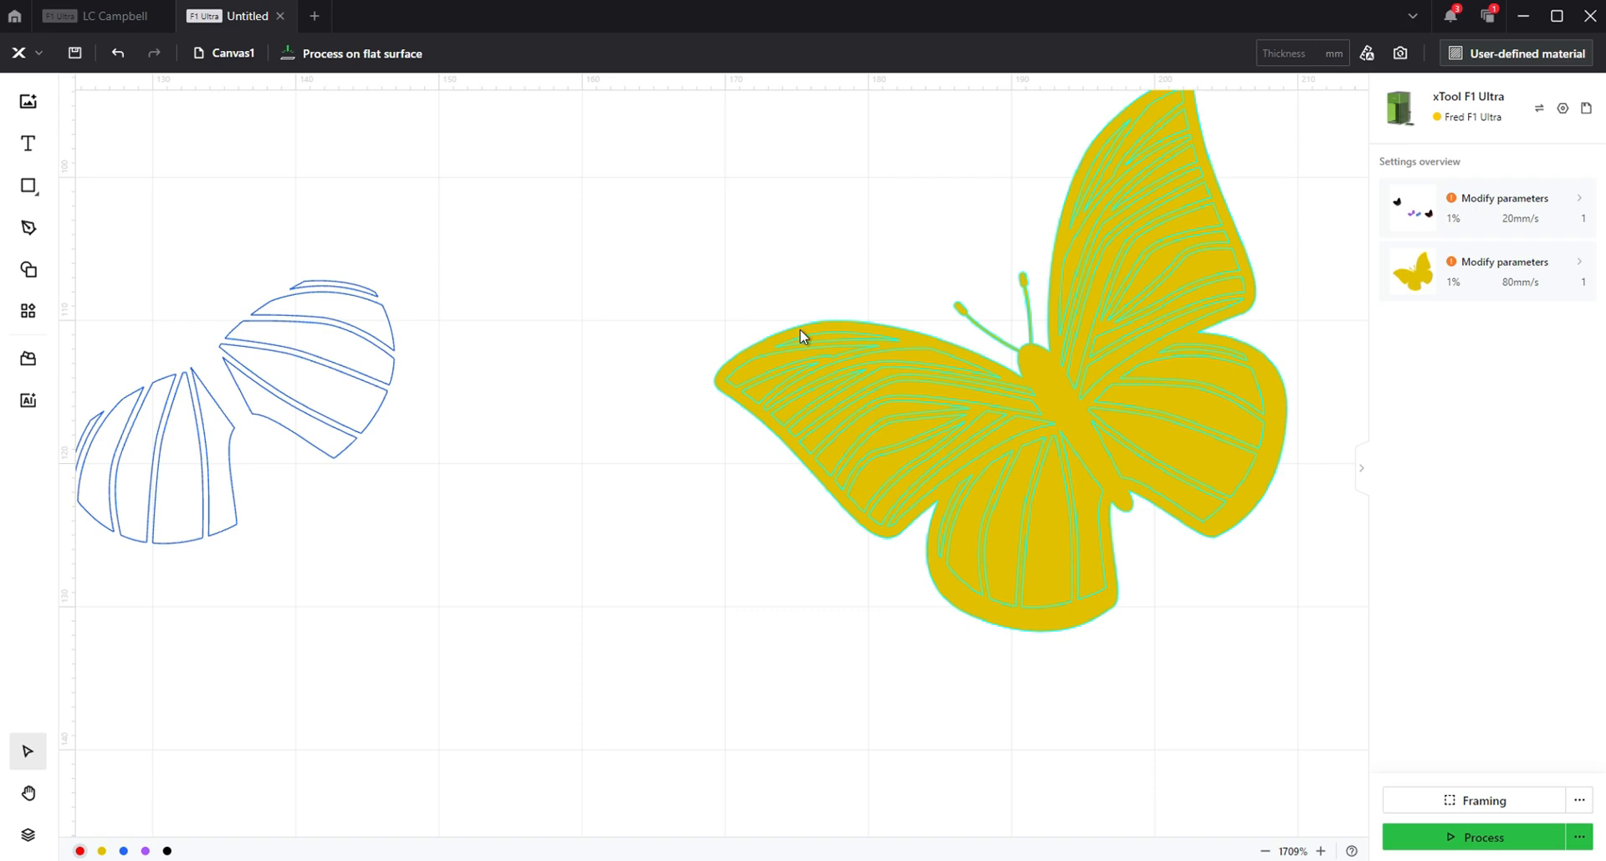
Select the yellow butterfly with its stripes and apply Subtract at overlap
{"action": "left_click", "coordinate": [1004, 409]}
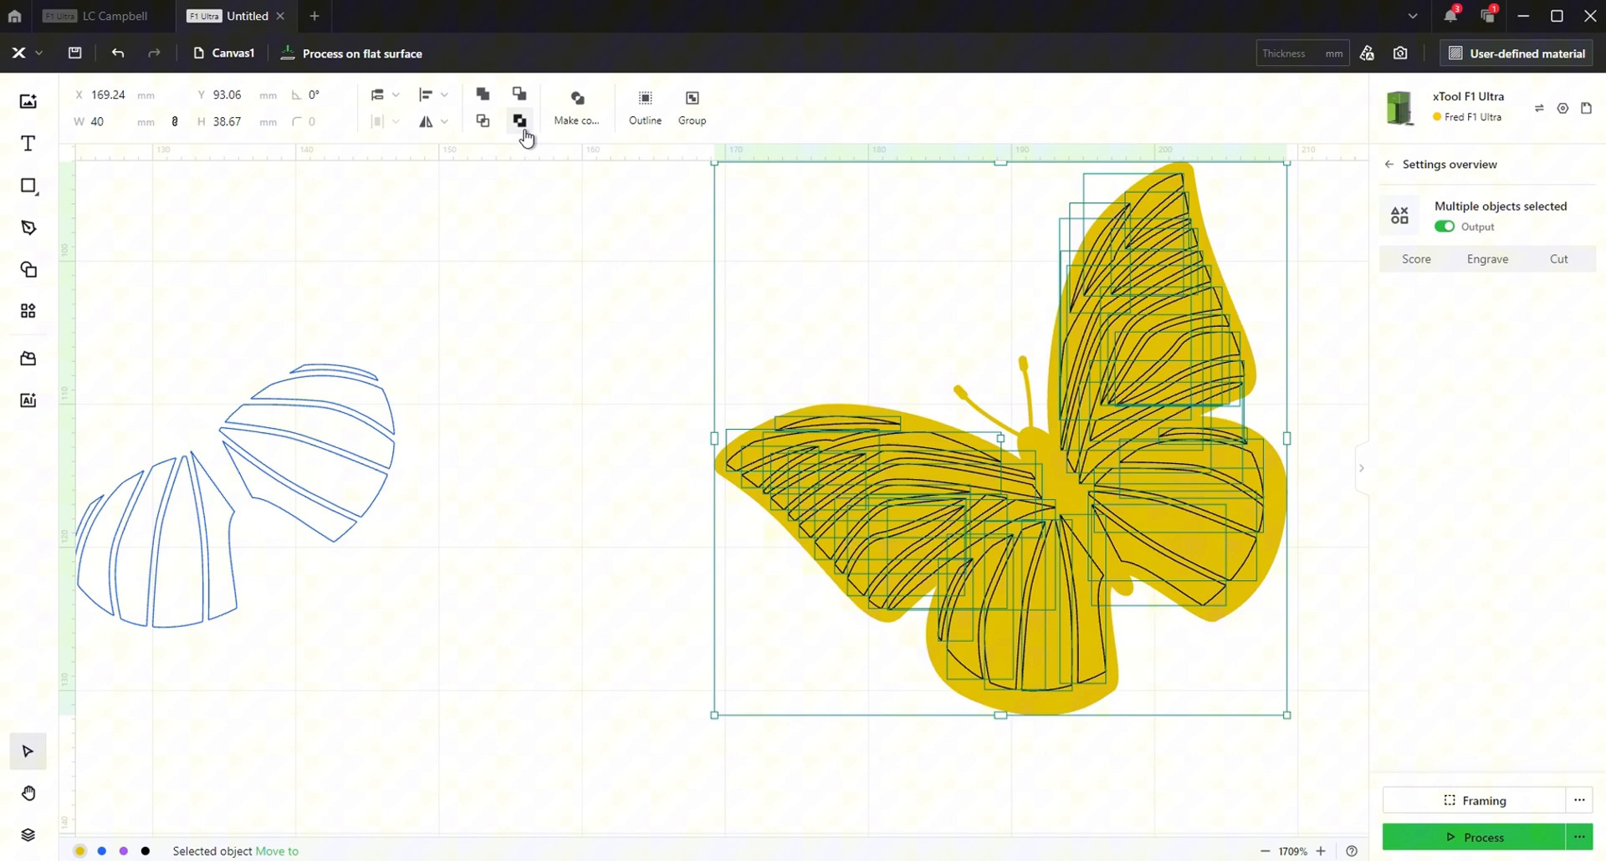
{"action": "mouse_move", "coordinate": [519, 122]}
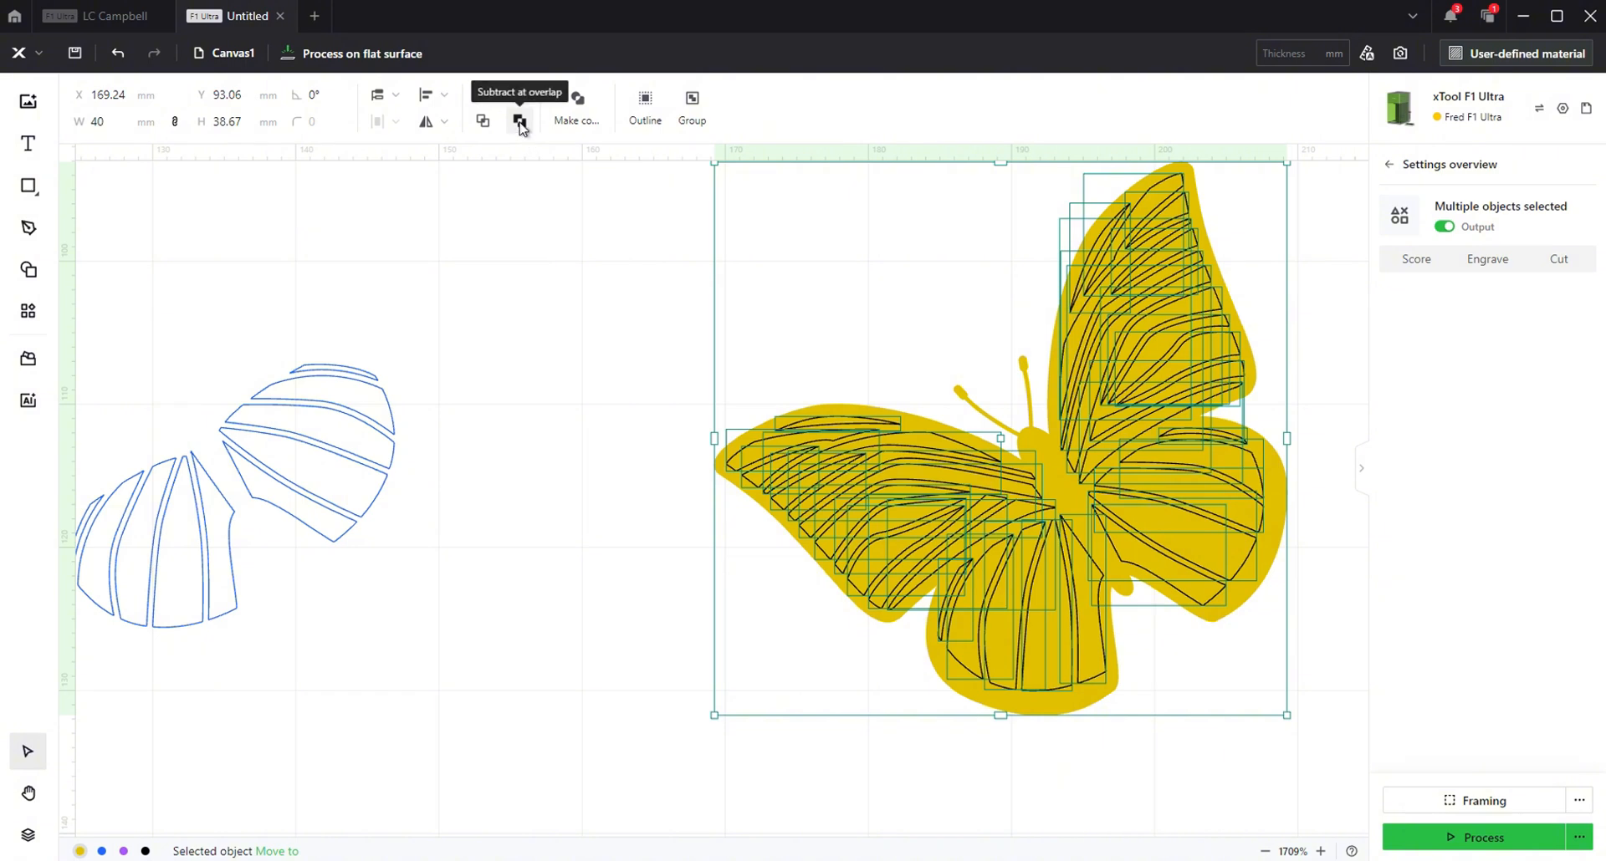
{"action": "left_click", "coordinate": [520, 123]}
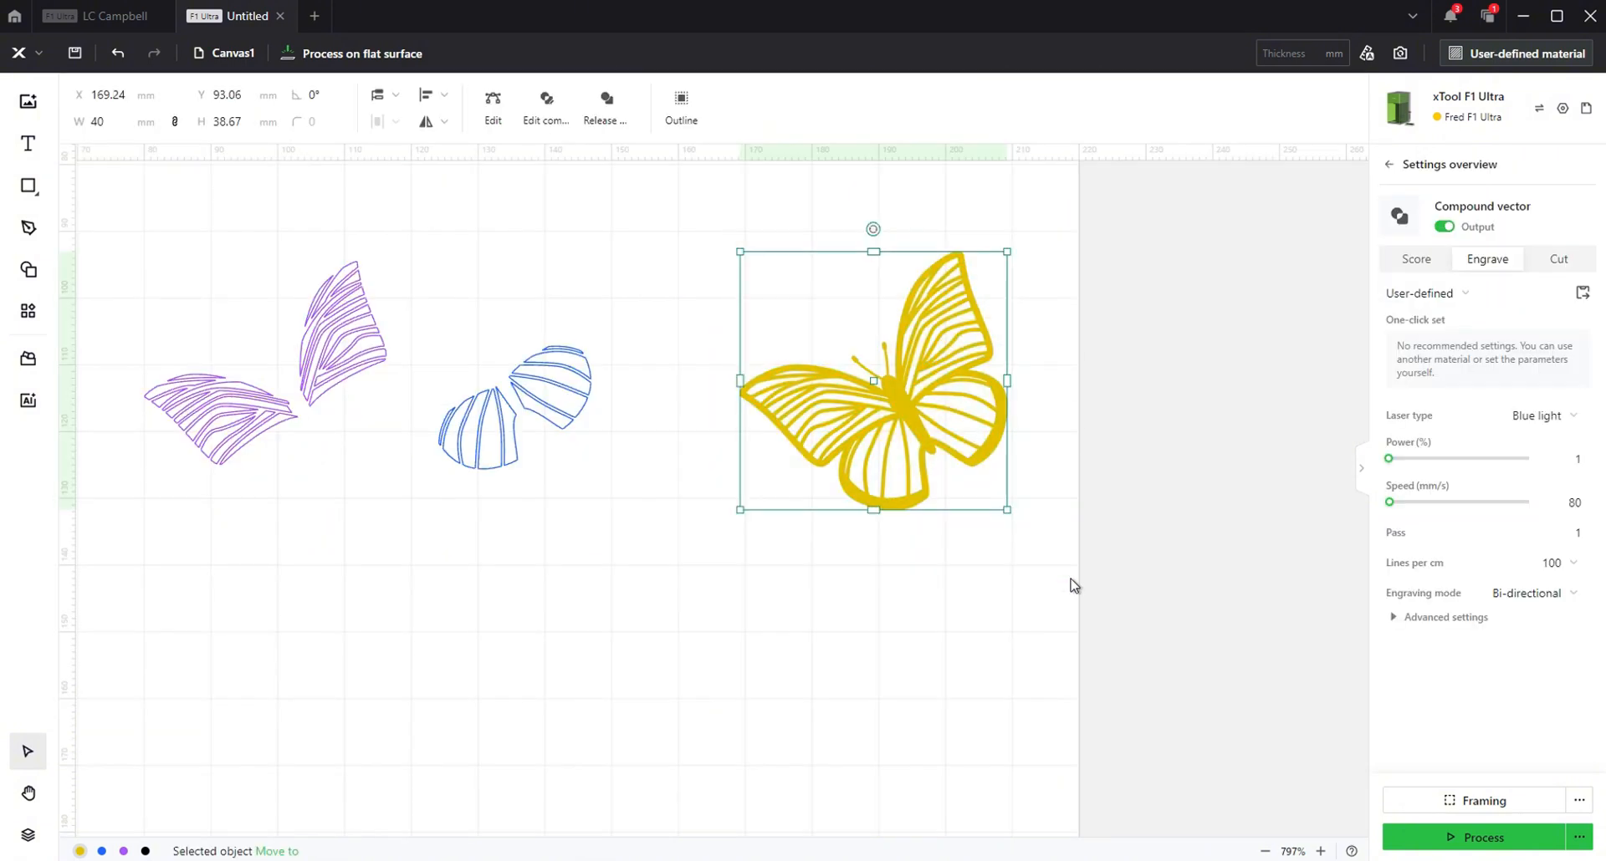
Set the blue wings to engrave and fit them inside the yellow butterfly's right wings
{"action": "left_click_drag", "start_coordinate": [872, 380], "coordinate": [735, 265]}
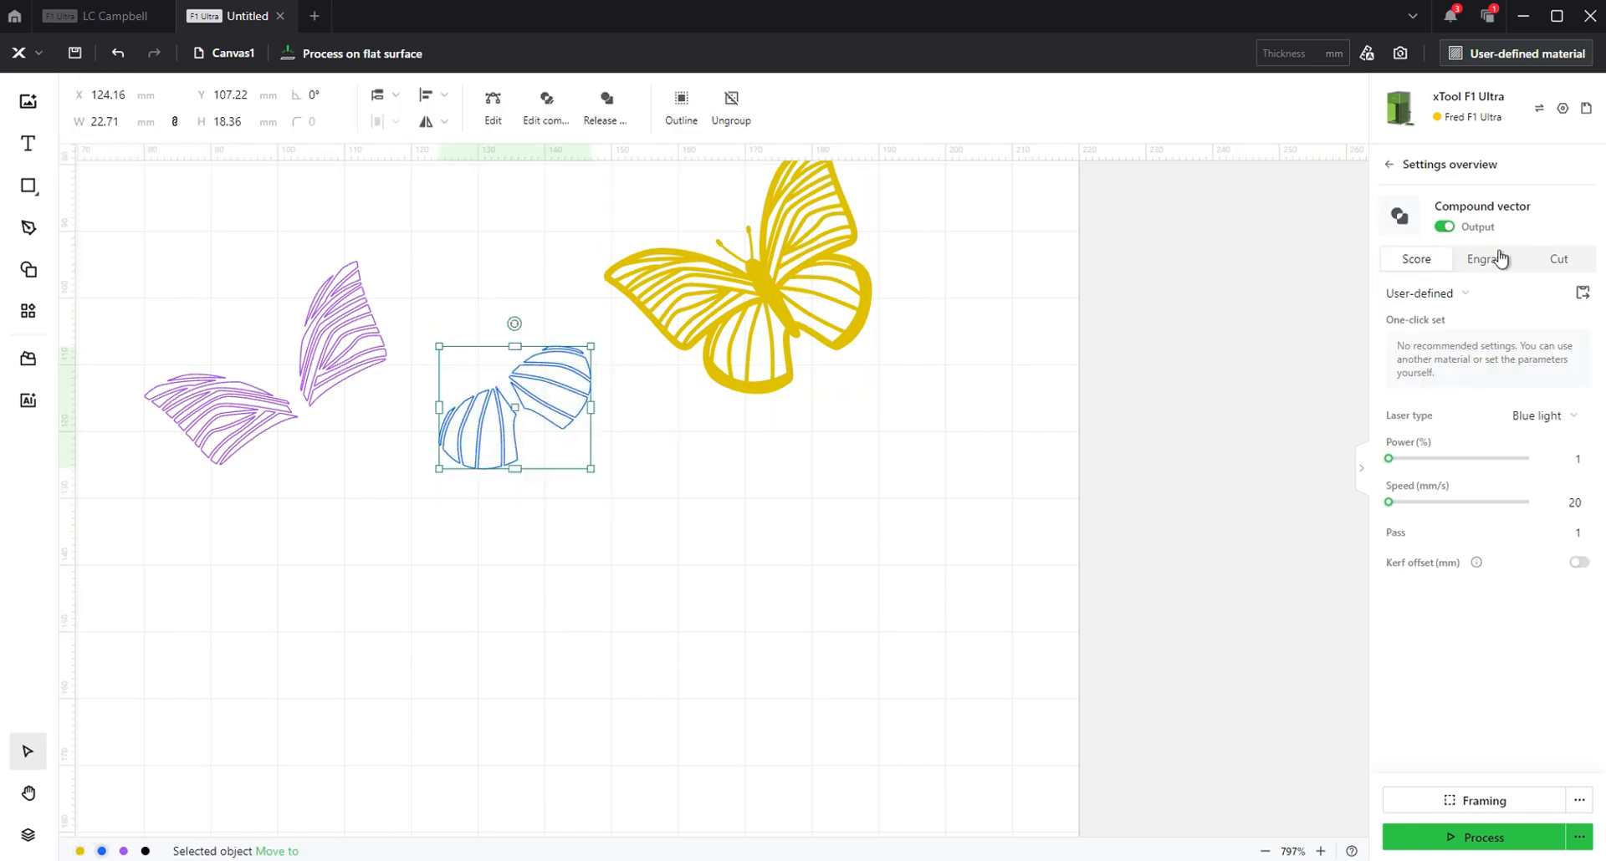
{"action": "left_click", "coordinate": [1486, 259]}
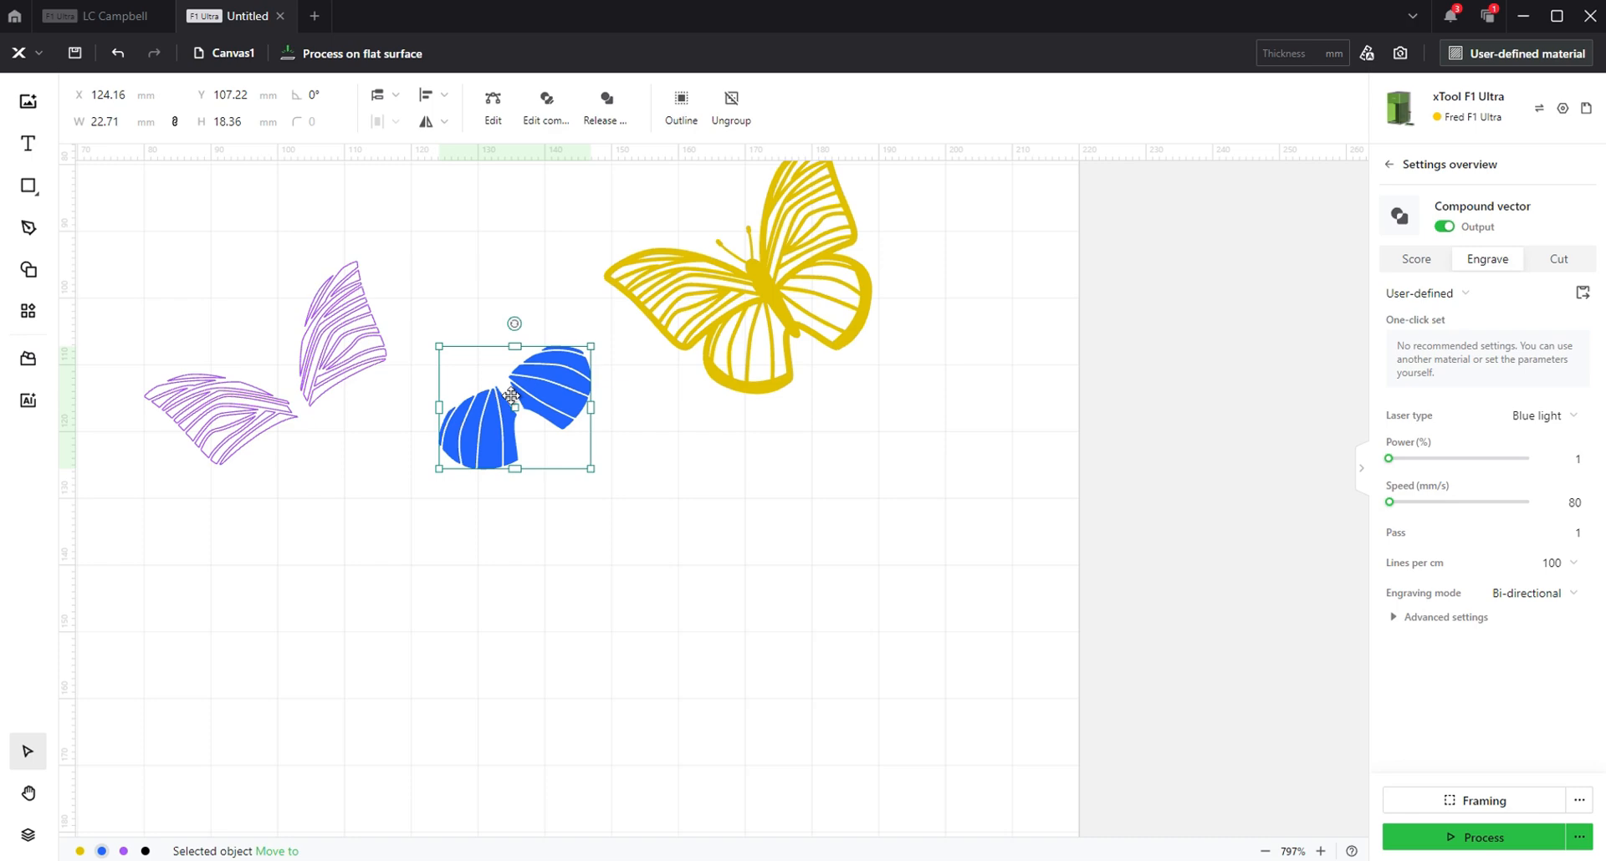
{"action": "left_click_drag", "start_coordinate": [515, 404], "coordinate": [783, 313]}
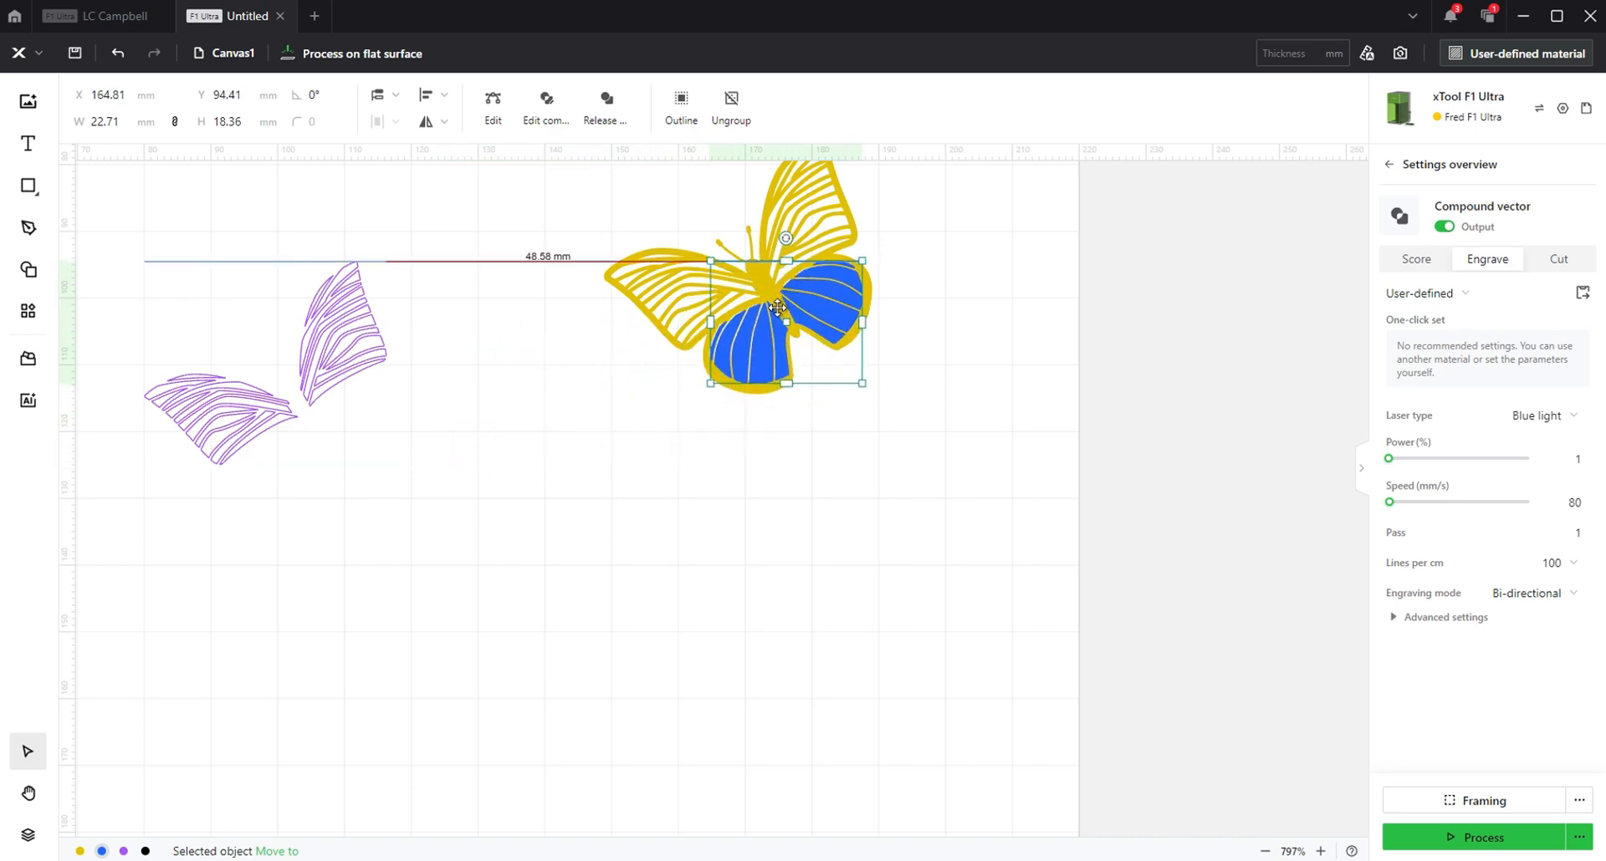
{"action": "scroll", "scroll_direction": "up", "scroll_amount": 3}
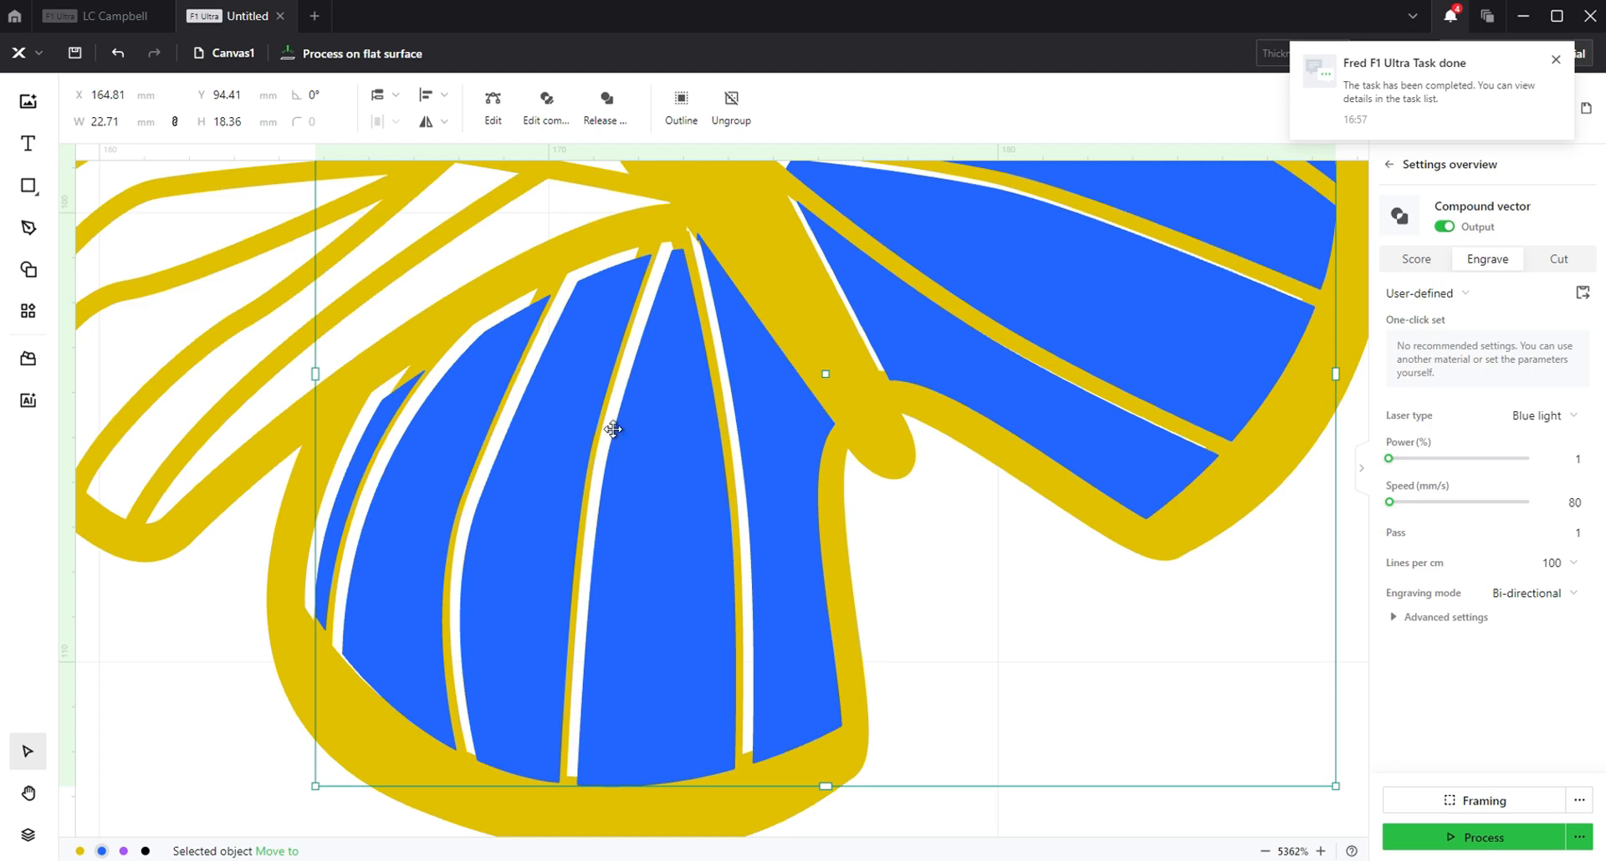
{"action": "left_click_drag", "start_coordinate": [614, 428], "coordinate": [1045, 502]}
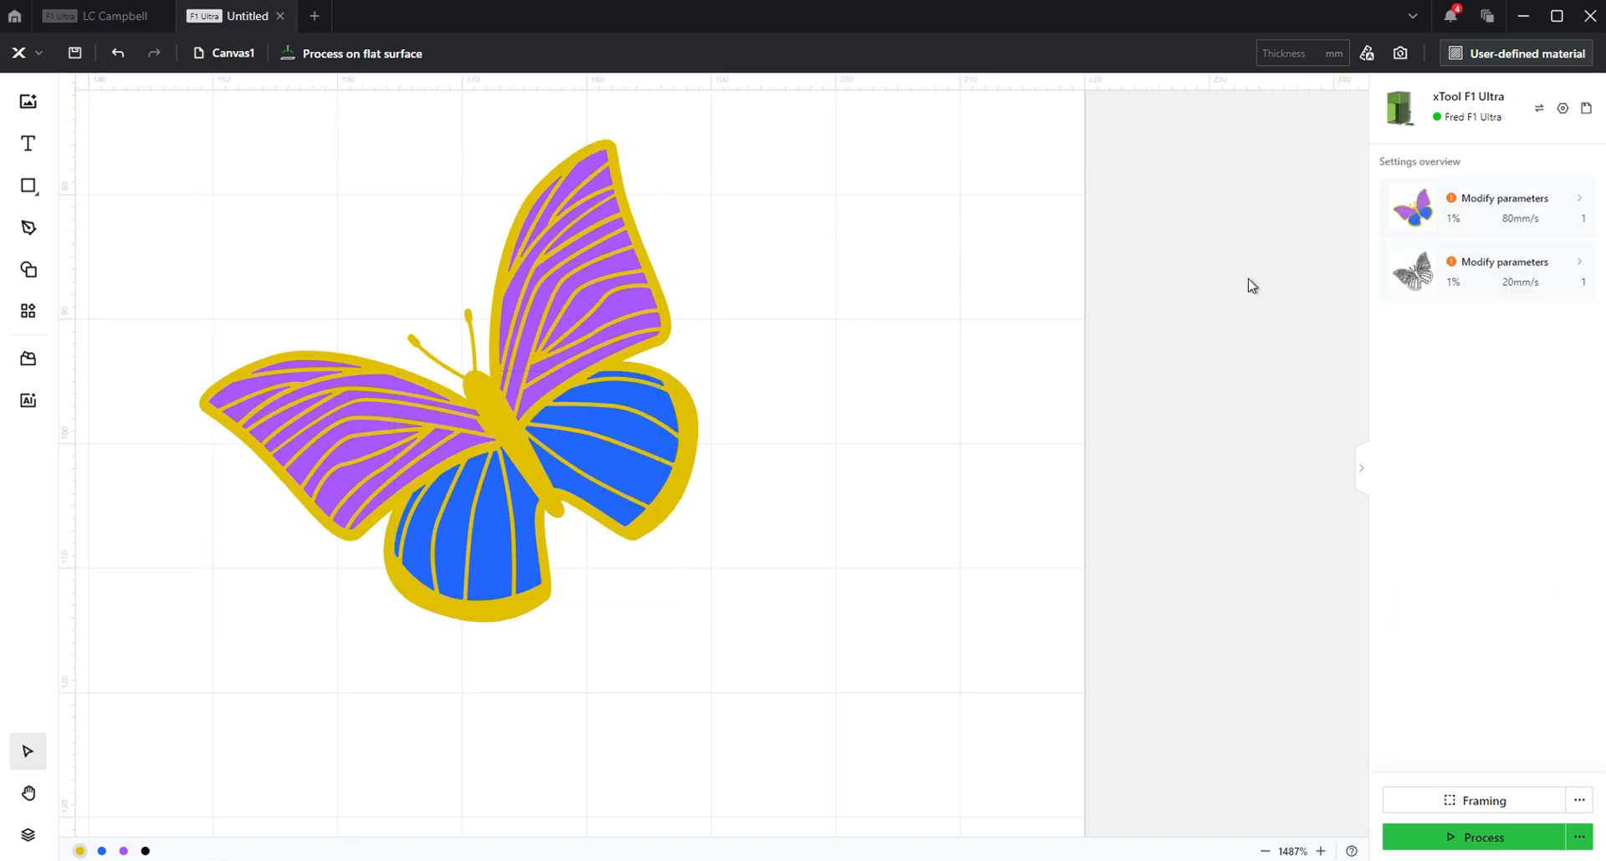
Select the black striped butterfly and lay it over the layered colour butterfly
{"action": "scroll", "scroll_direction": "down", "scroll_amount": 3}
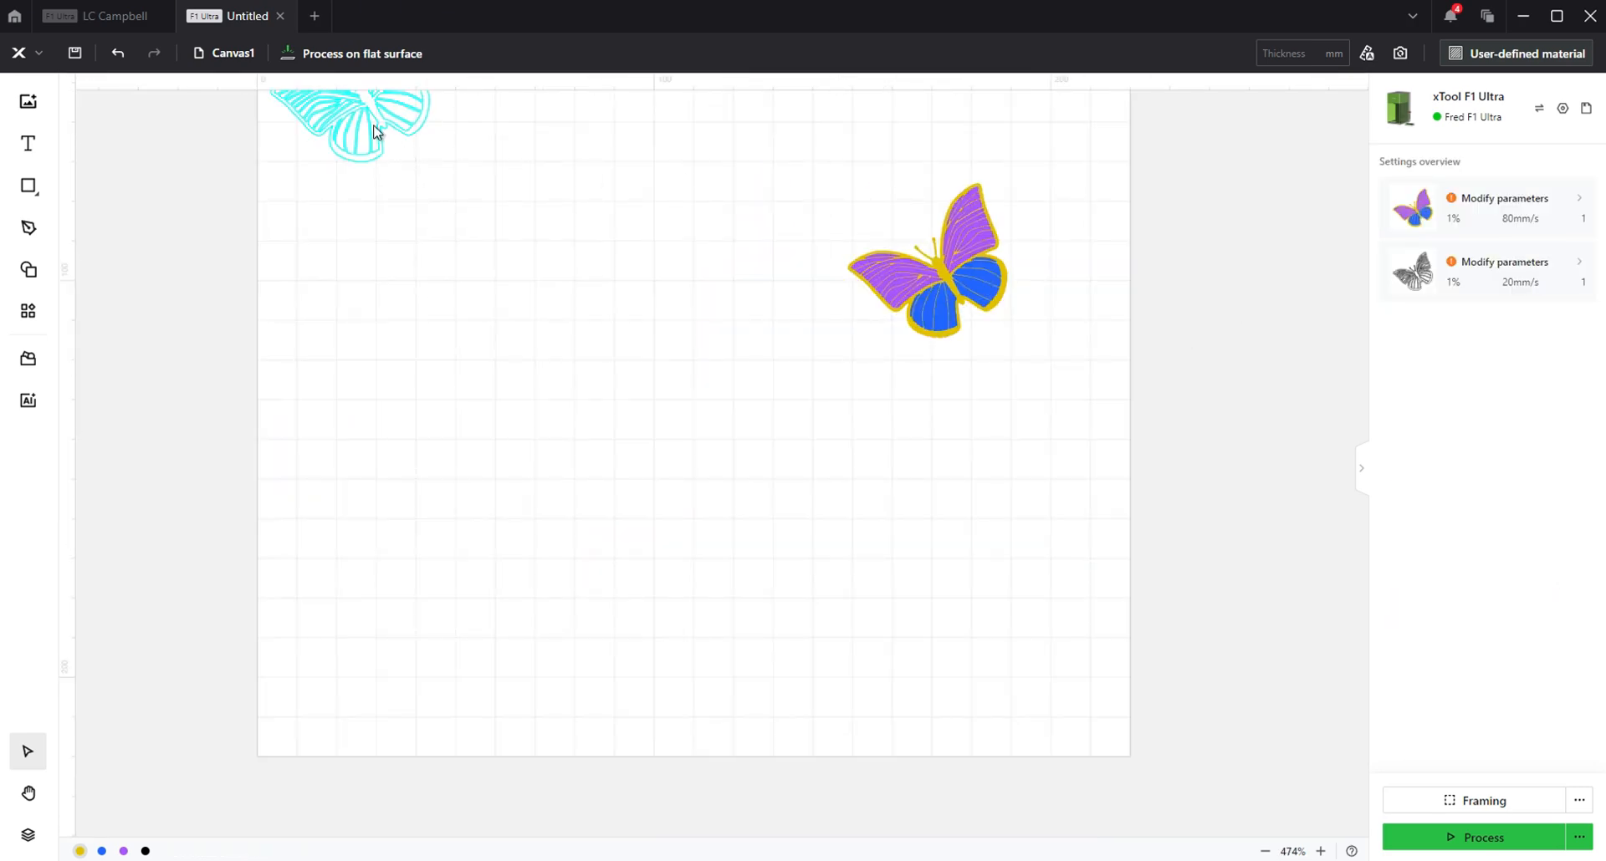
{"action": "left_click", "coordinate": [347, 123]}
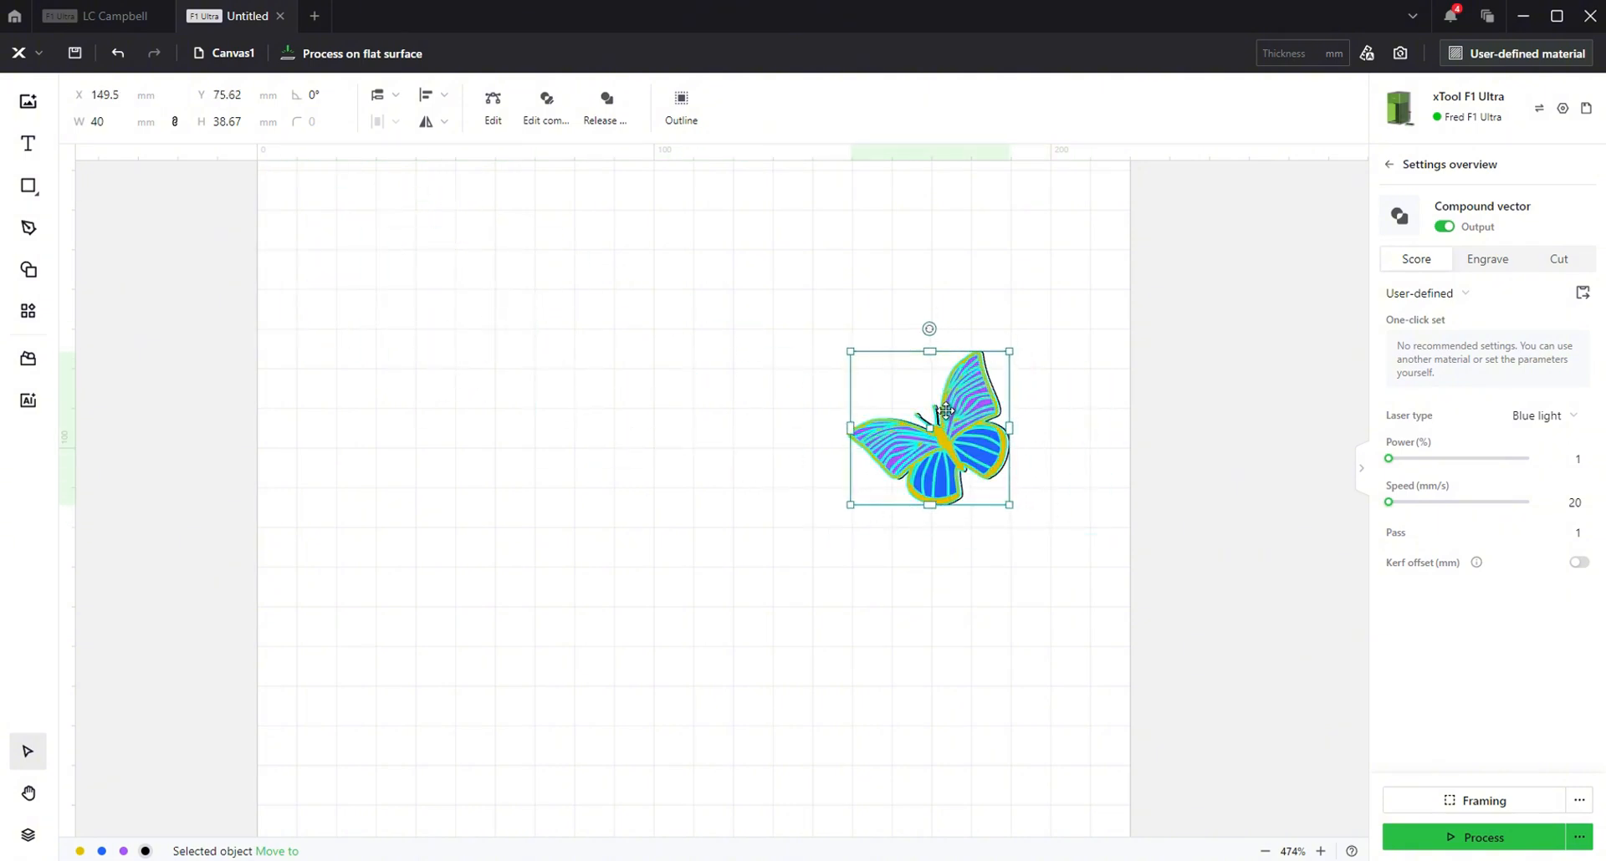
{"action": "right_click", "coordinate": [943, 411]}
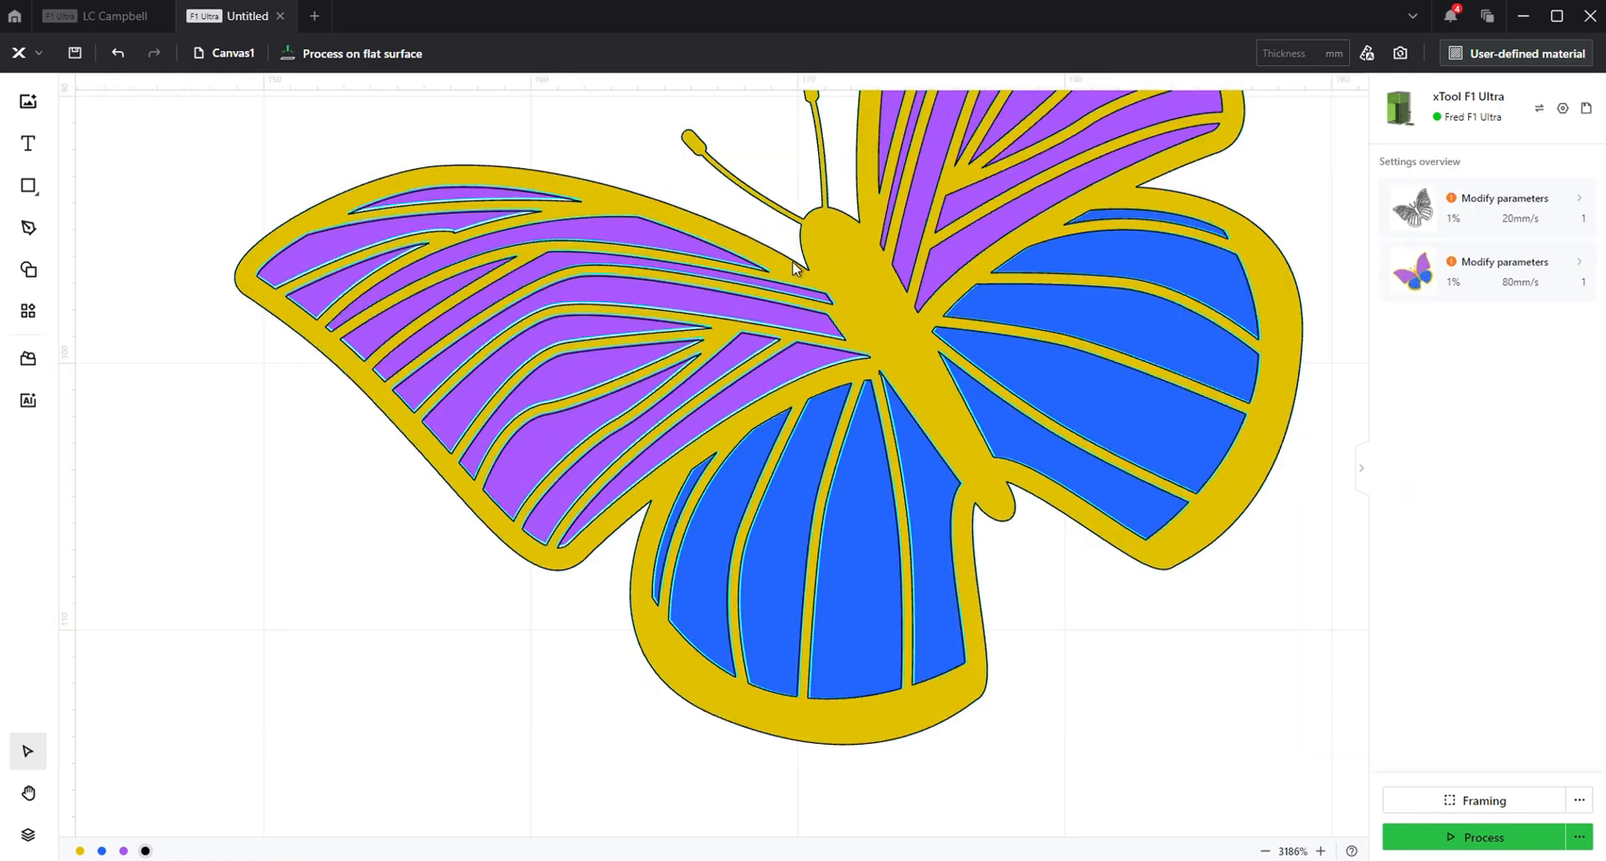
{"action": "scroll", "scroll_direction": "down", "scroll_amount": 3}
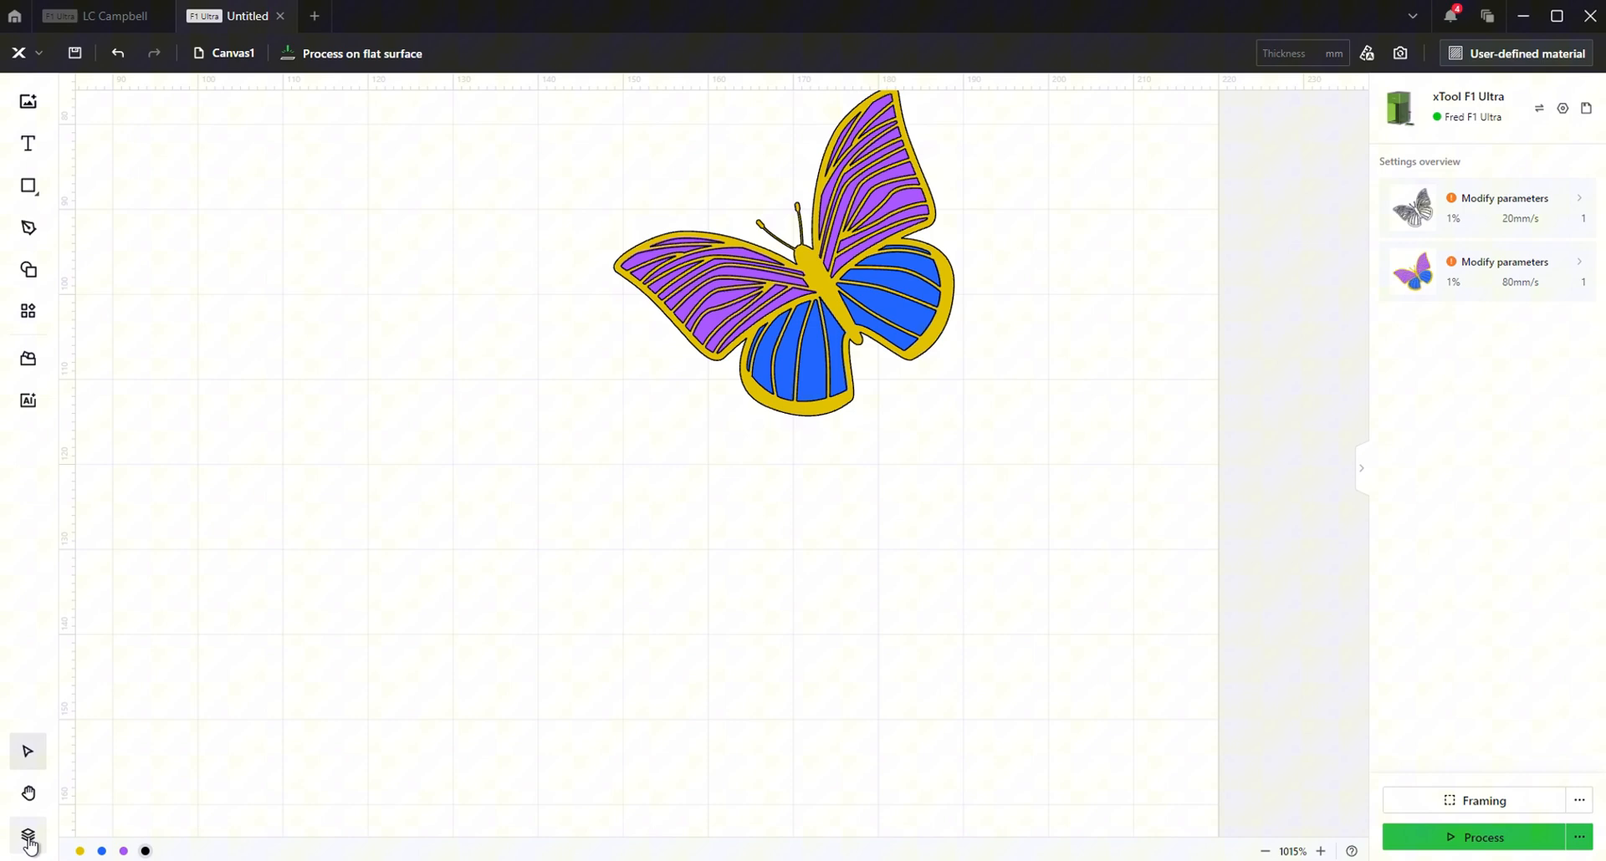
Show the colour layers list and select the Blue layer's wings
{"action": "left_click", "coordinate": [27, 838]}
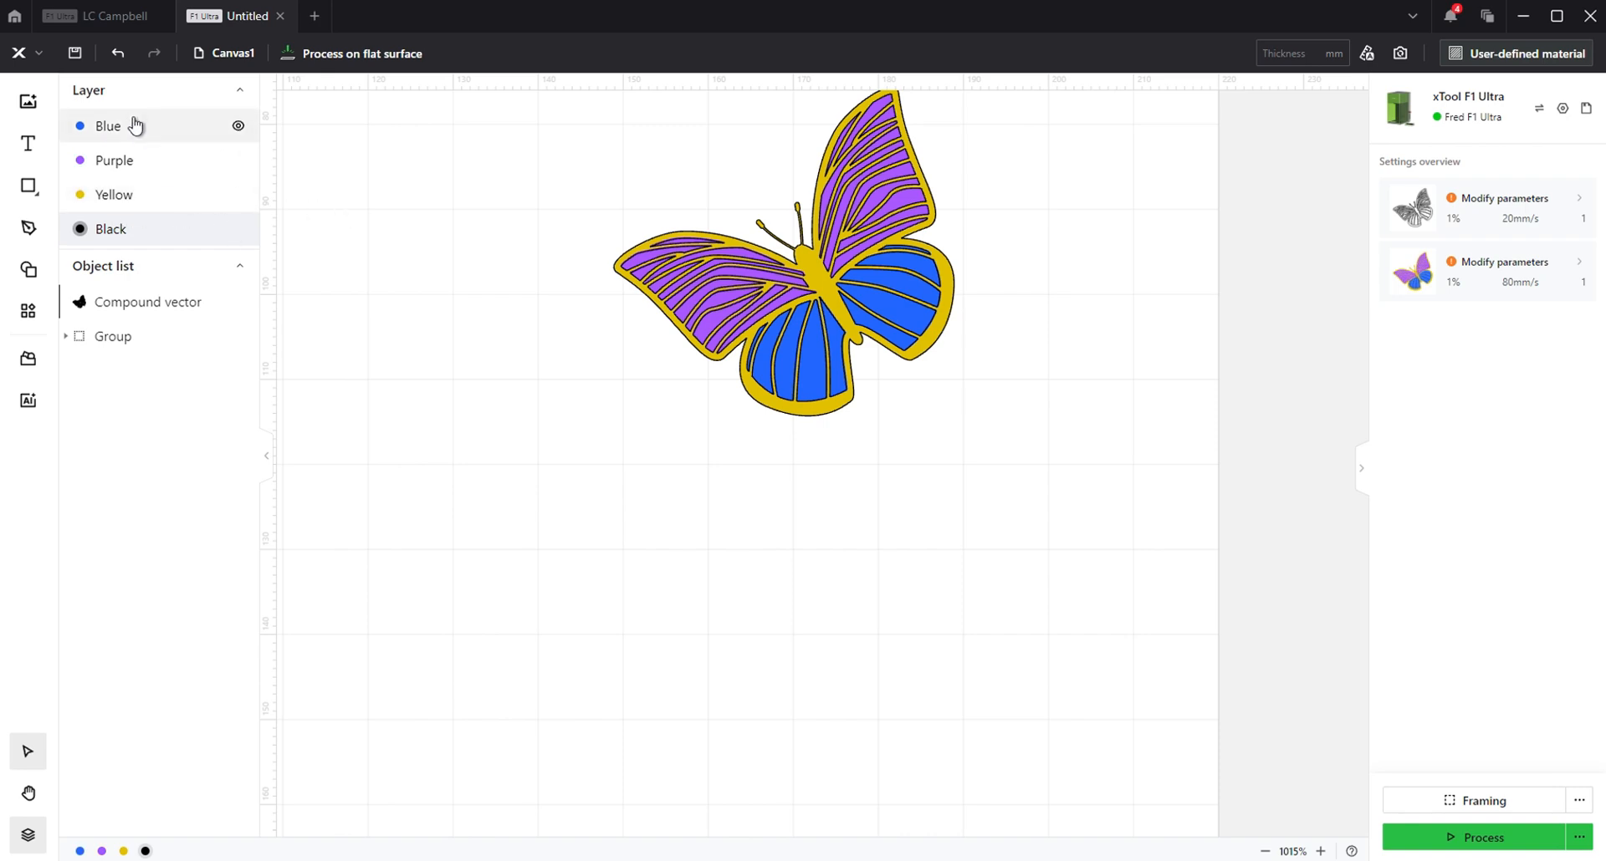
{"action": "left_click", "coordinate": [108, 127]}
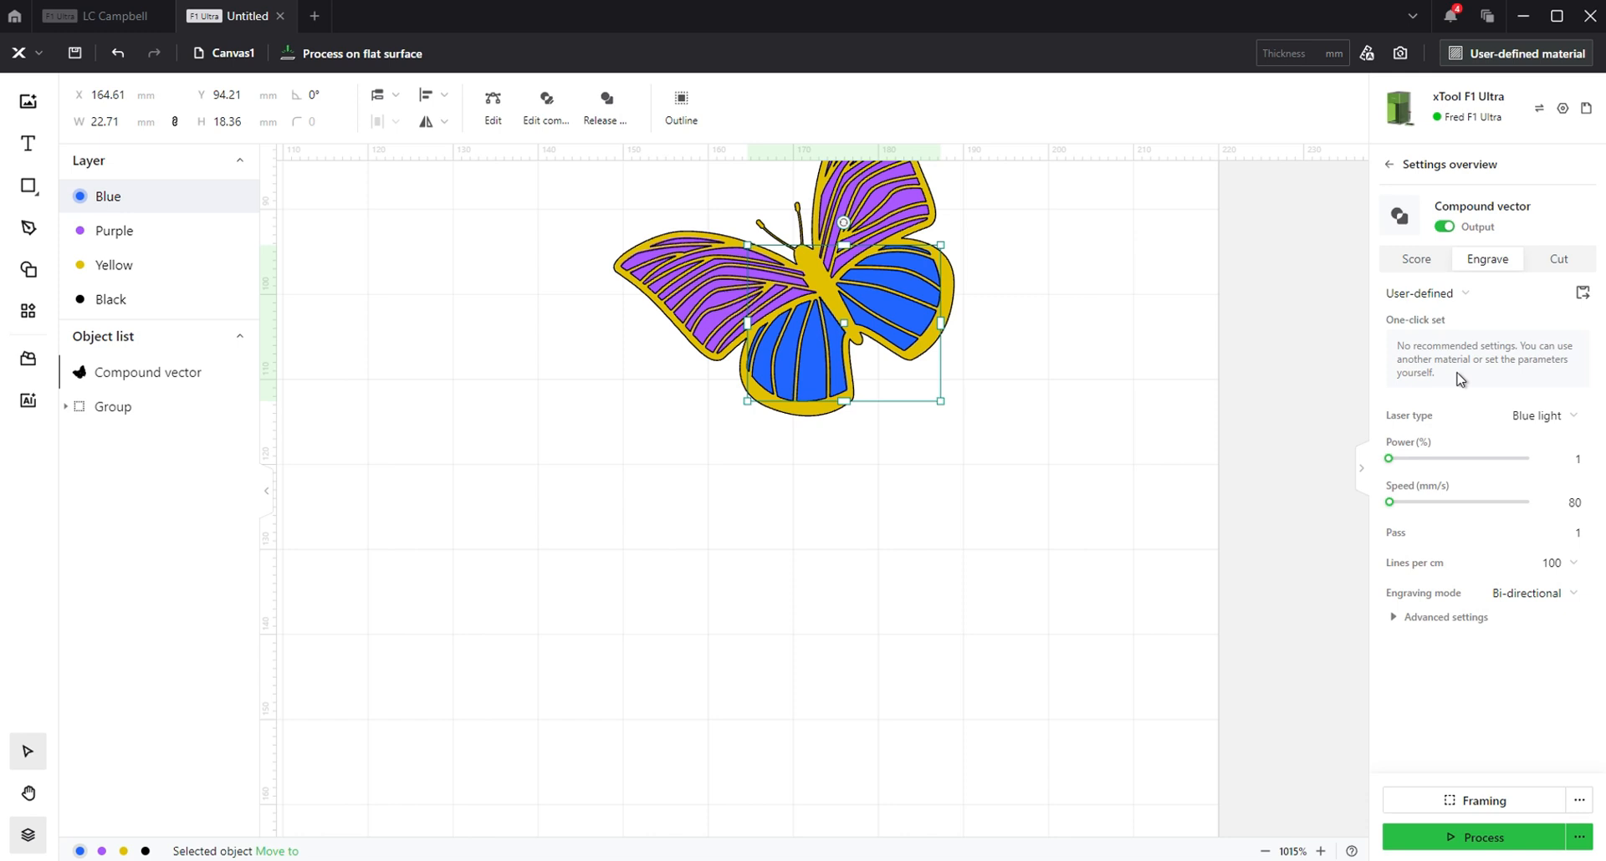
{"action": "mouse_move", "coordinate": [1485, 285]}
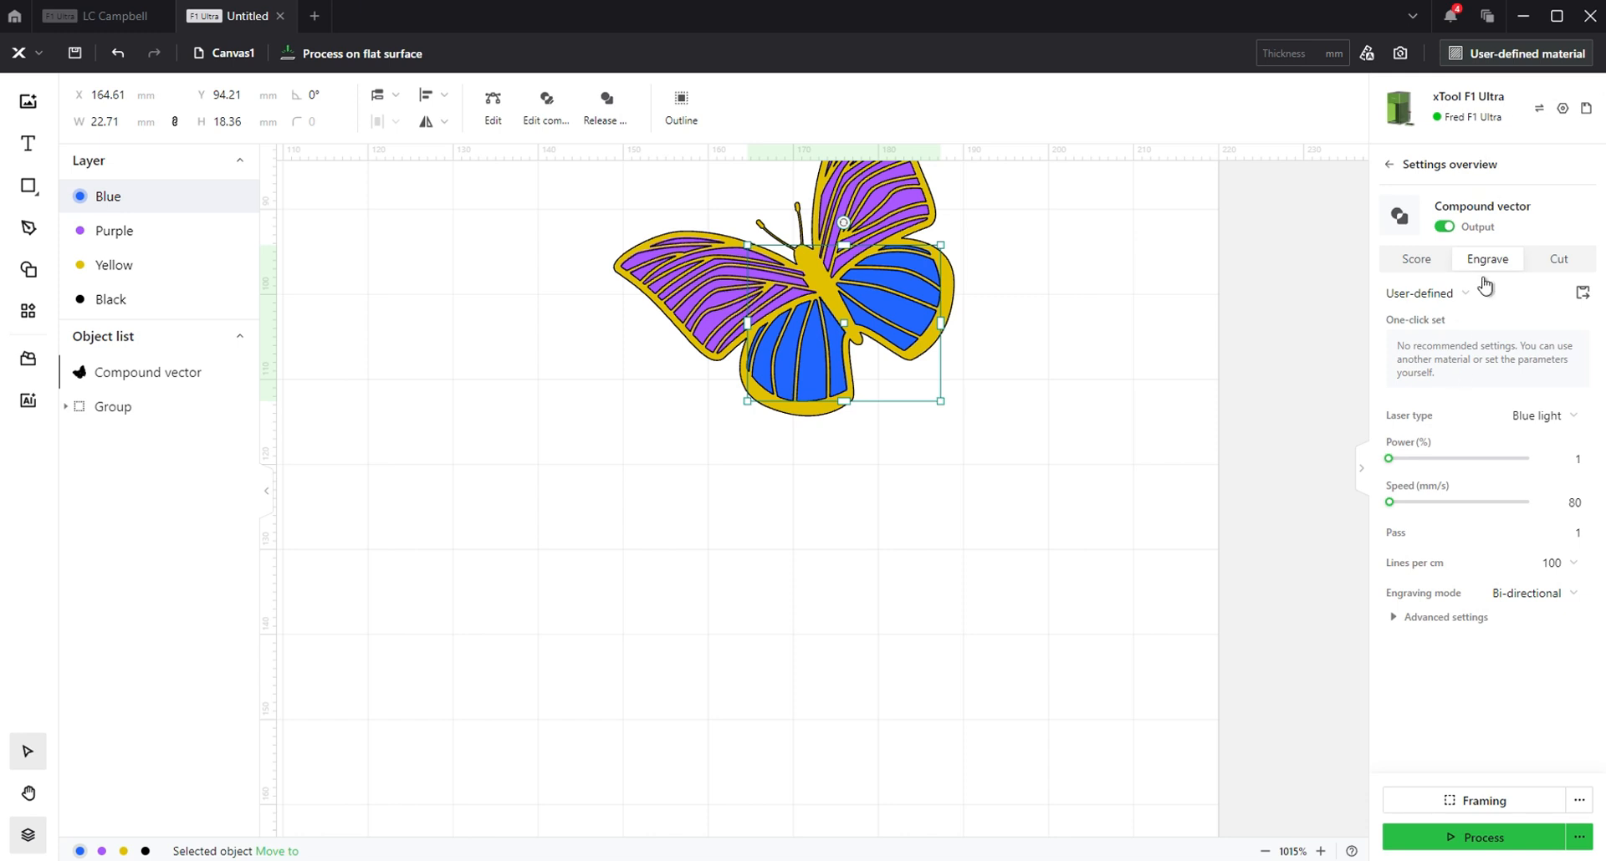
Engrave the Blue layer at 50% power and 85 mm/s with a finer line density
{"action": "left_click", "coordinate": [1560, 457]}
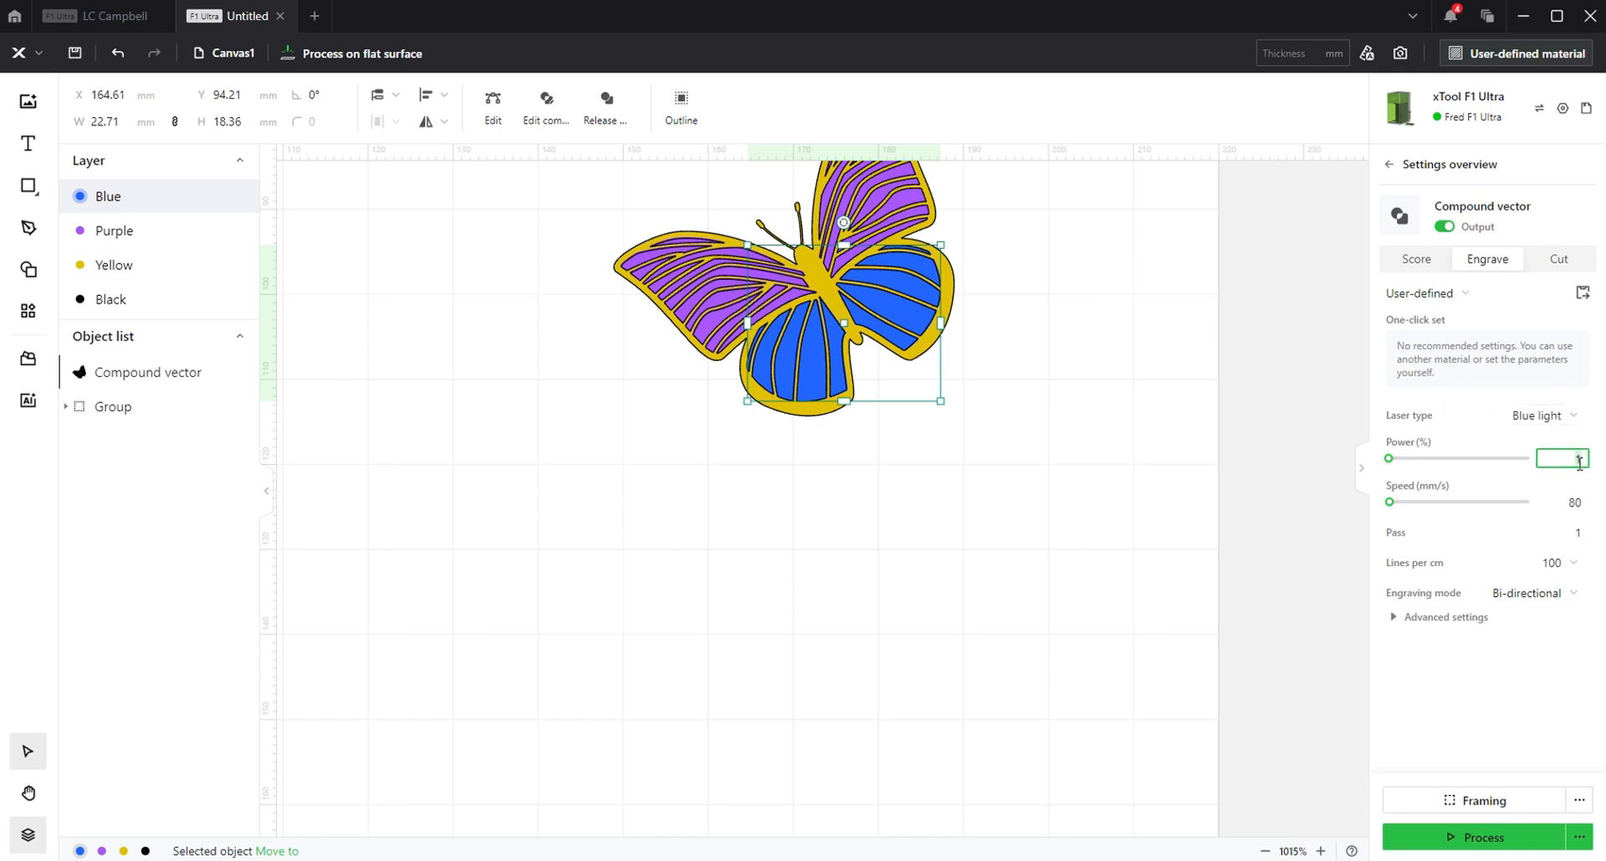
{"action": "type", "text": "50"}
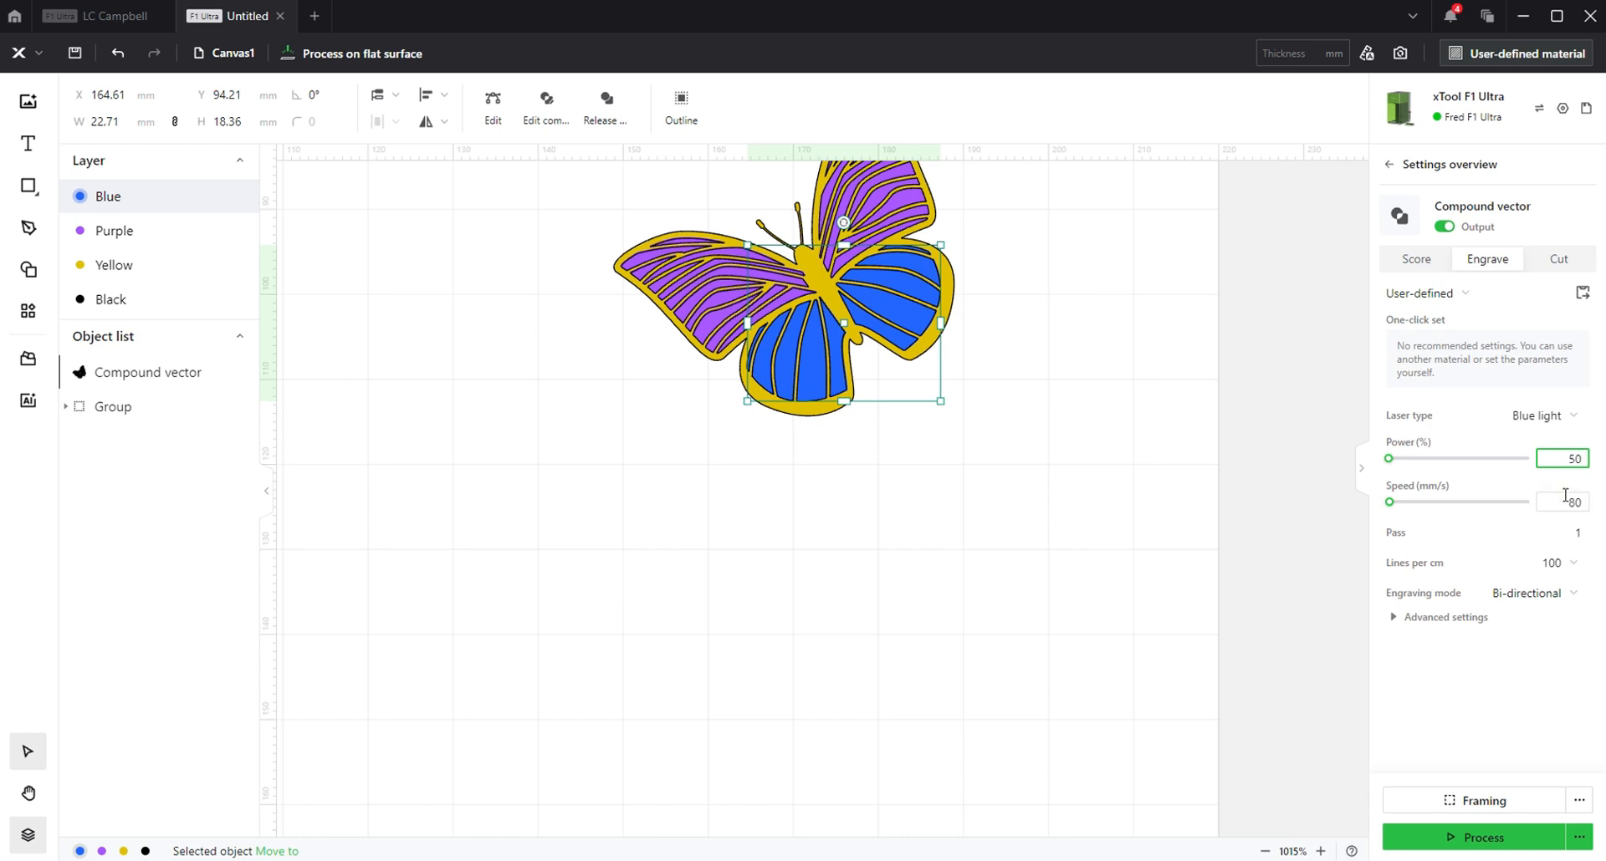
{"action": "left_click", "coordinate": [1561, 501]}
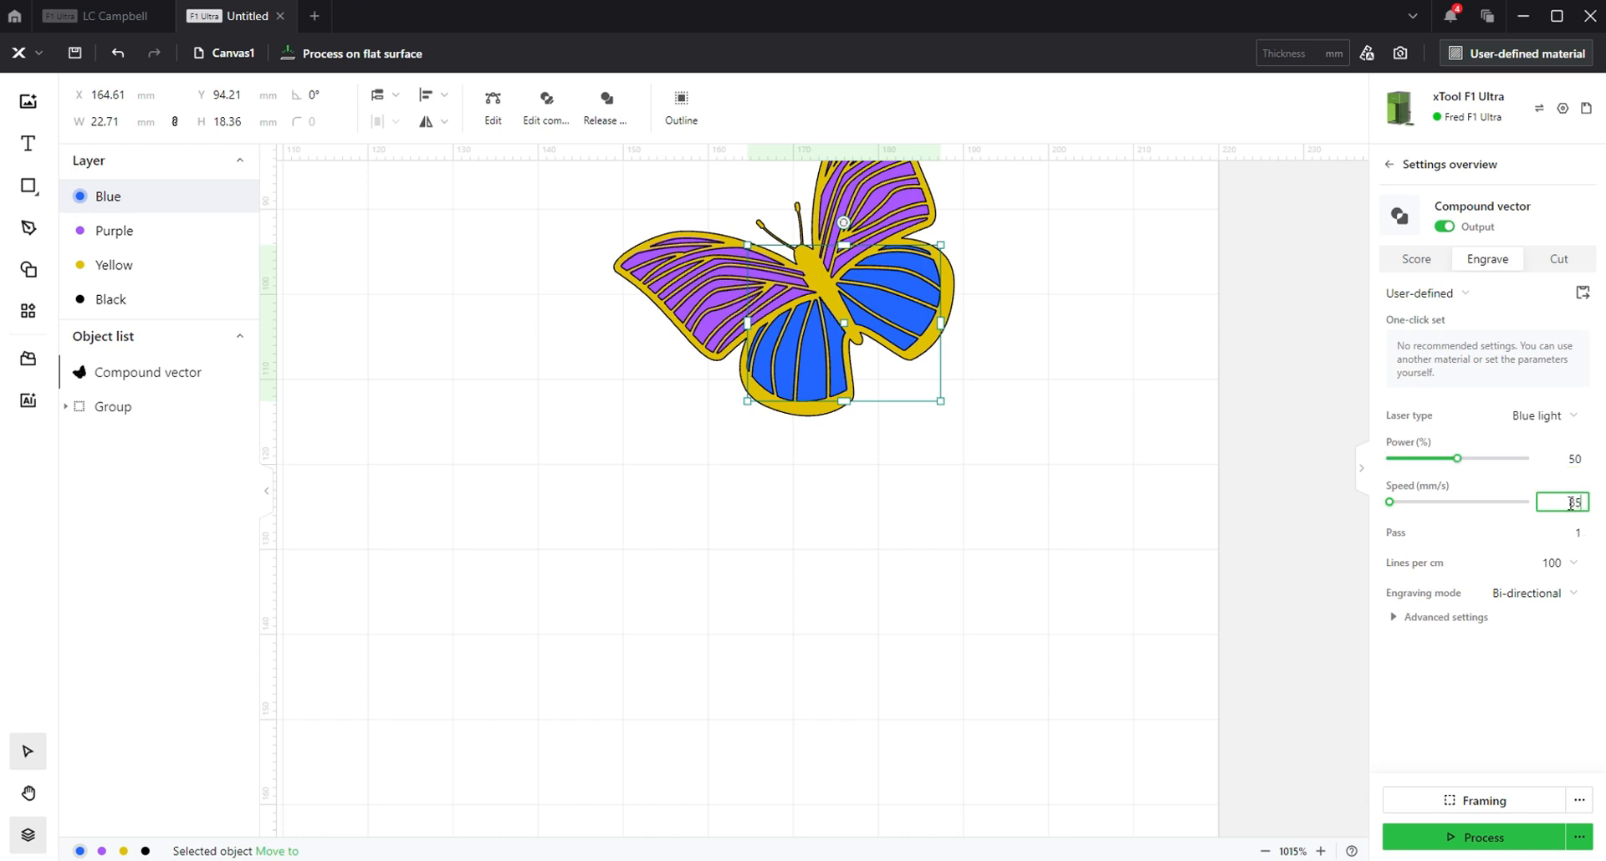
{"action": "left_click", "coordinate": [1518, 562]}
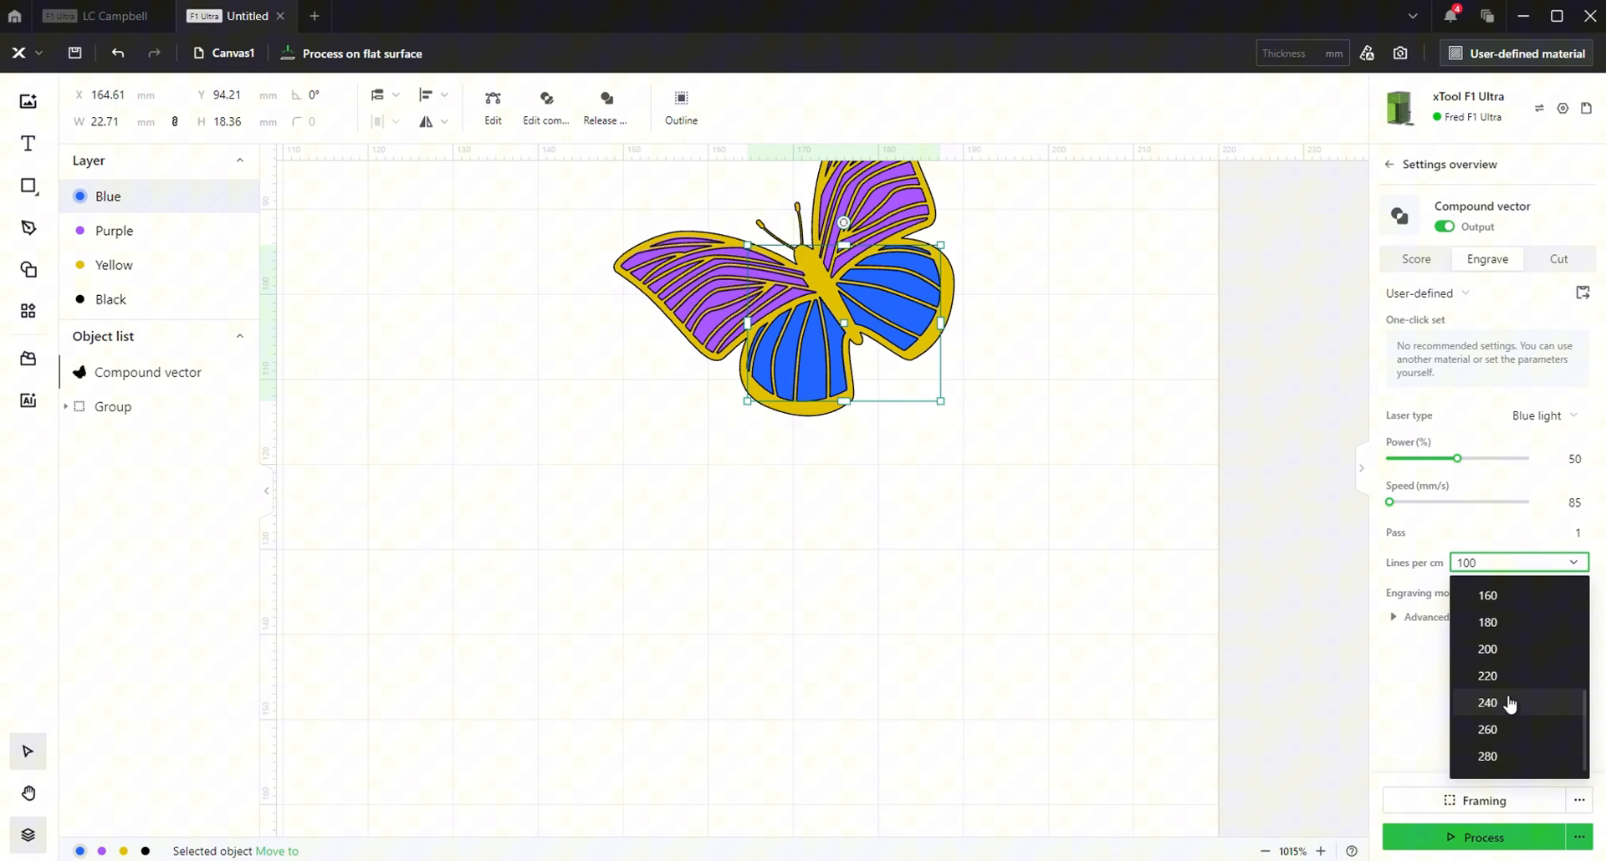
{"action": "left_click", "coordinate": [1486, 648]}
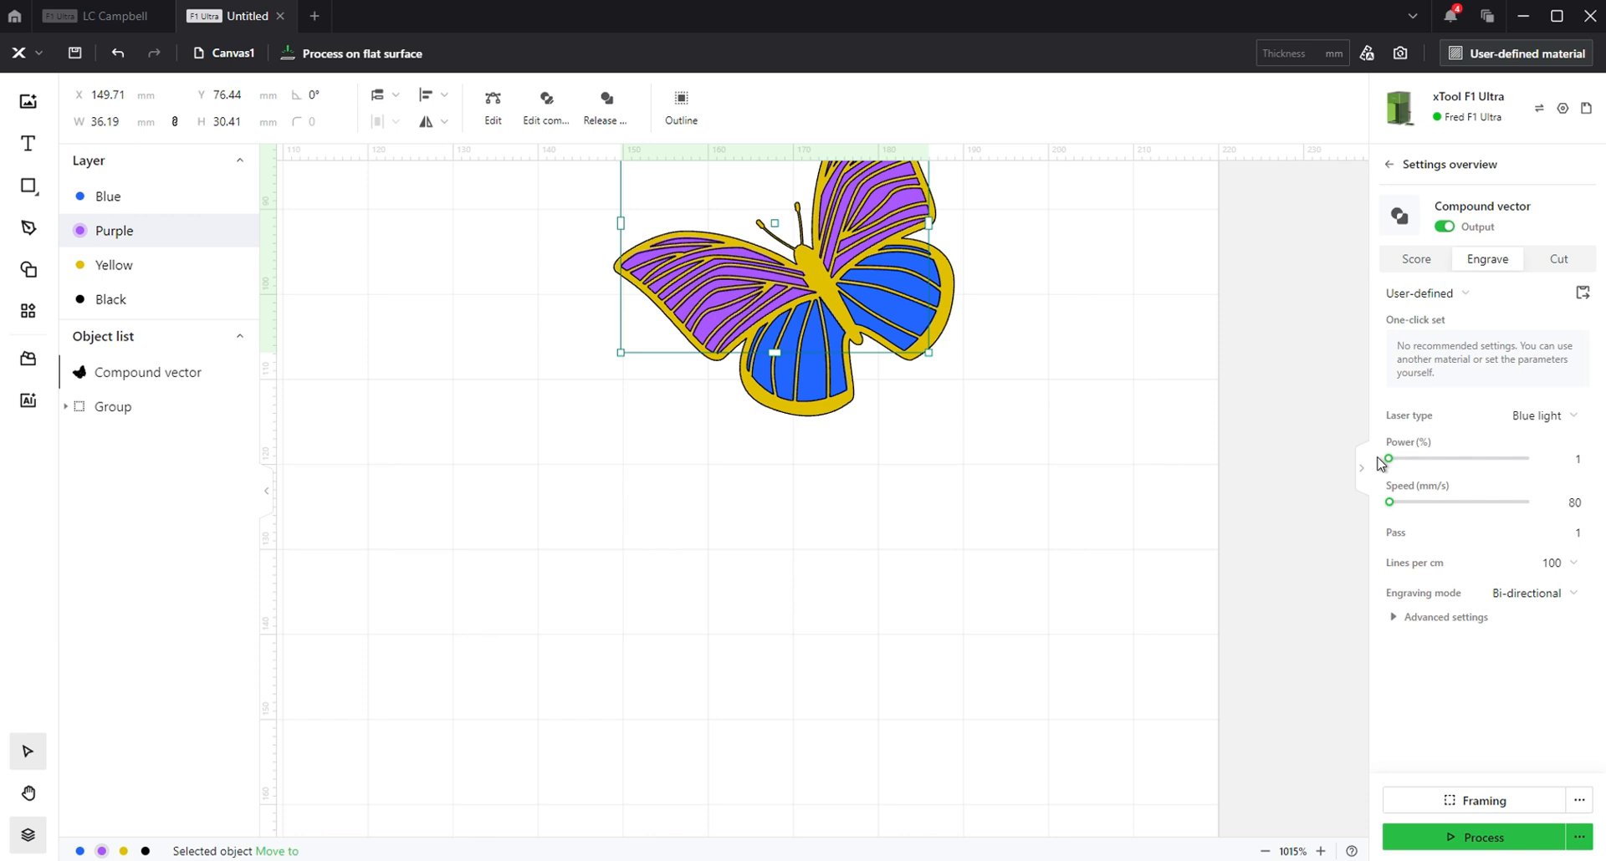
{"action": "mouse_move", "coordinate": [1555, 442]}
{"action": "type", "text": "70"}
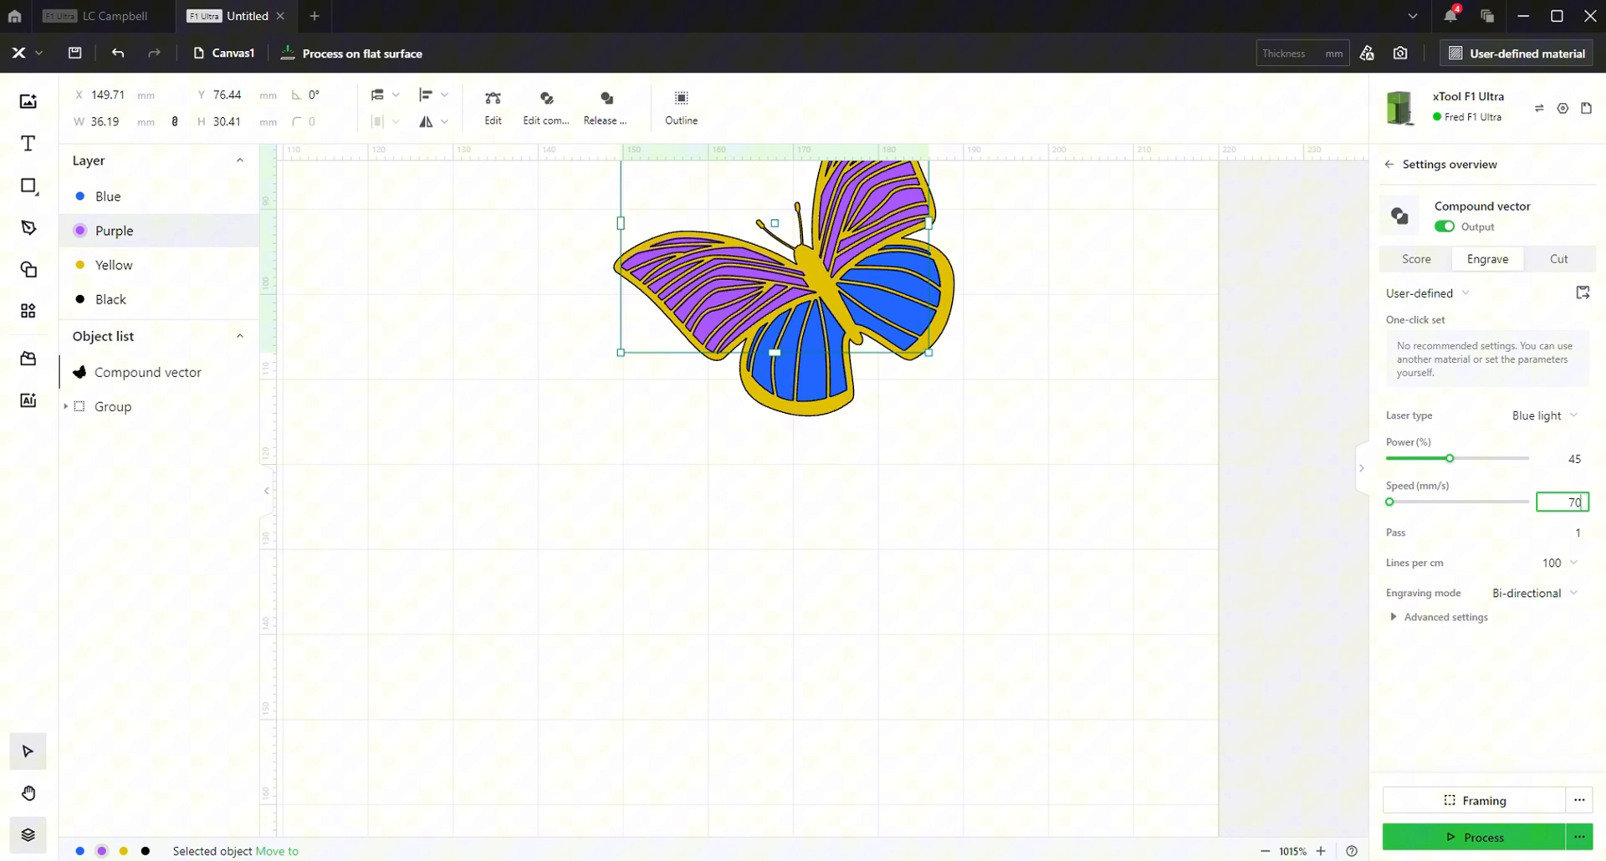
Choose a finer Lines per cm density for the purple wing engraving
{"action": "left_click", "coordinate": [1515, 562]}
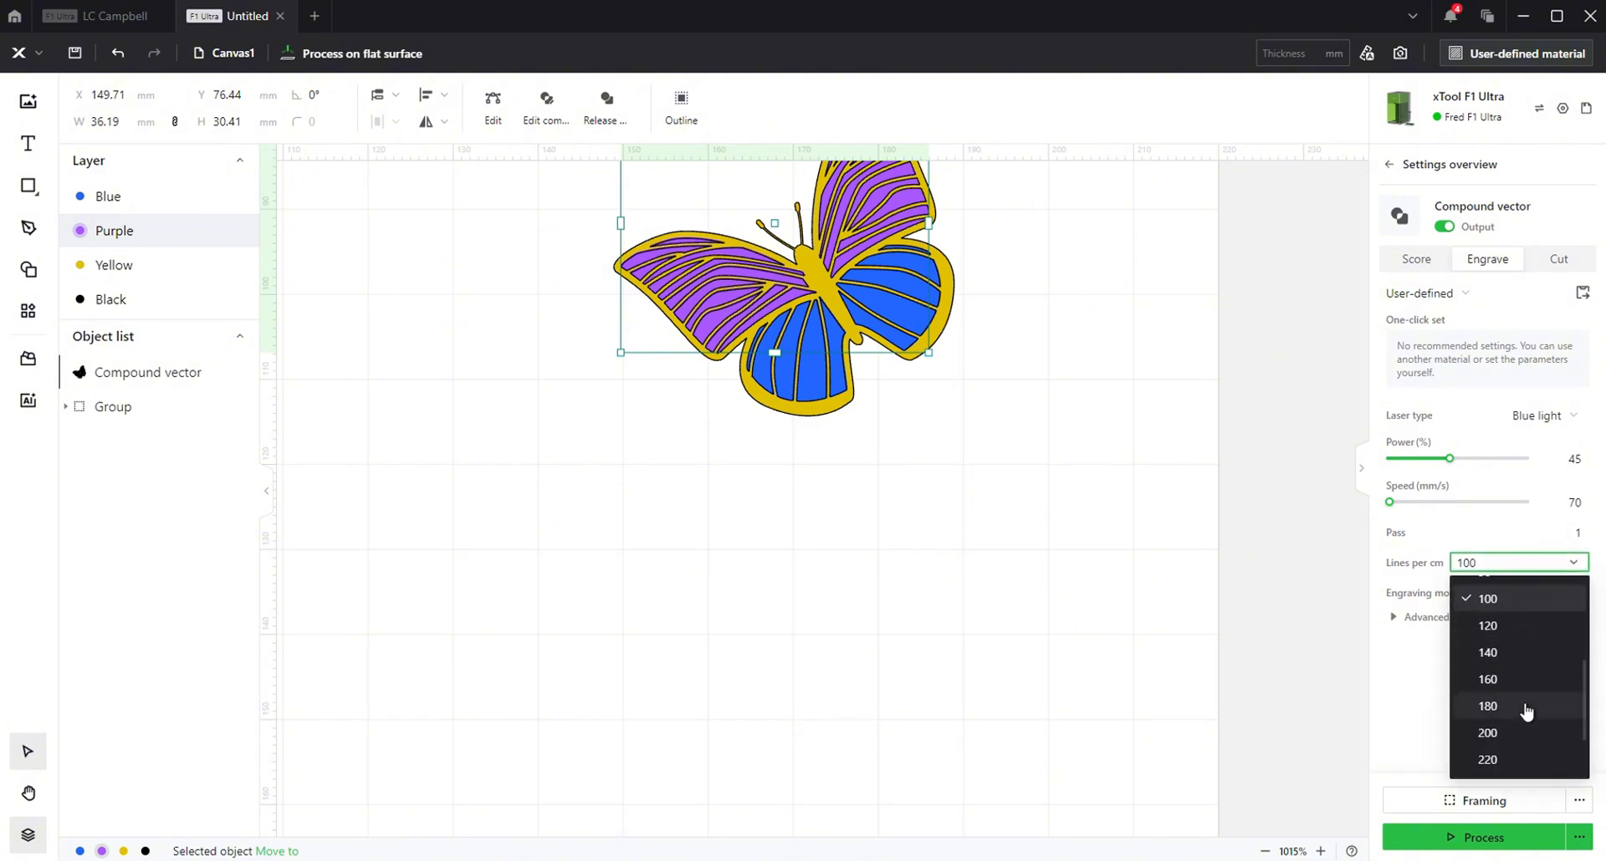
{"action": "left_click", "coordinate": [1486, 732]}
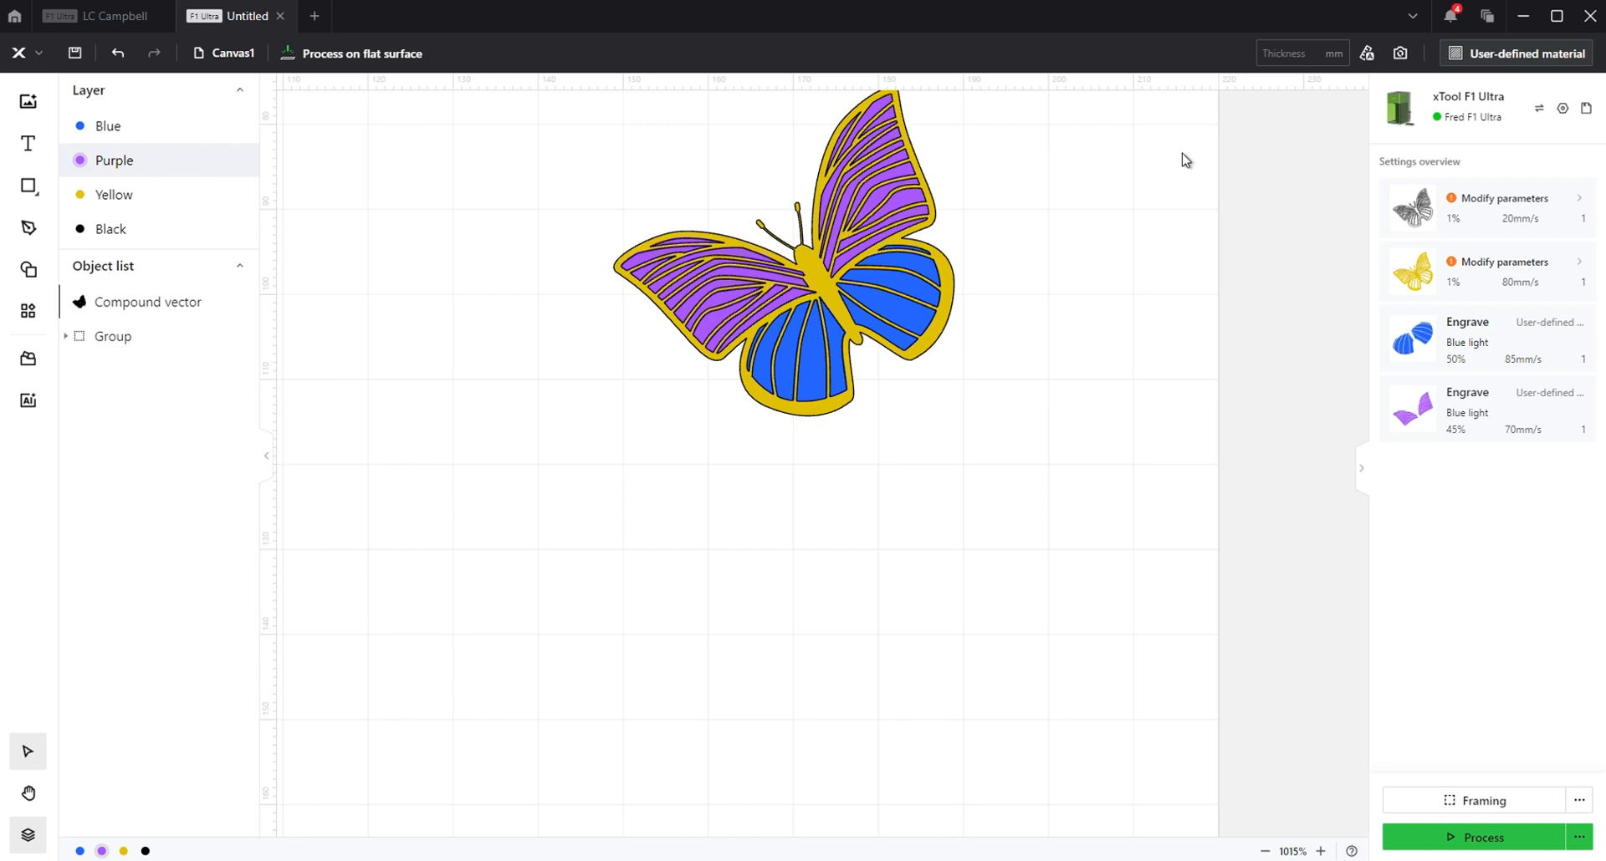
{"action": "mouse_move", "coordinate": [115, 200]}
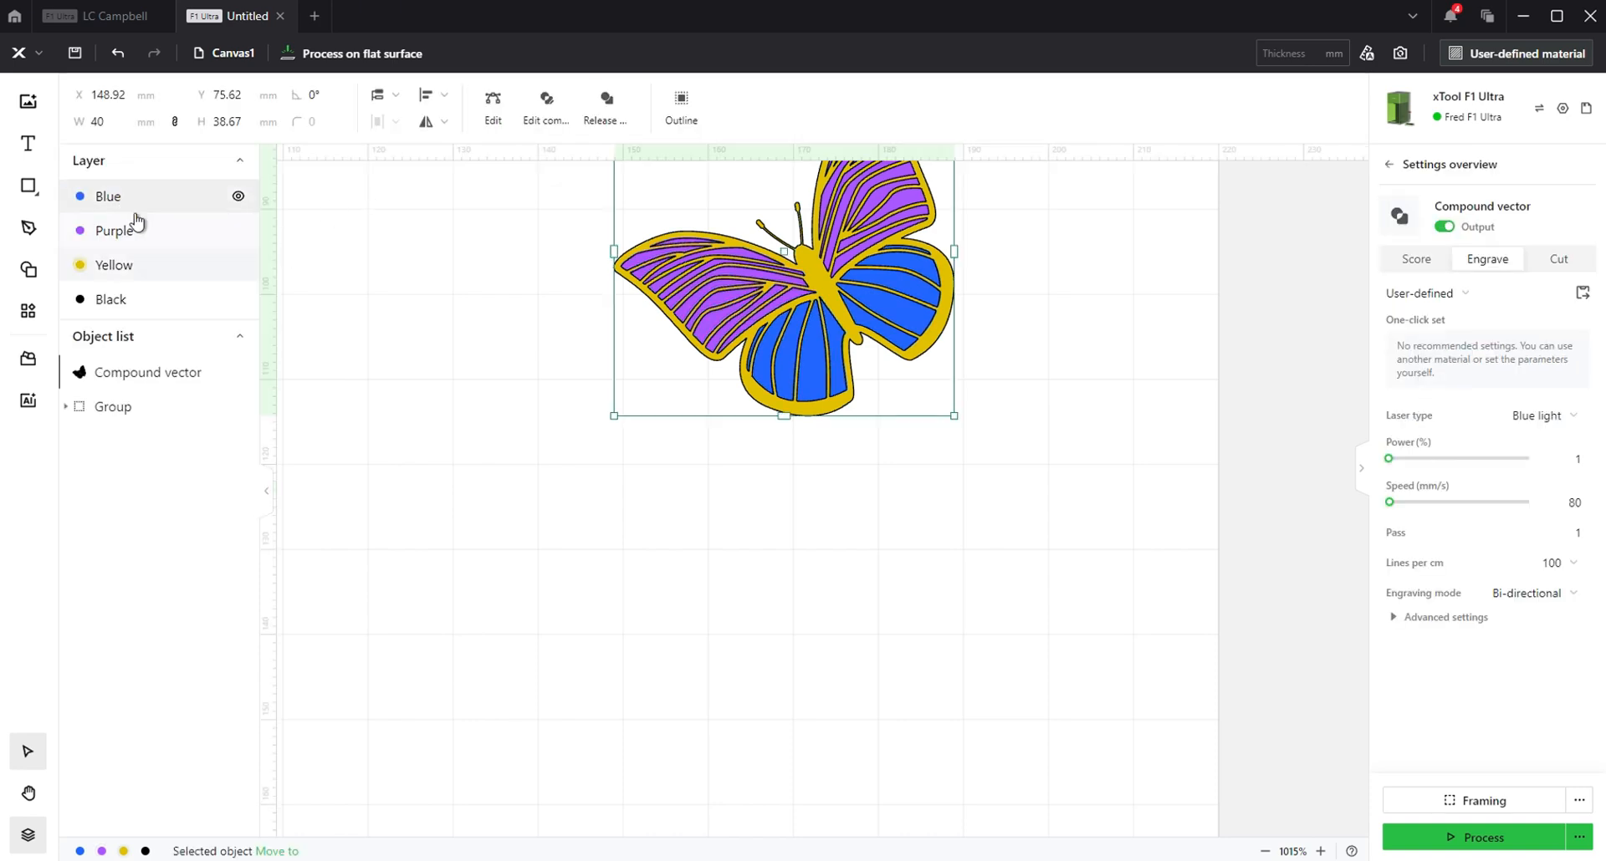
Switch the Yellow layer's engraving to the Fiber IR laser at 20% power
{"action": "left_click", "coordinate": [1510, 415]}
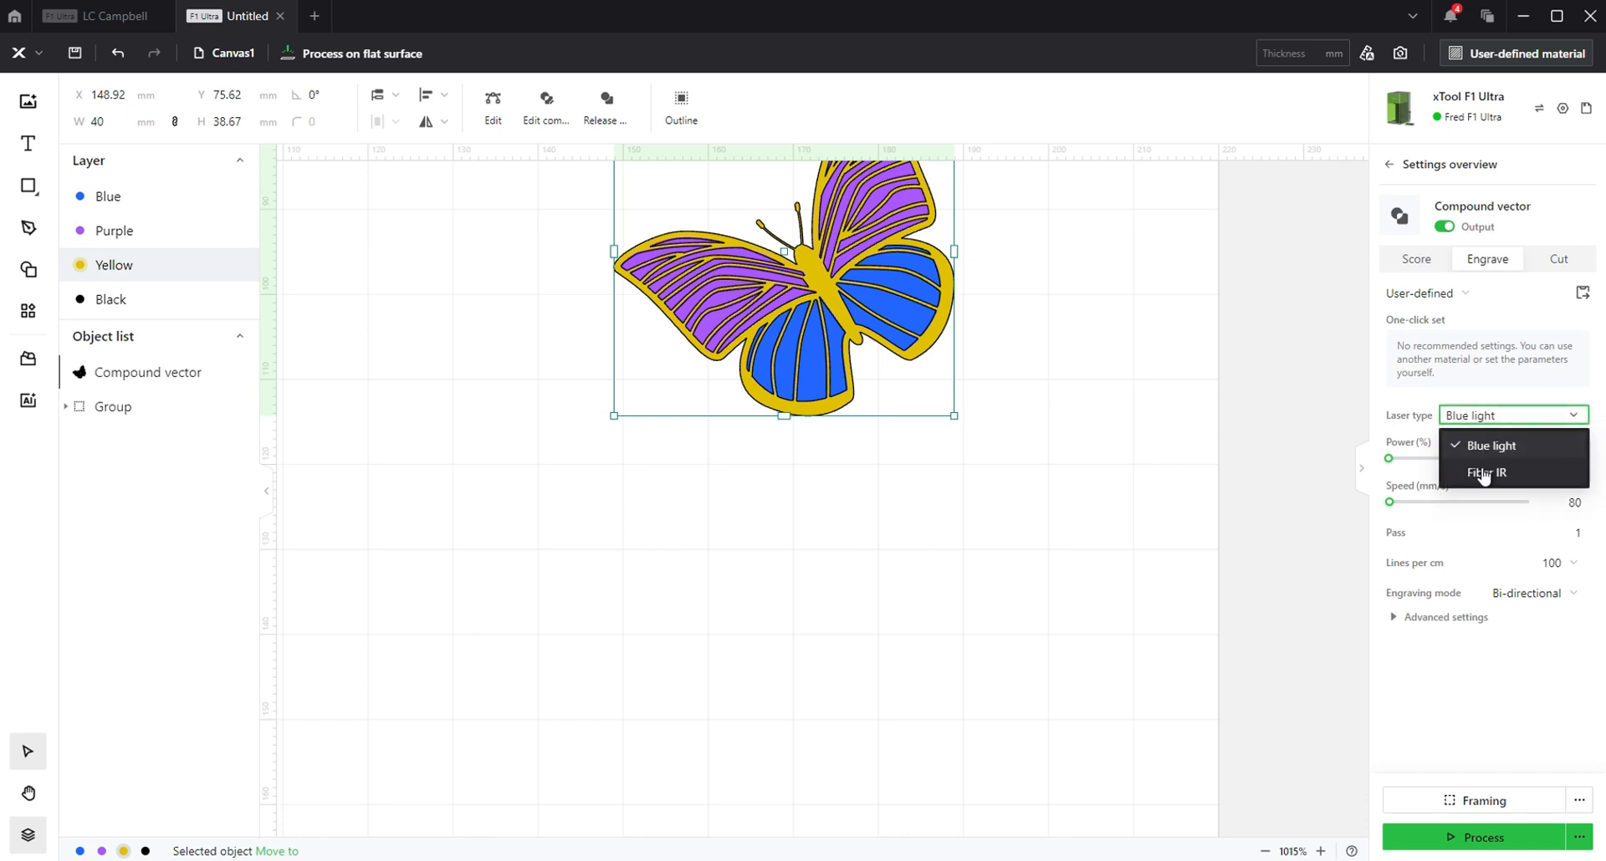
{"action": "left_click", "coordinate": [1486, 473]}
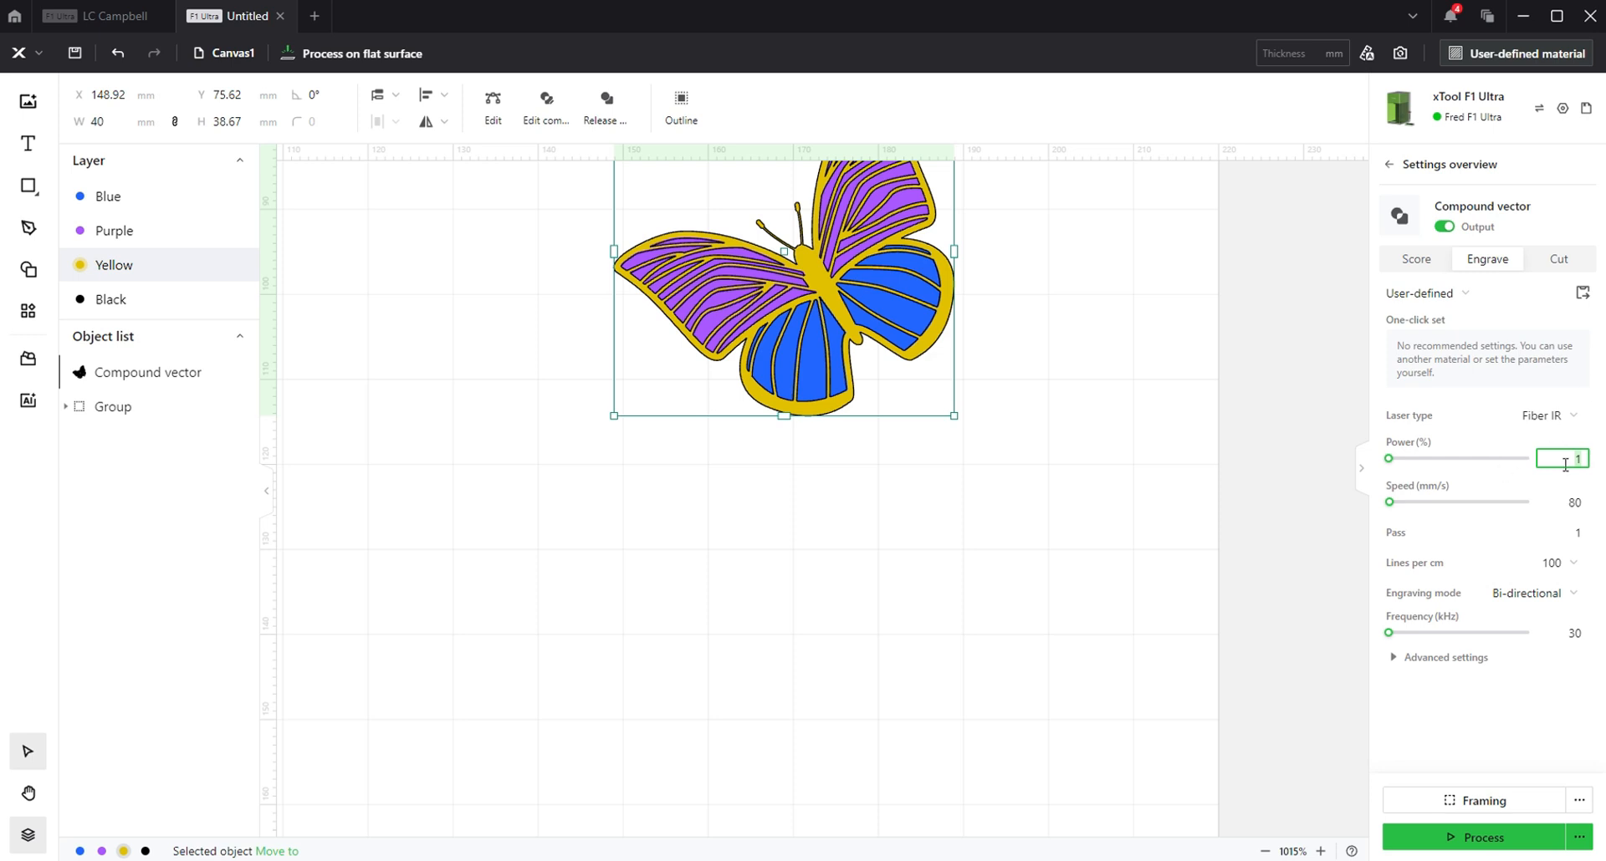
{"action": "type", "text": "20"}
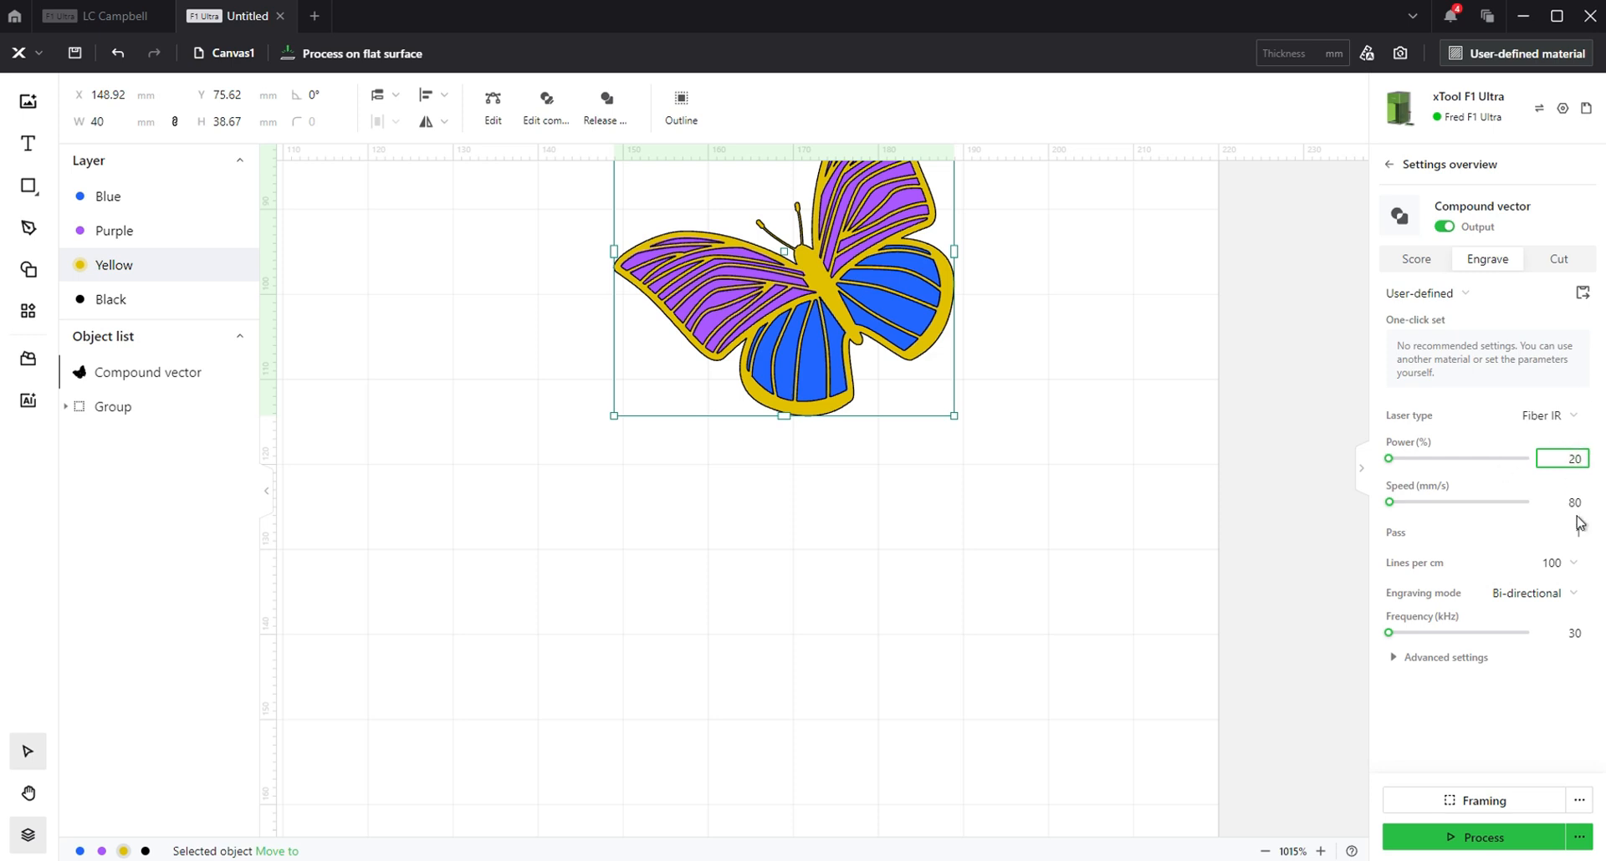
{"action": "left_click", "coordinate": [1561, 501]}
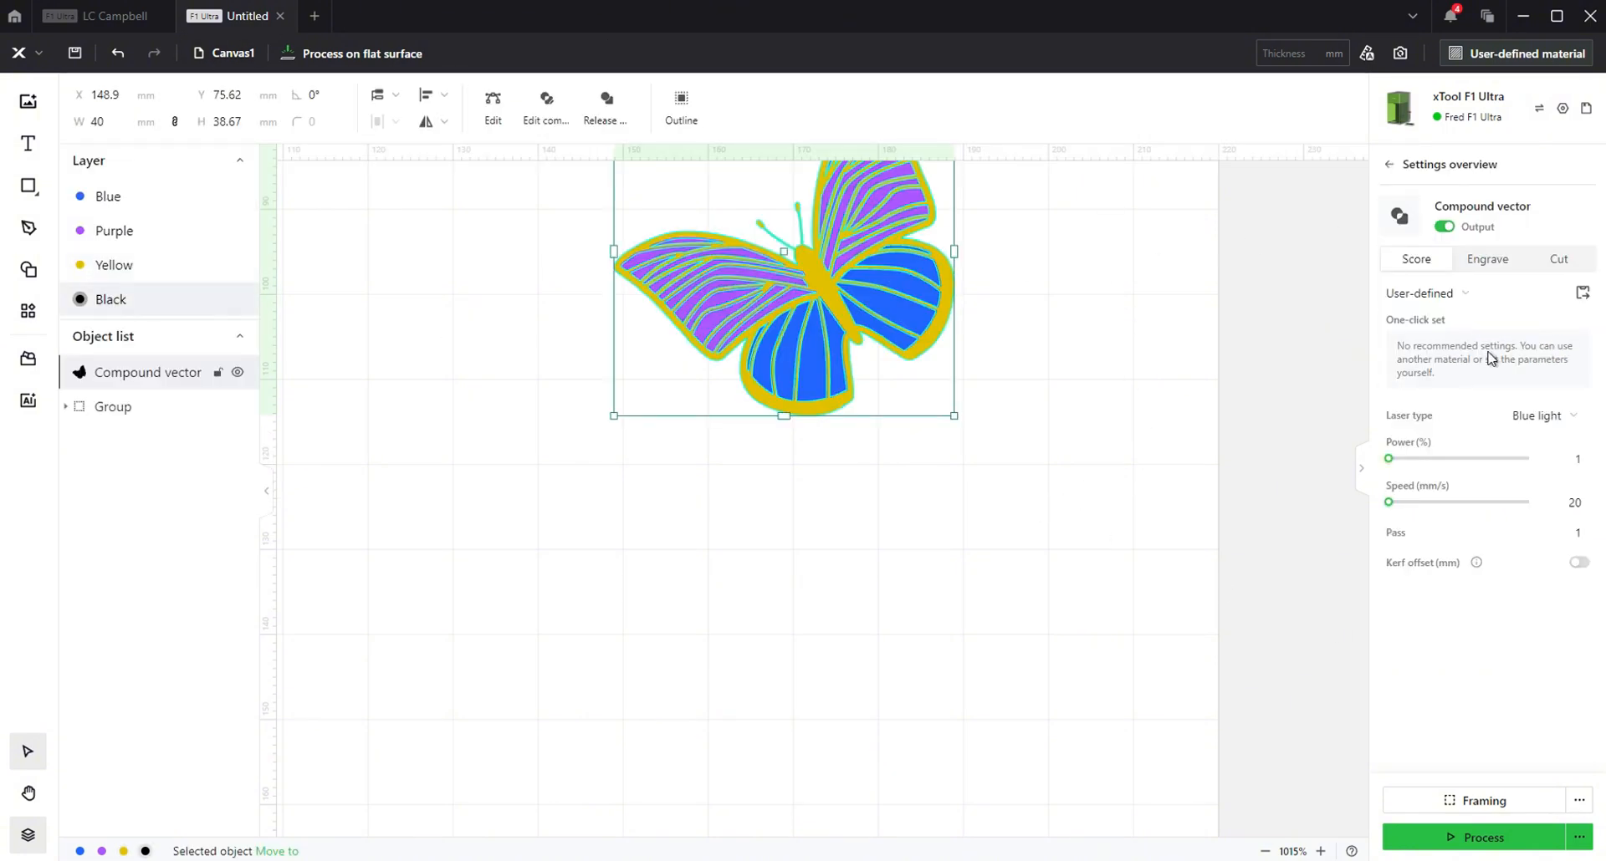
Score the Black layer with Fiber IR at 80% power and 200 mm/s
{"action": "left_click", "coordinate": [1545, 414]}
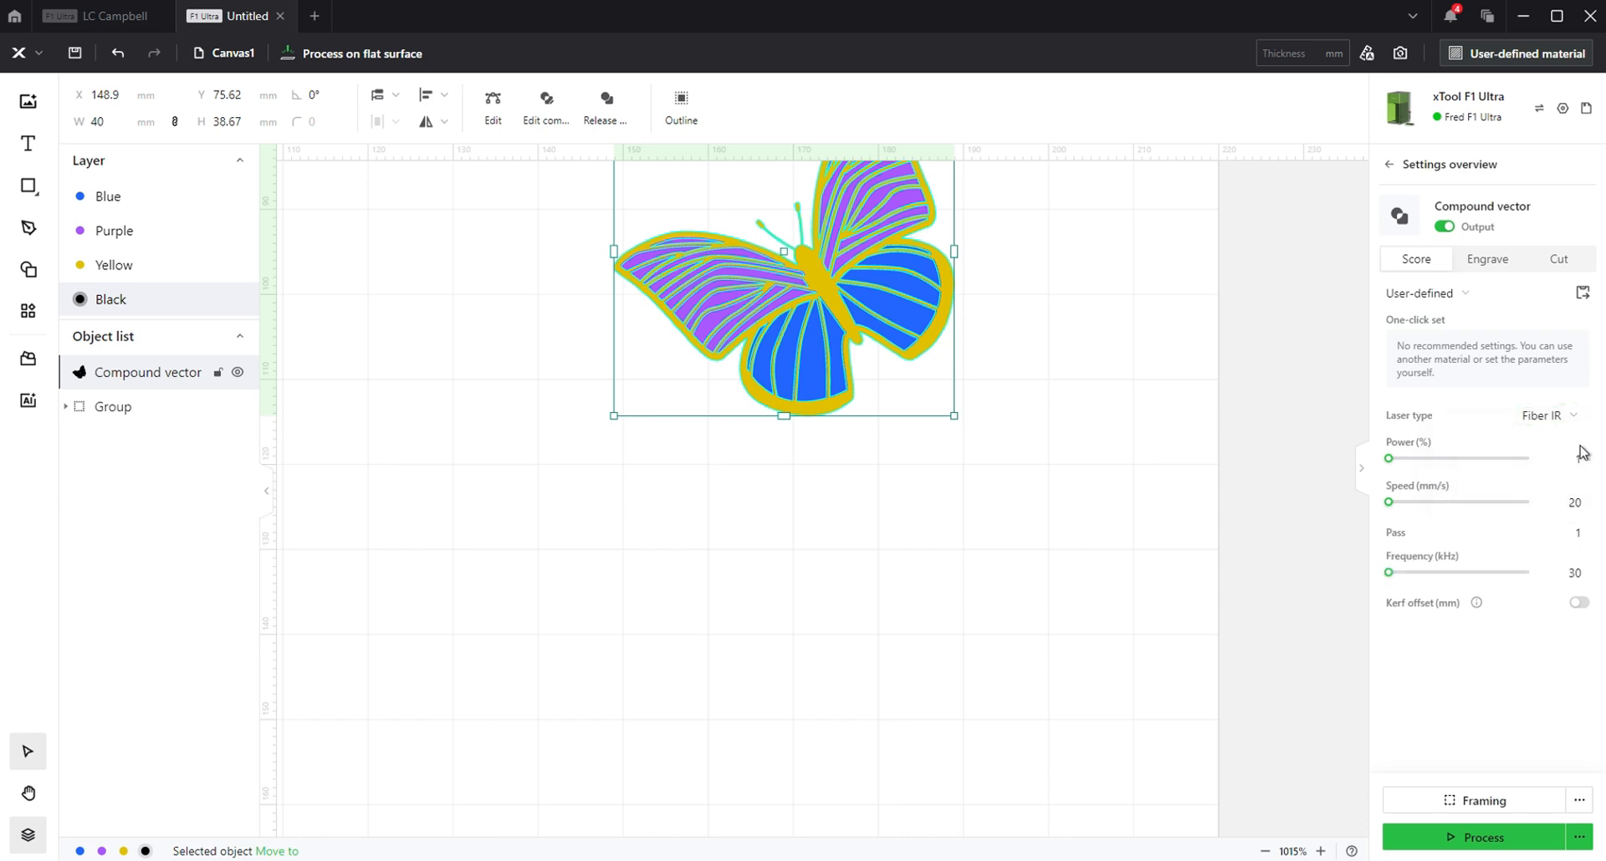
{"action": "left_click", "coordinate": [1561, 458]}
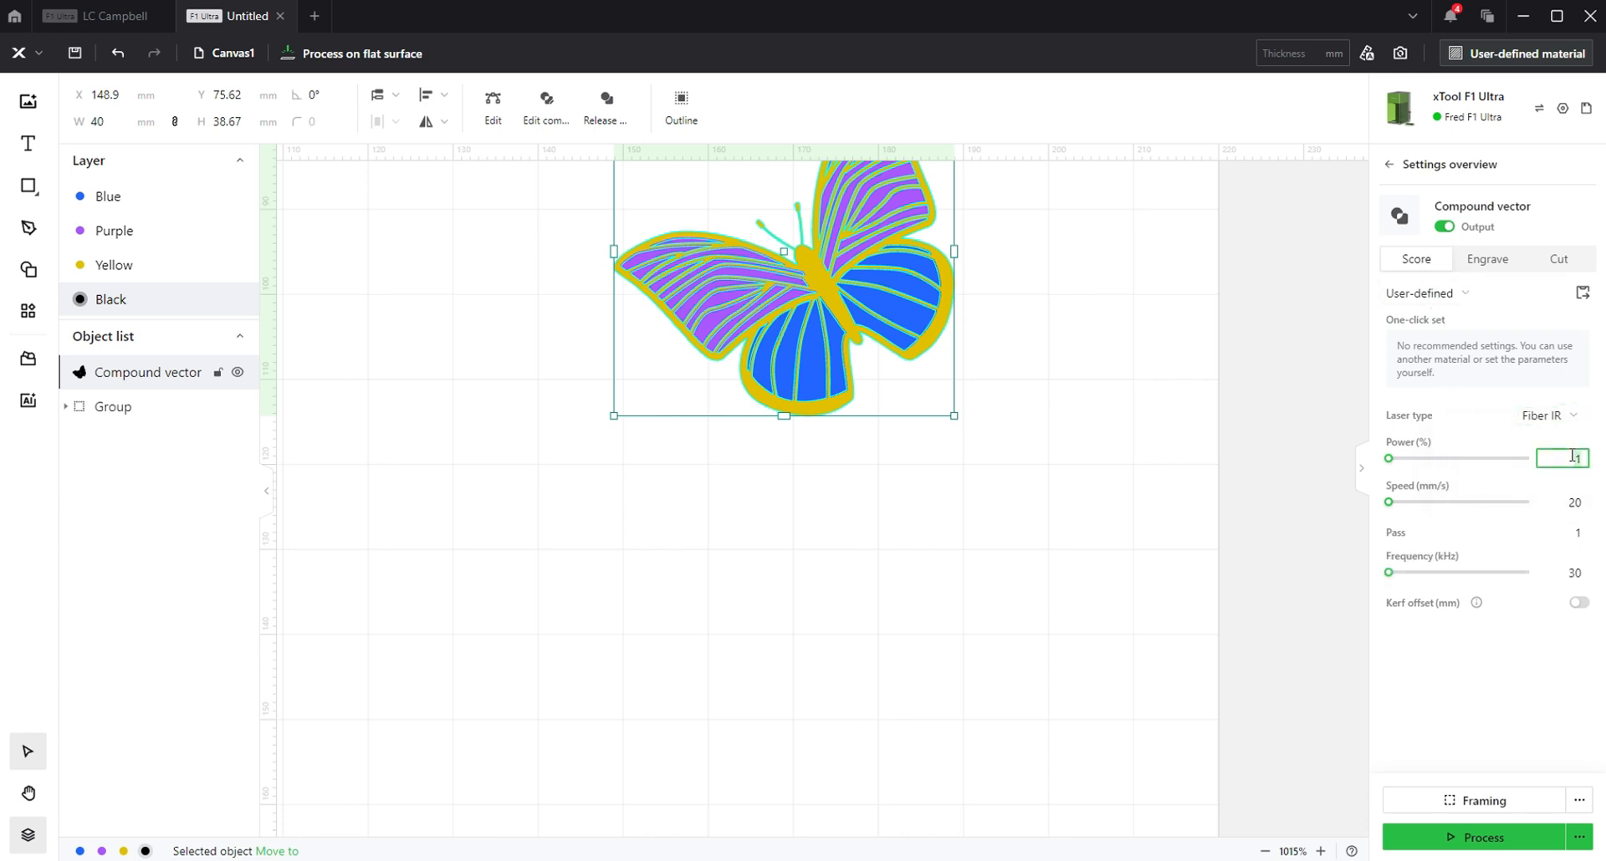
{"action": "type", "text": "80"}
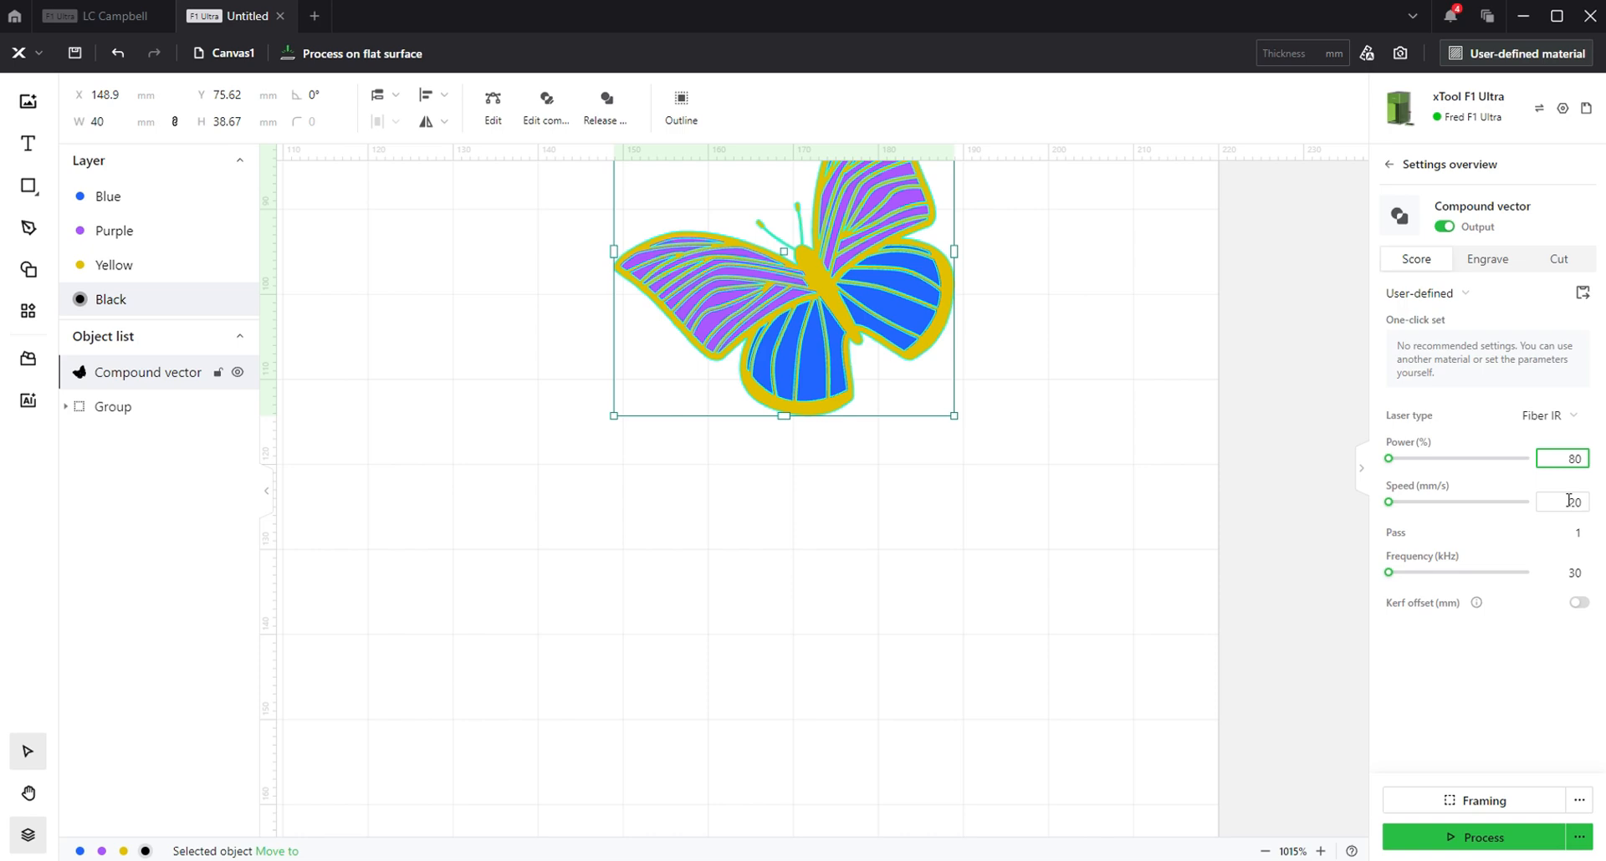
{"action": "type", "text": "200"}
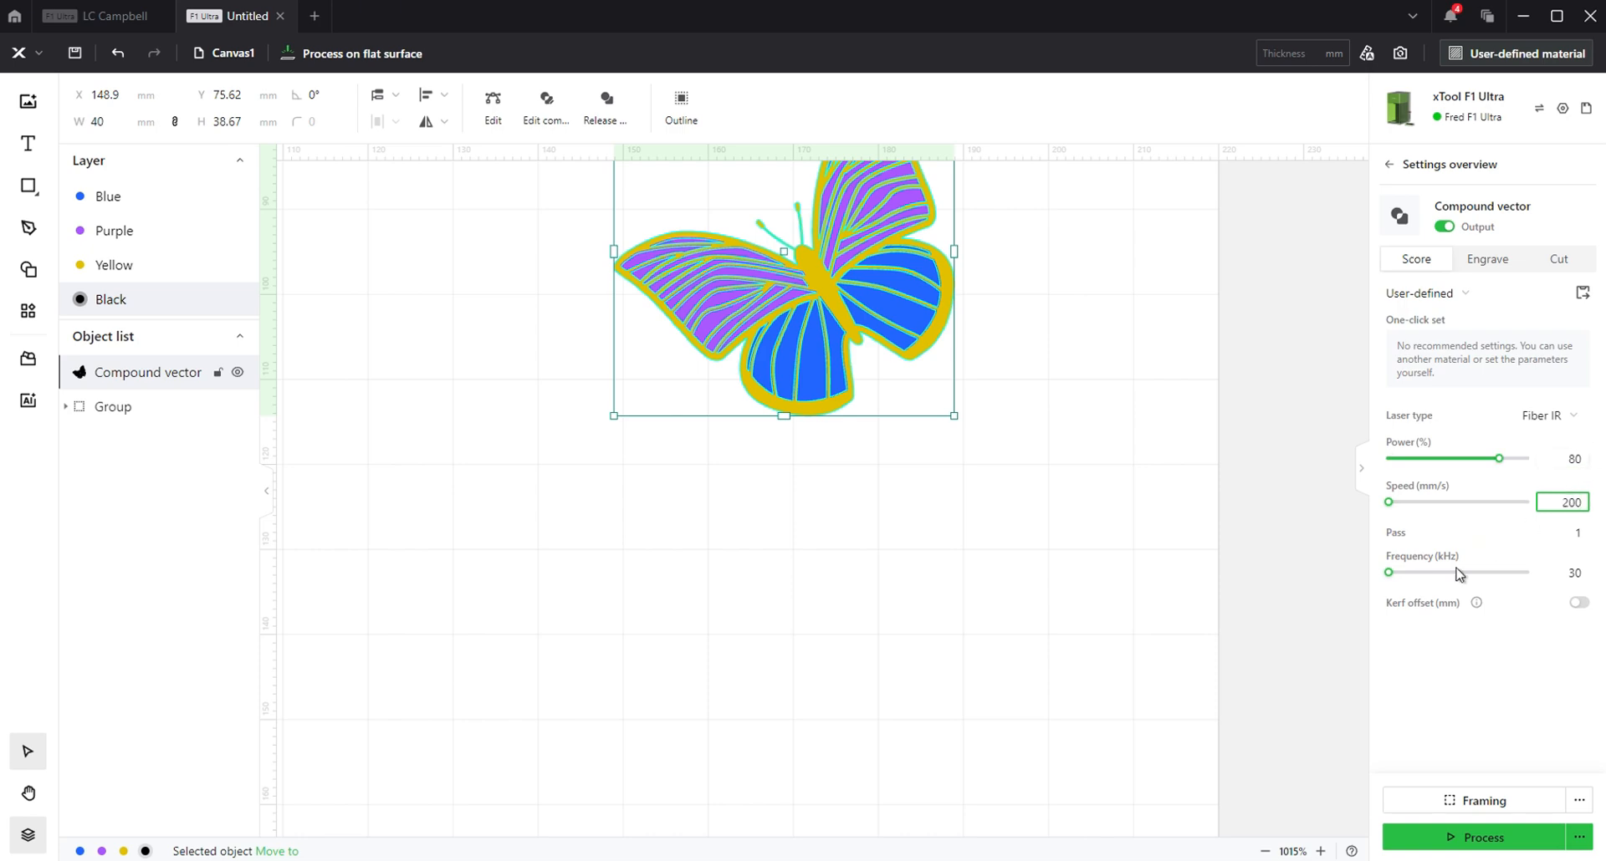
{"action": "left_click_drag", "start_coordinate": [1387, 573], "coordinate": [1528, 573]}
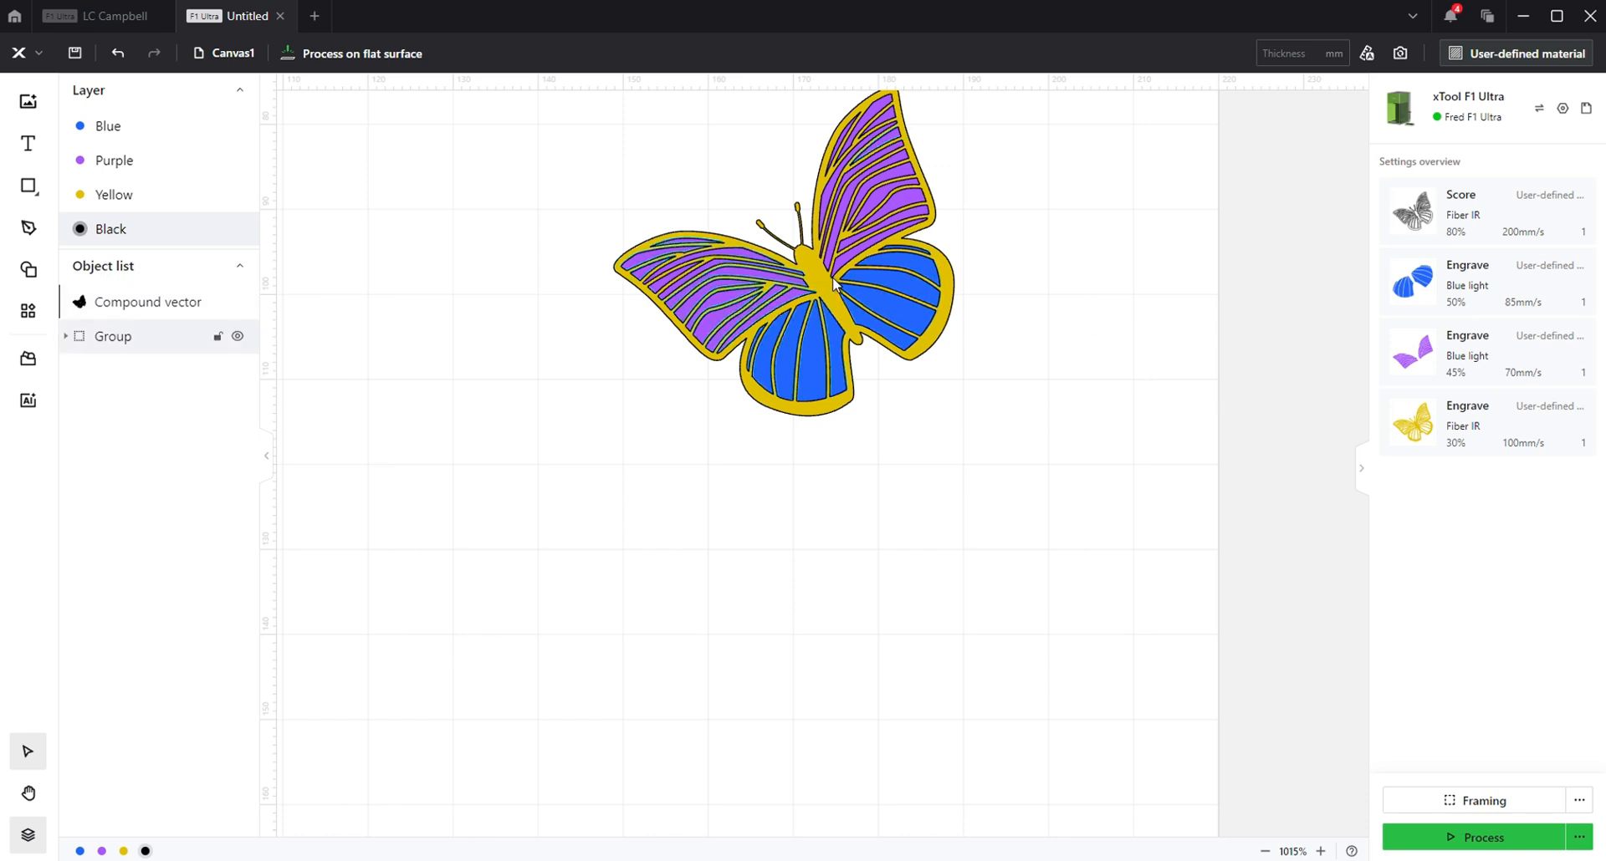
Set a User defining processing path with By layer on, then open Preview
{"action": "left_click", "coordinate": [1579, 837]}
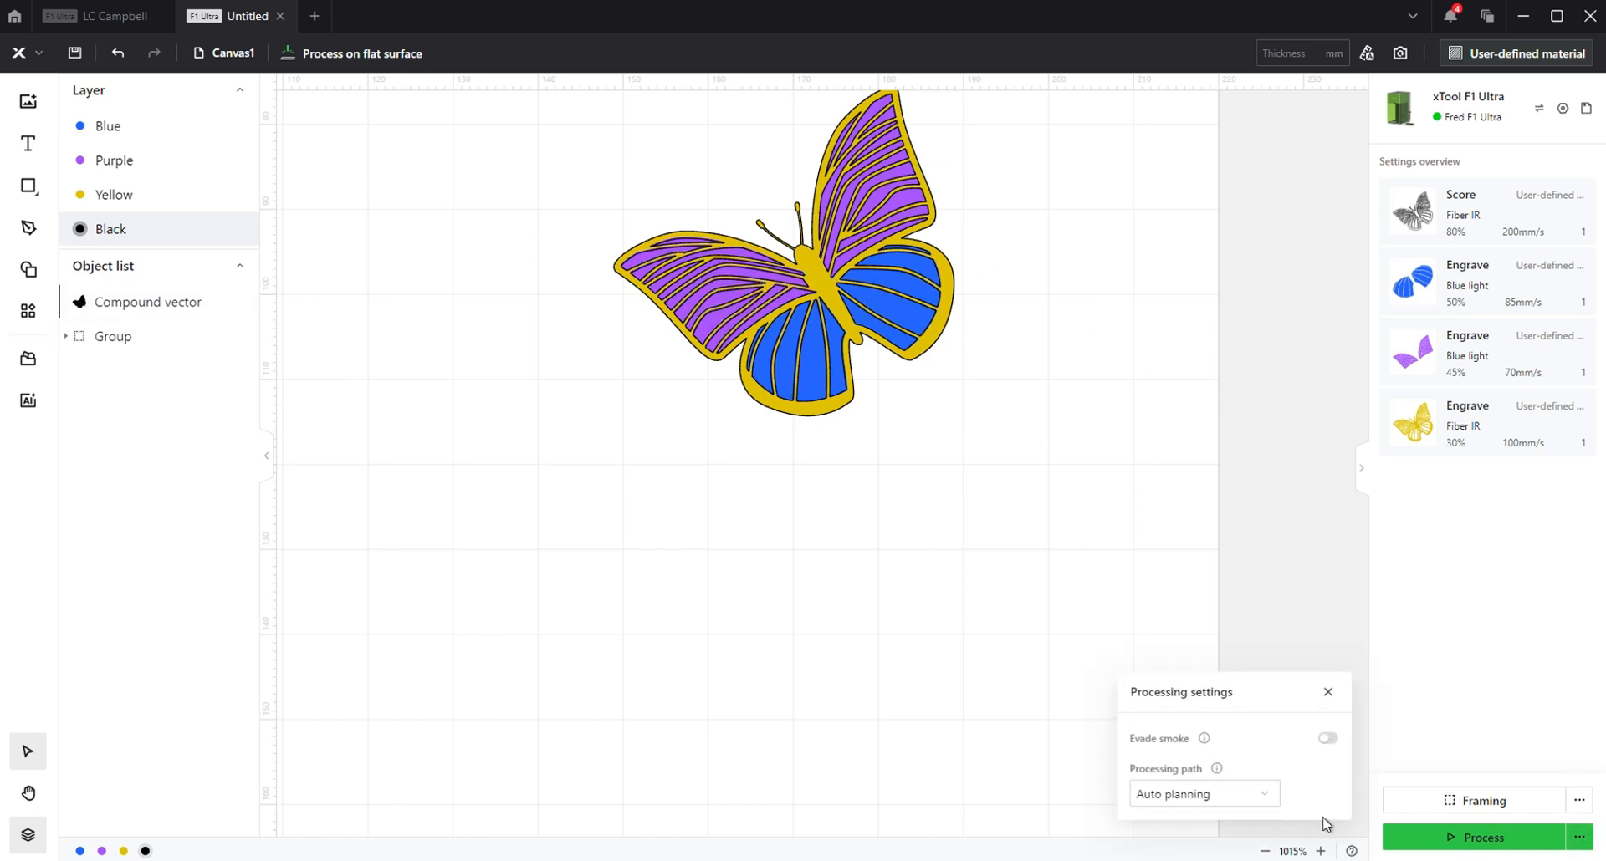
{"action": "left_click", "coordinate": [1203, 794]}
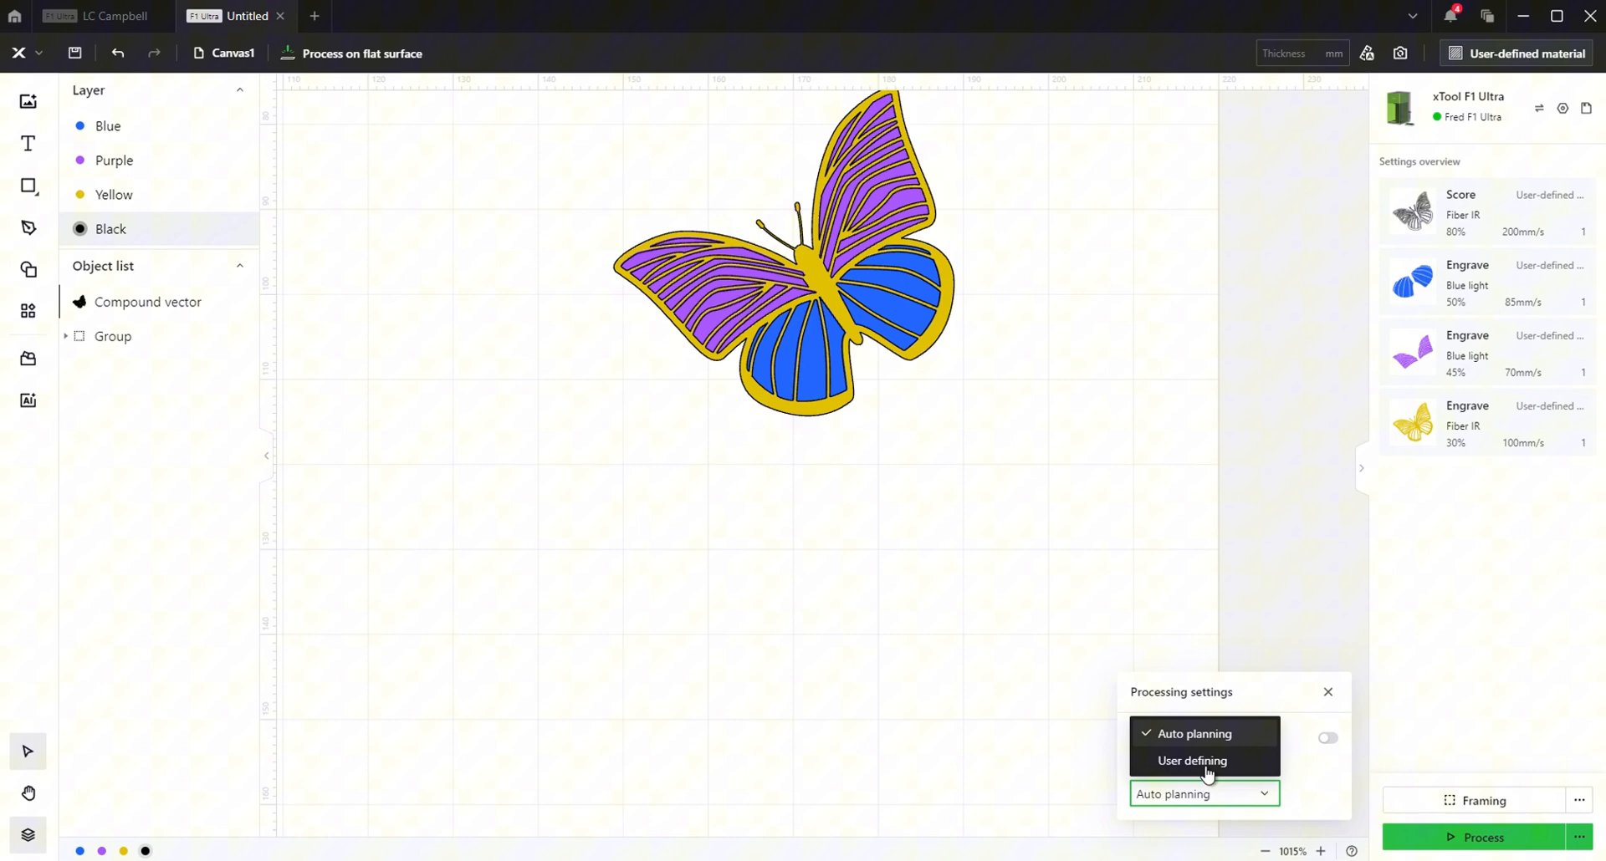
{"action": "left_click", "coordinate": [1191, 760]}
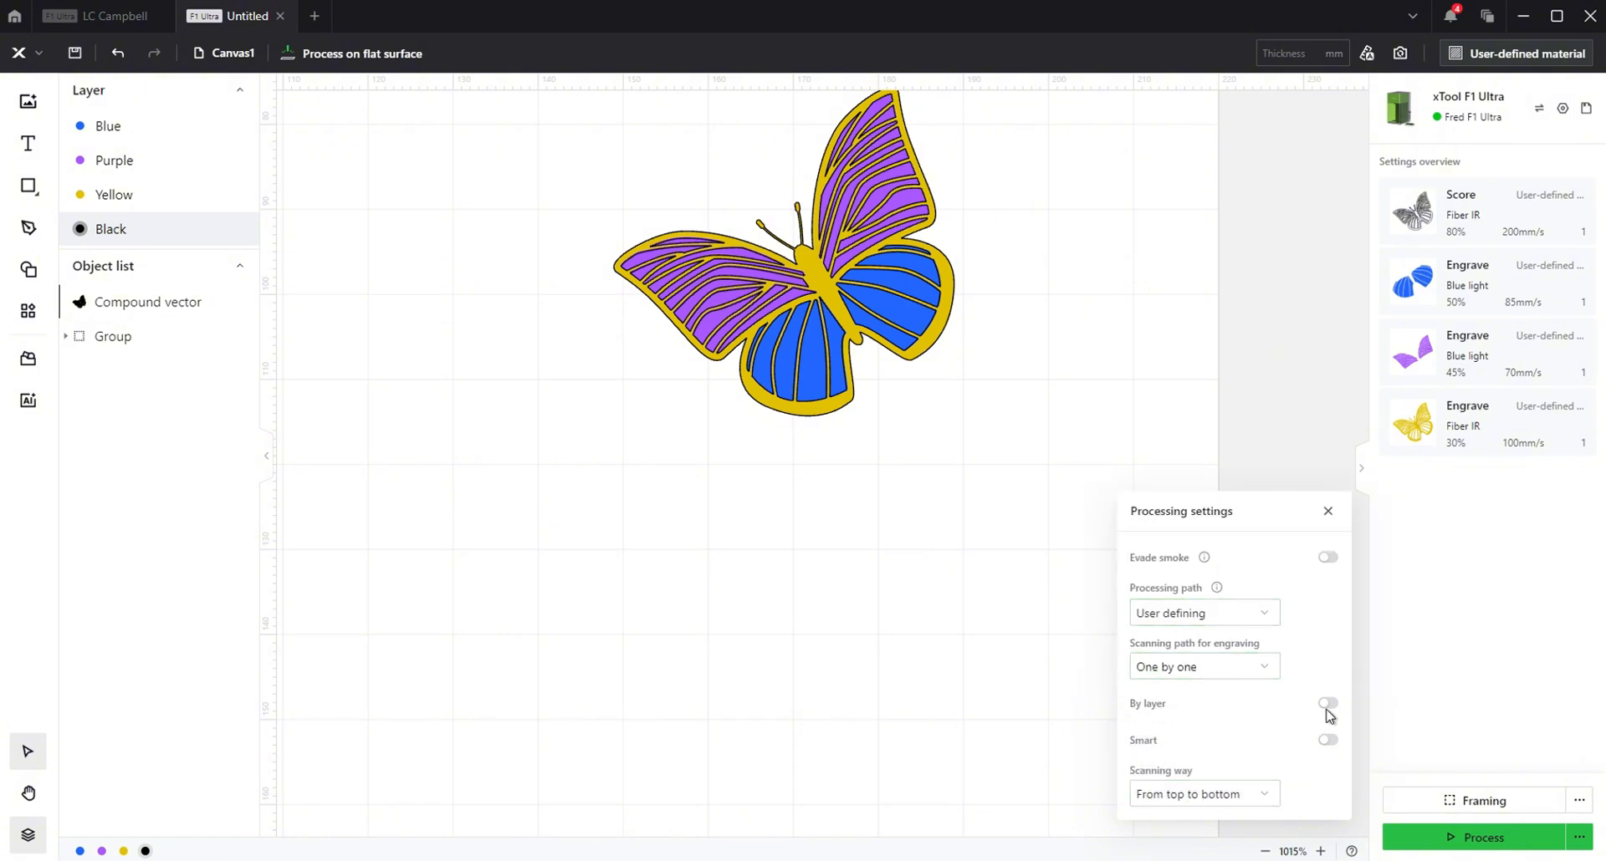
{"action": "left_click", "coordinate": [1327, 703]}
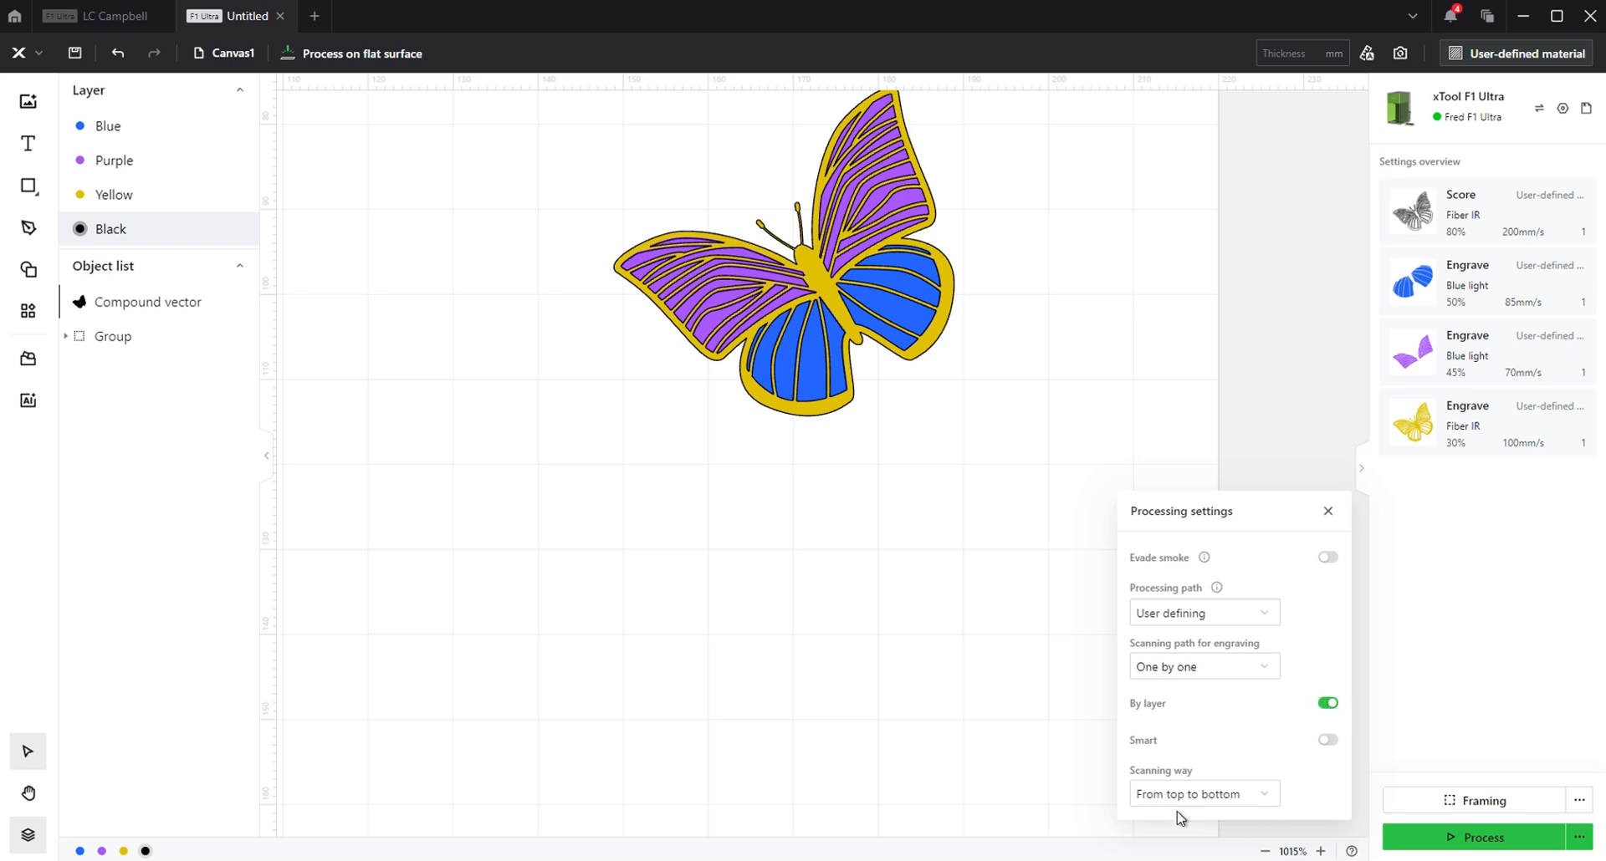
{"action": "mouse_move", "coordinate": [110, 125]}
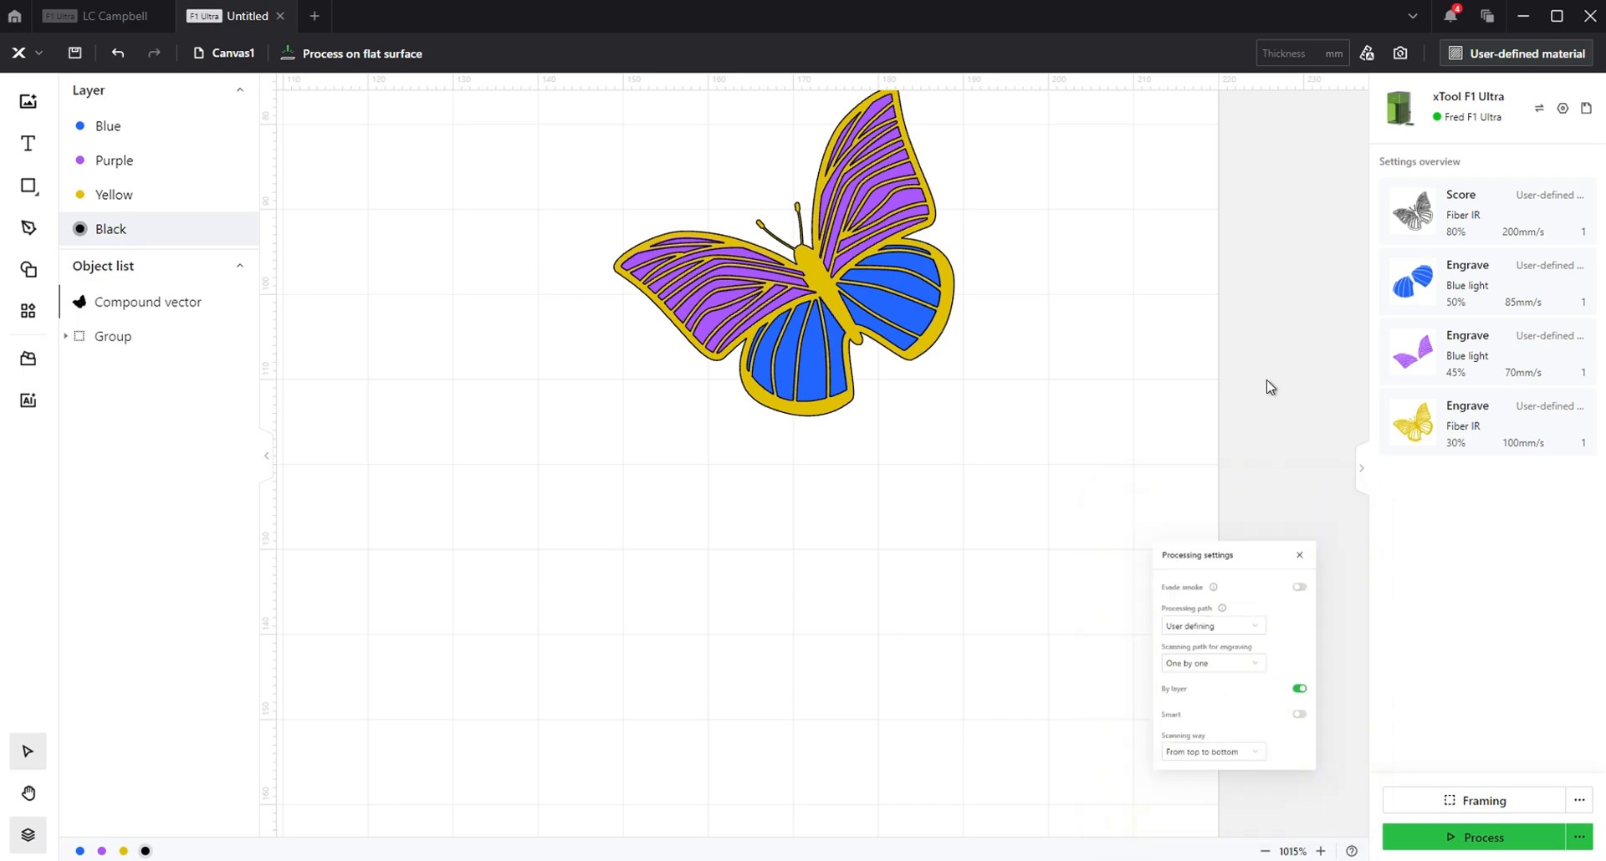
{"action": "left_click", "coordinate": [1482, 838]}
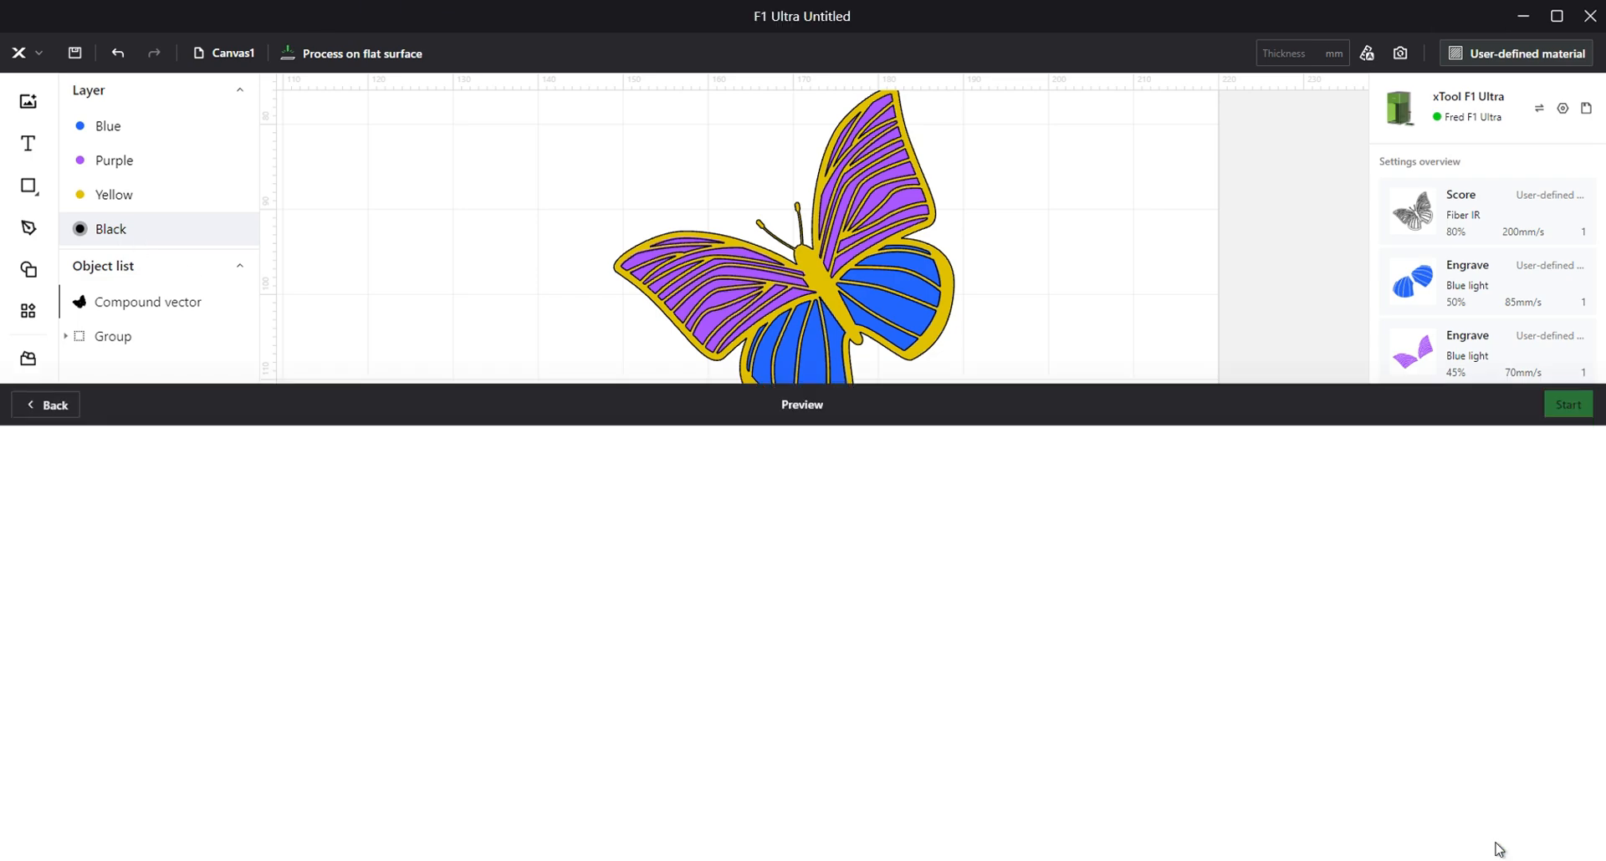